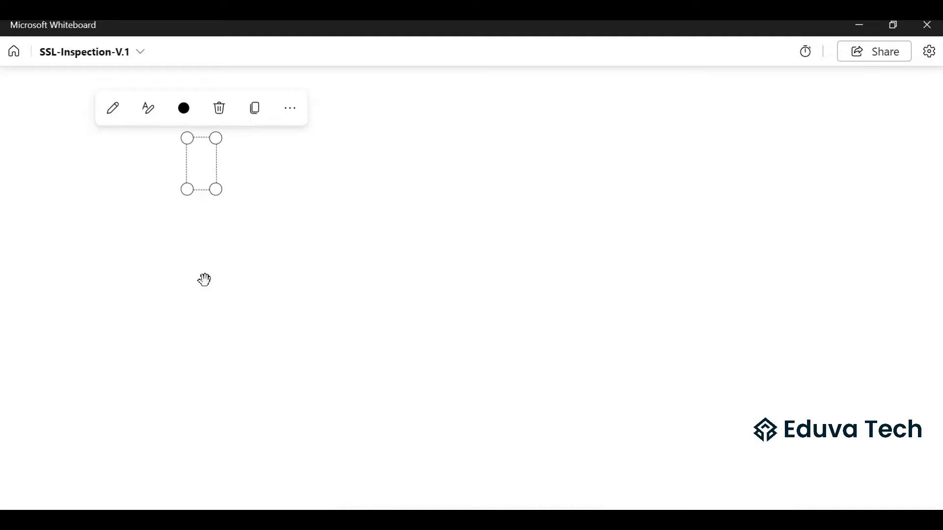
mouse_move(209, 267)
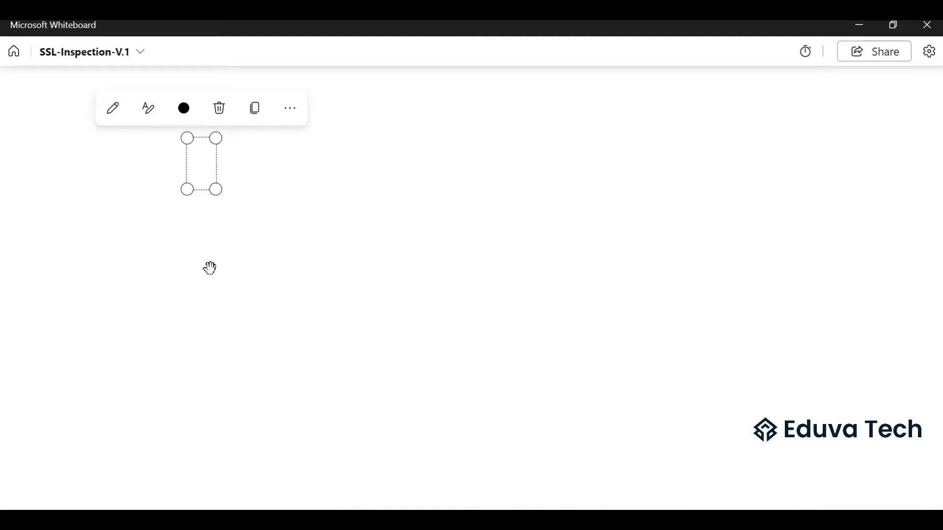
mouse_move(303, 187)
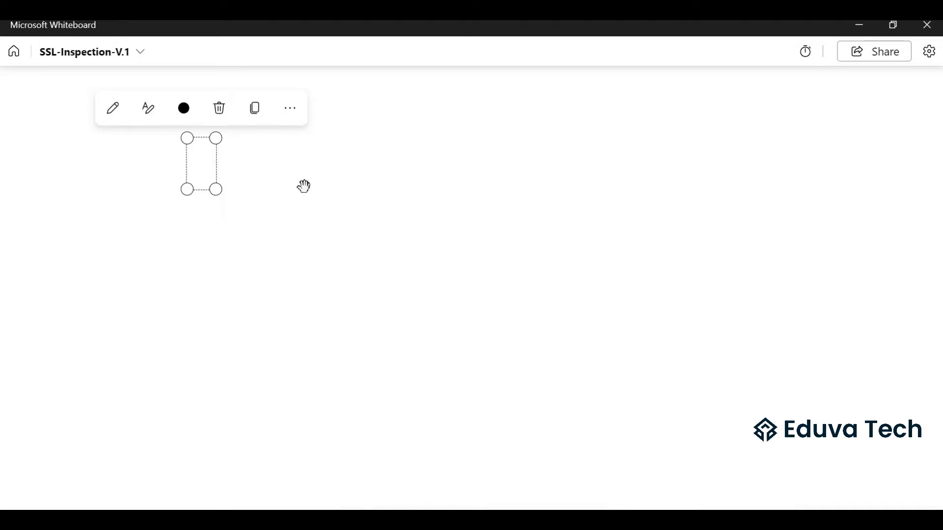
mouse_move(186, 137)
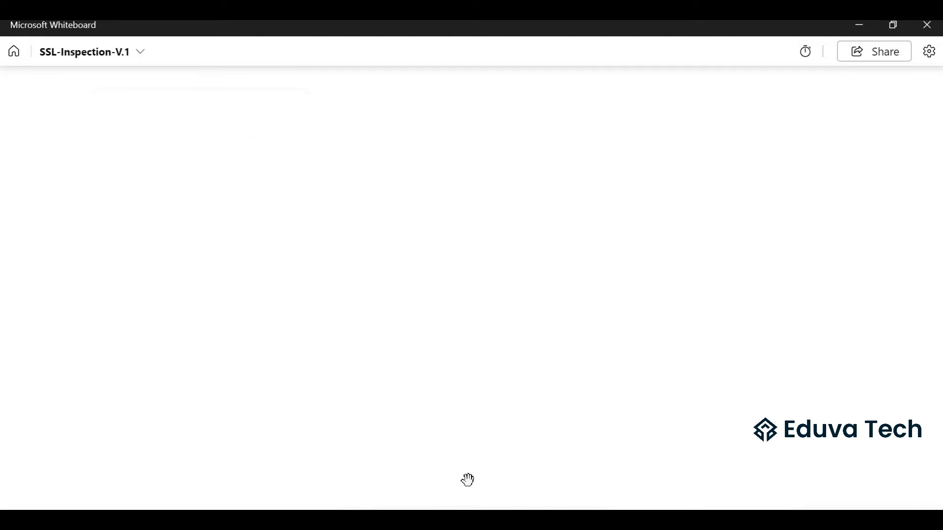
mouse_move(385, 138)
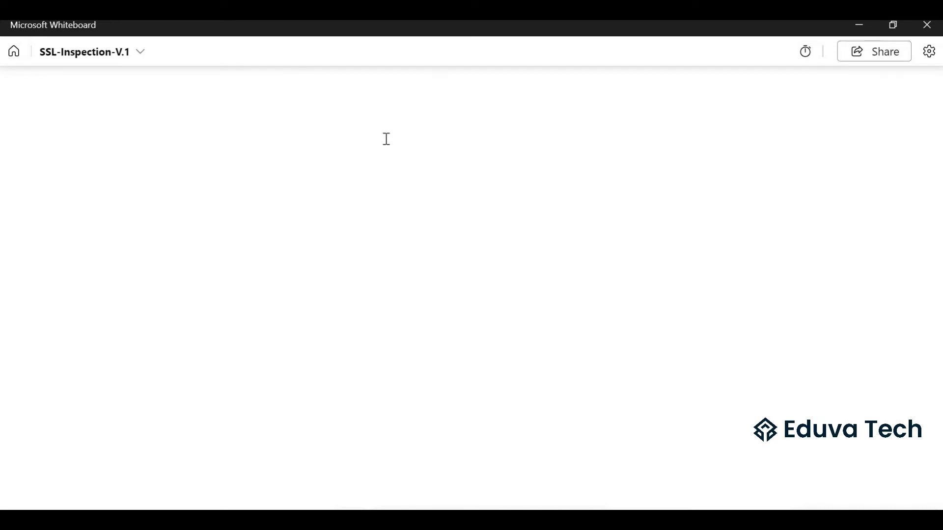
Place a text heading reading 'SSL - Inspection' near the top centre of the board
left_click(385, 139)
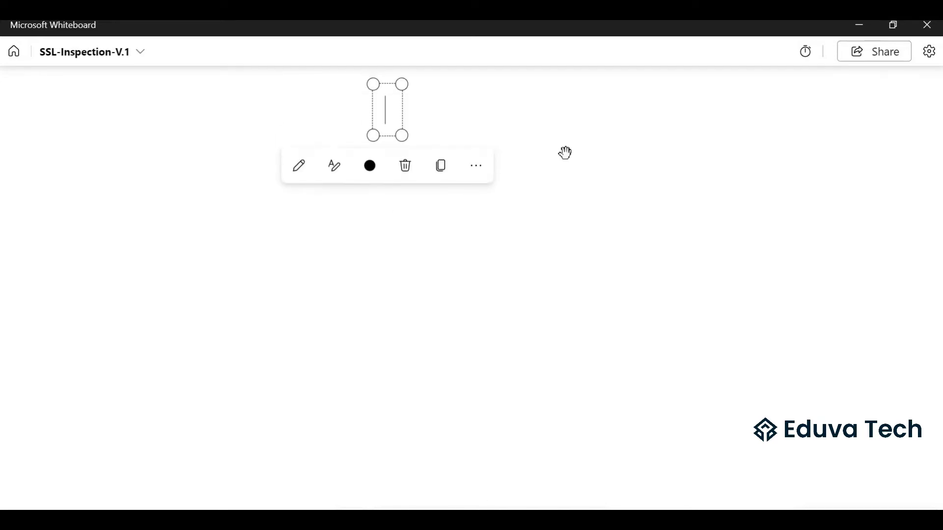
type("SSL -")
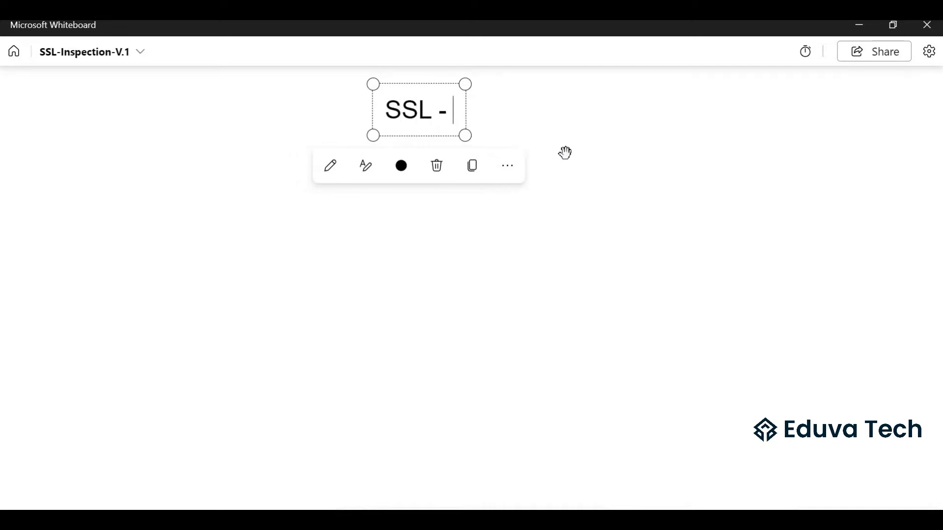
type("Inspection")
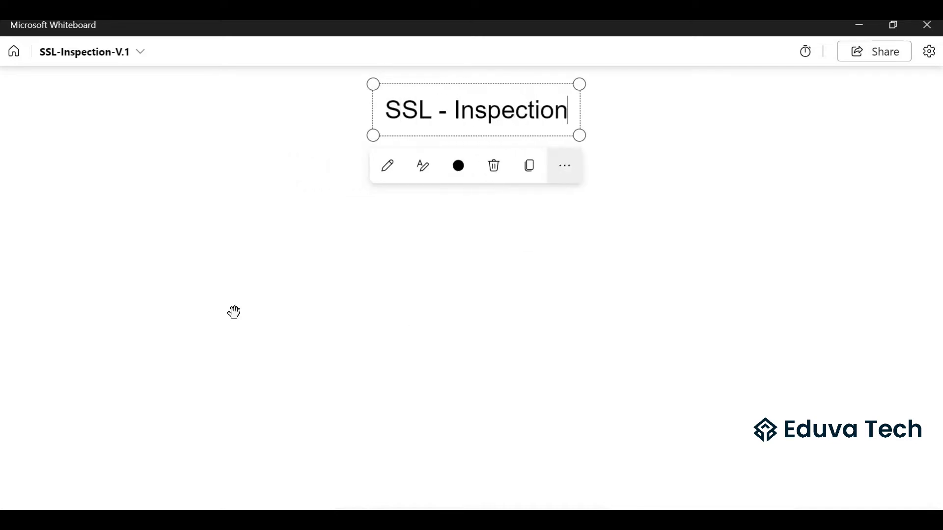
left_click(468, 139)
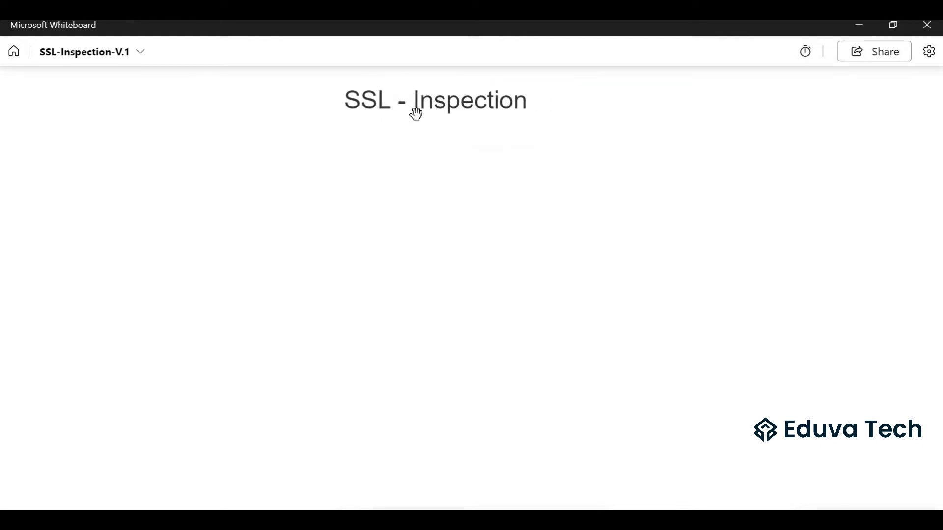
Write the note '1 - CA cert - Enterprise CA - Digicert - XCA' below-left of the heading
left_click(434, 101)
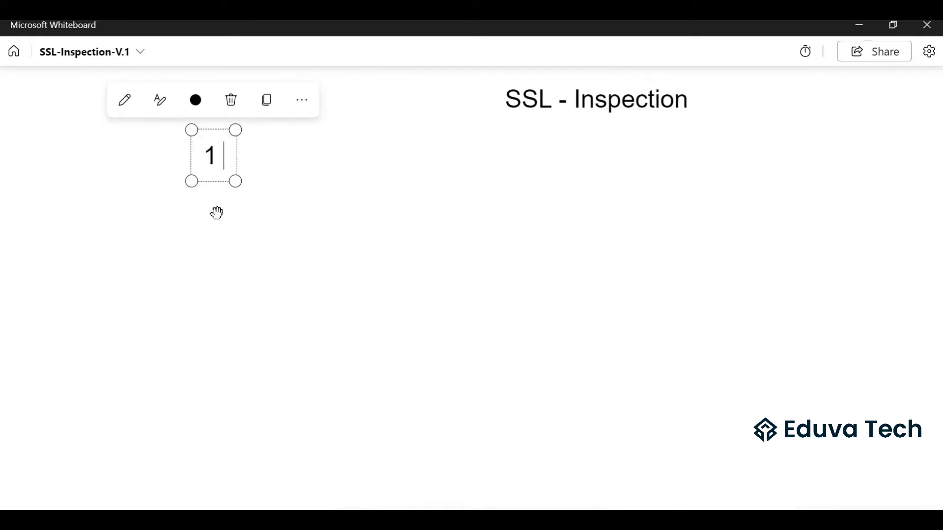
type("- CA ce")
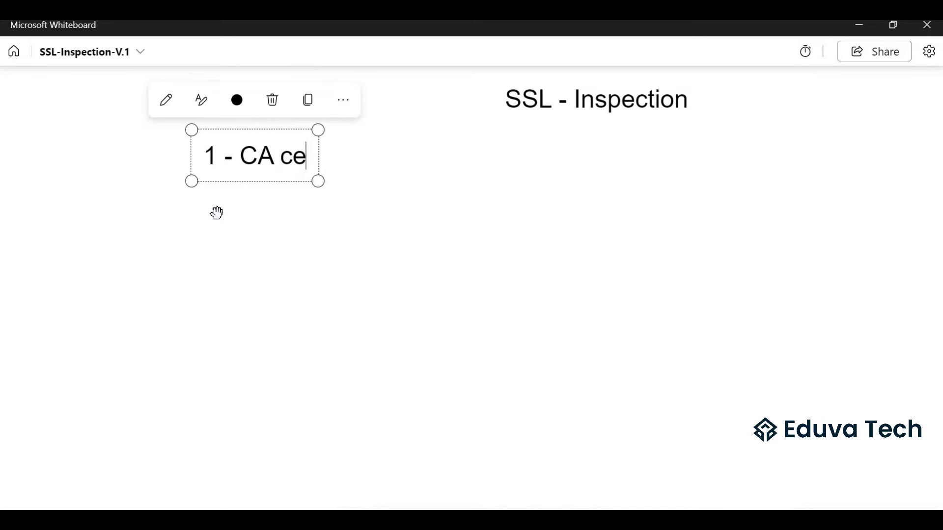
type("rt -")
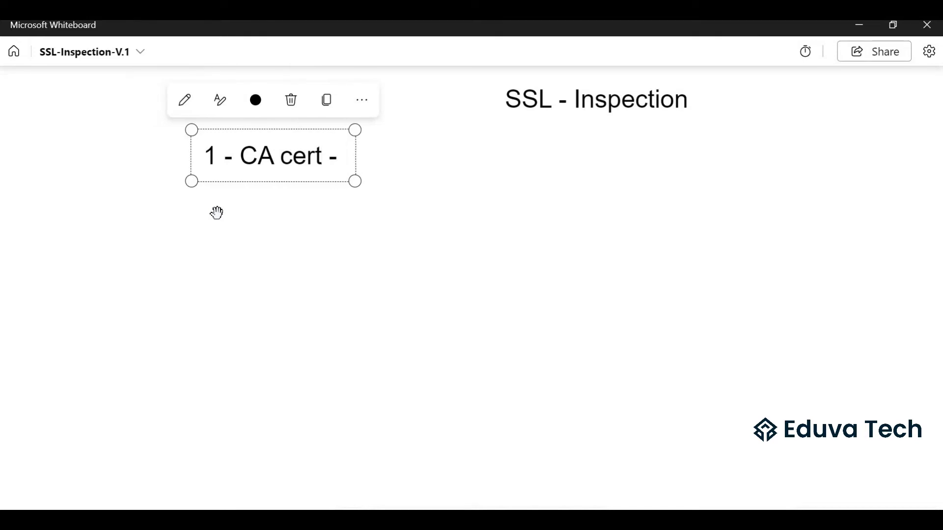
type("Enter")
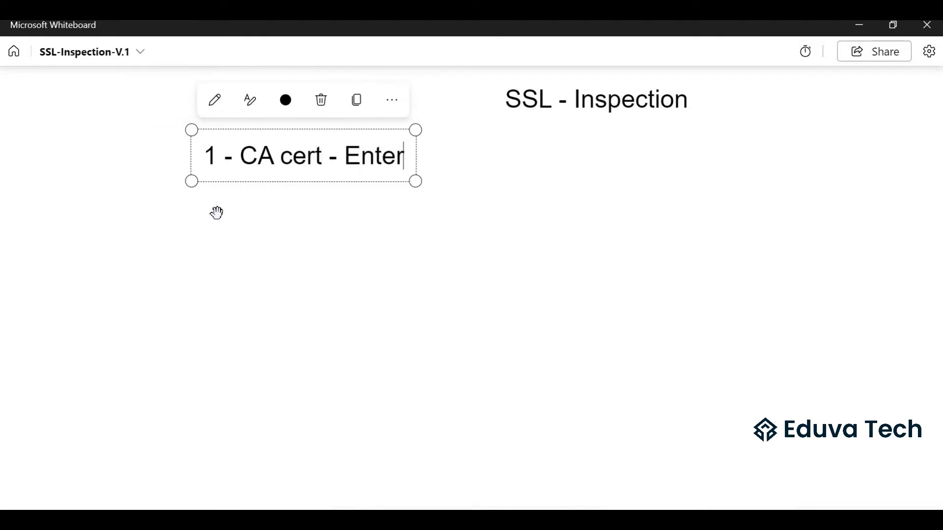
type("prise CA")
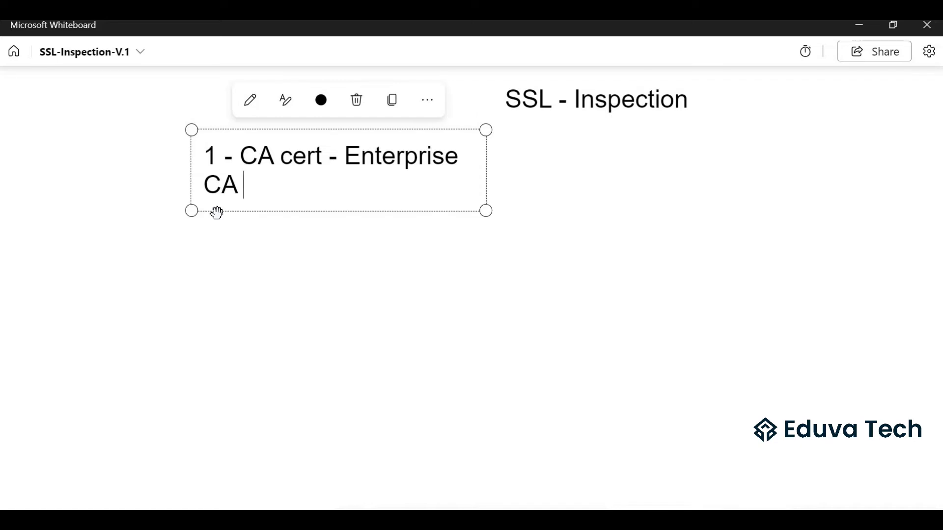
type("-")
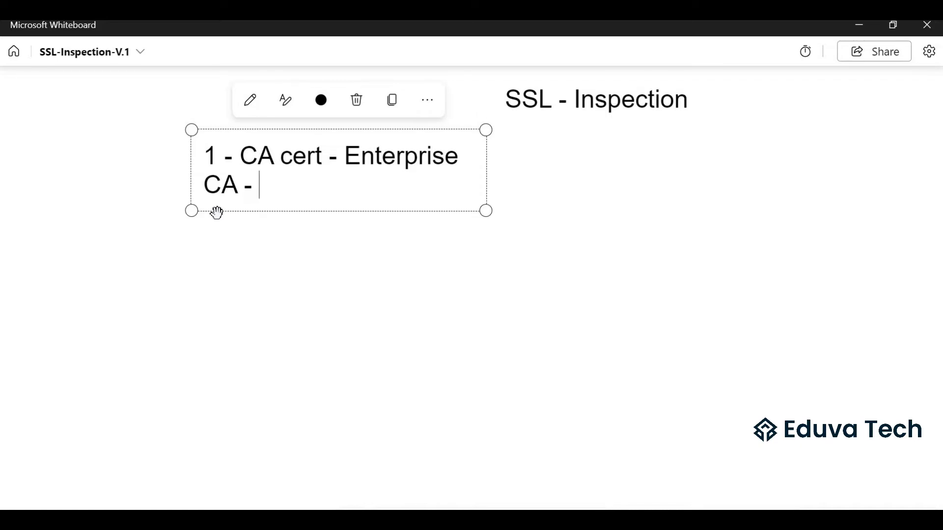
type("Dig")
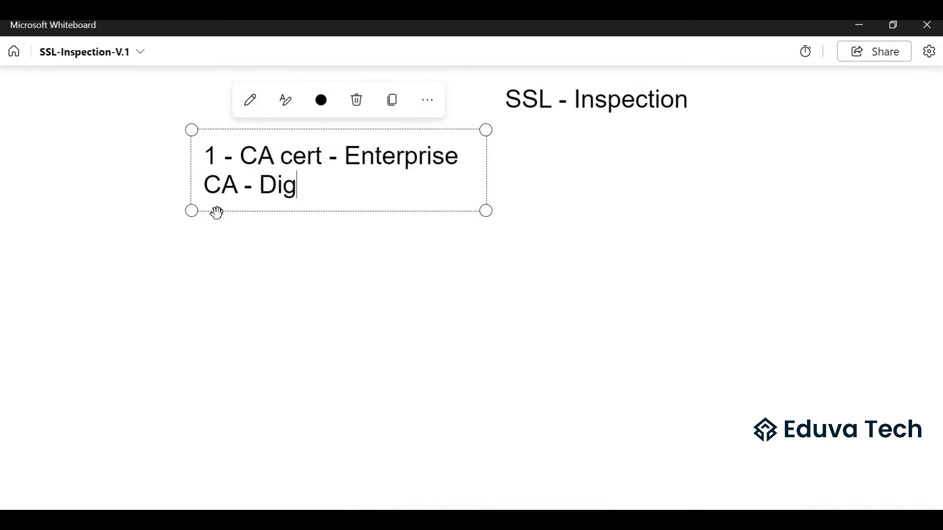
type("icert -")
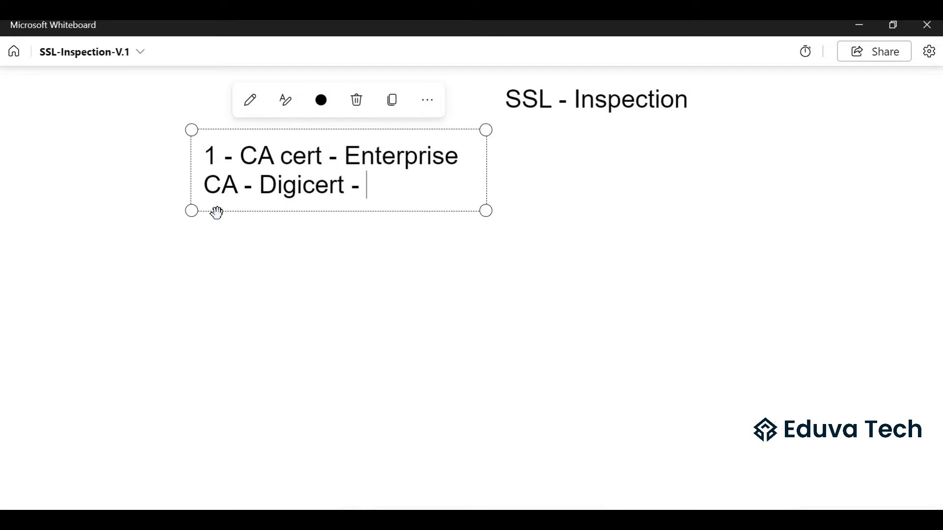
type("XCA")
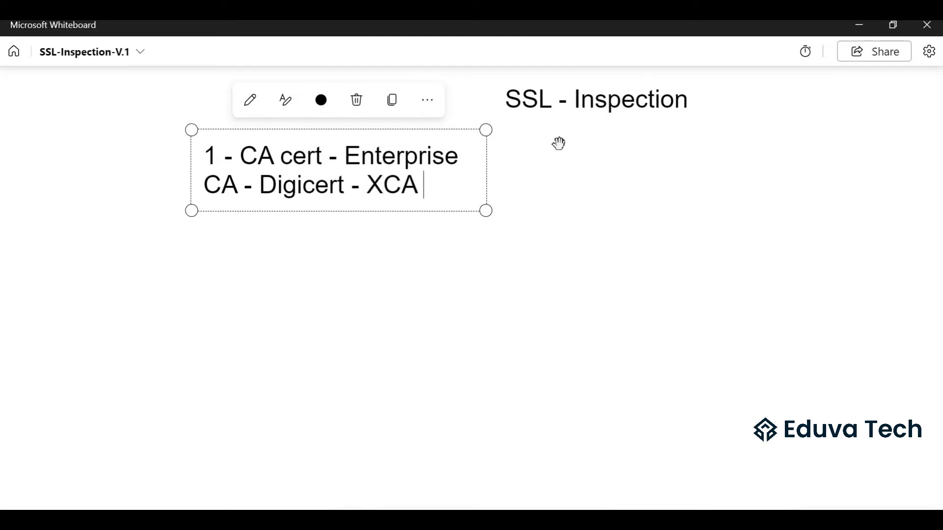
mouse_move(486, 212)
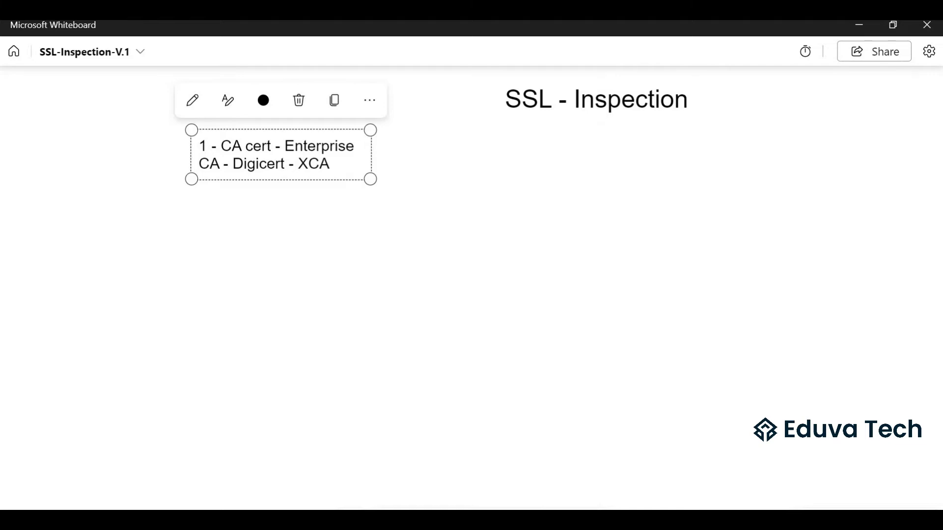
Start a new note below the first one reading '2. SSL profile'
left_click(109, 223)
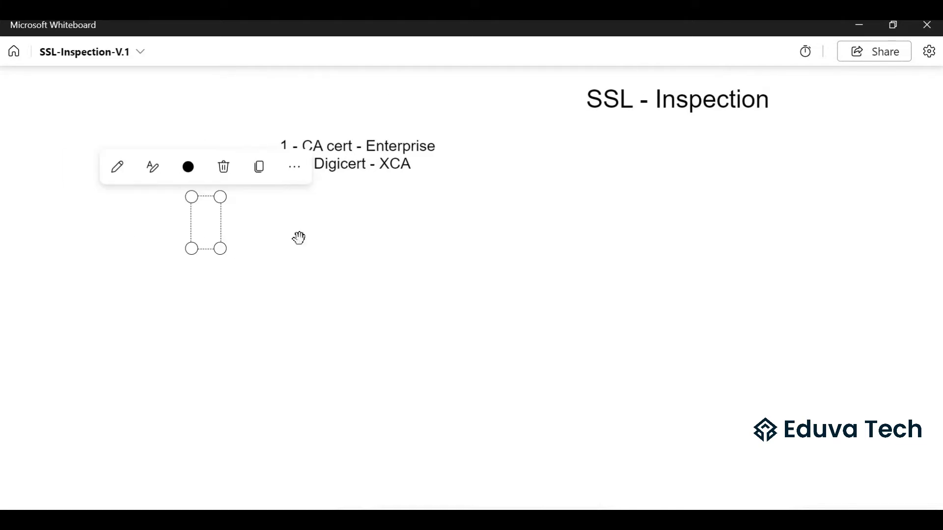
type("2")
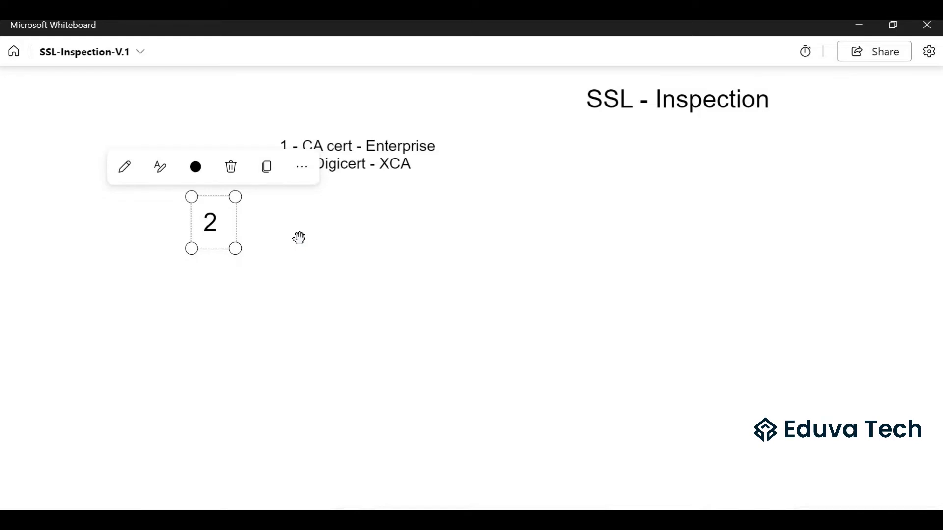
mouse_move(304, 178)
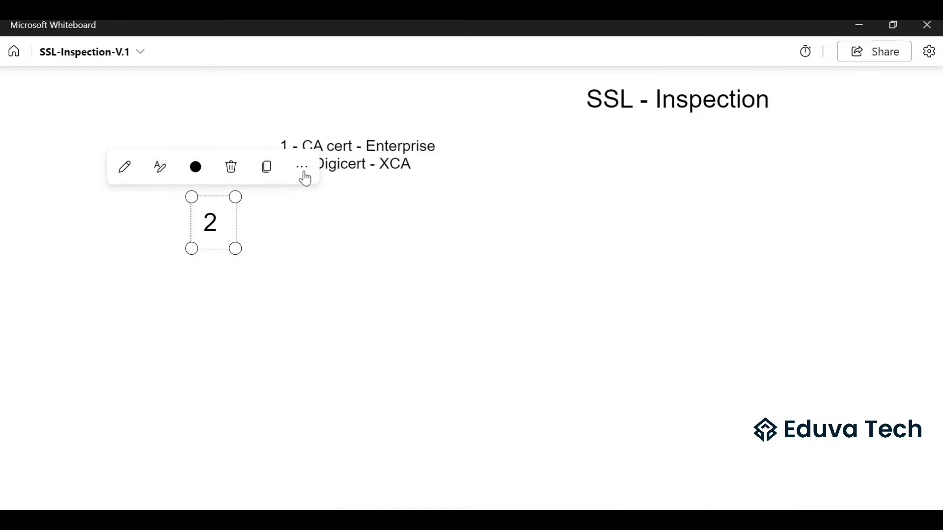
left_click(301, 167)
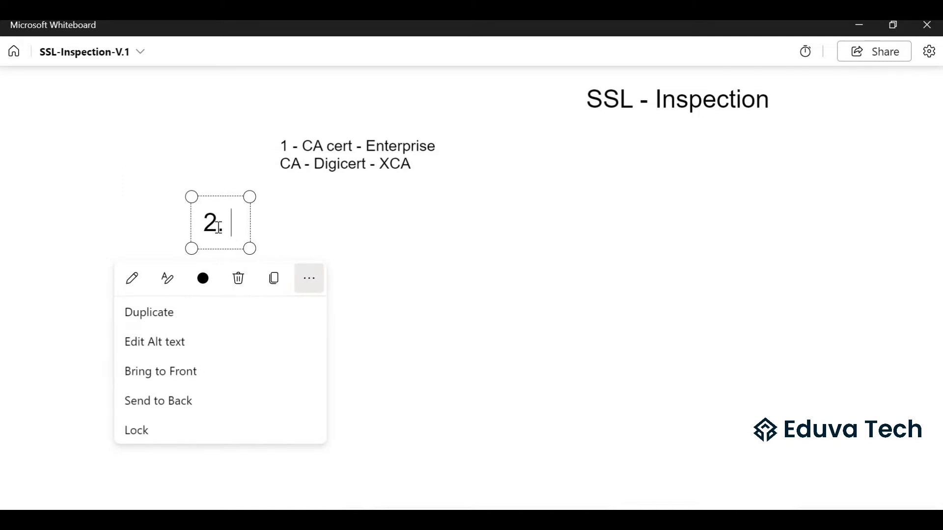
type("SSL profile")
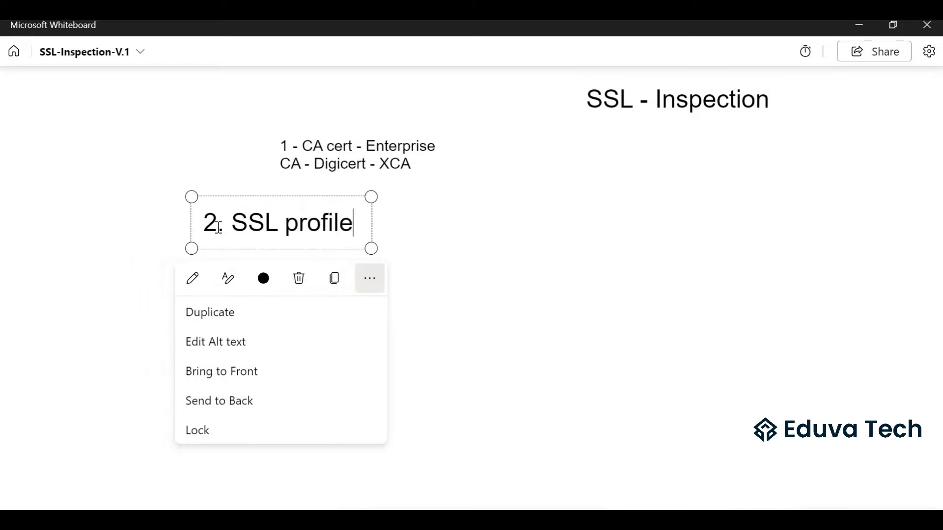
type(".")
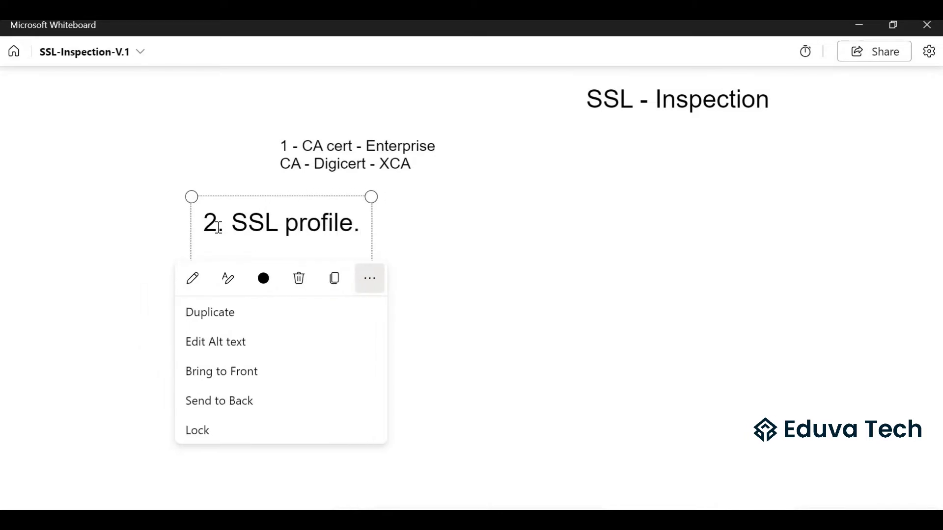
Continue the list with 3. Security profile, 4. Firewall Policy and 5. SSL cert in Client trusted cert authority
type("3. SSL")
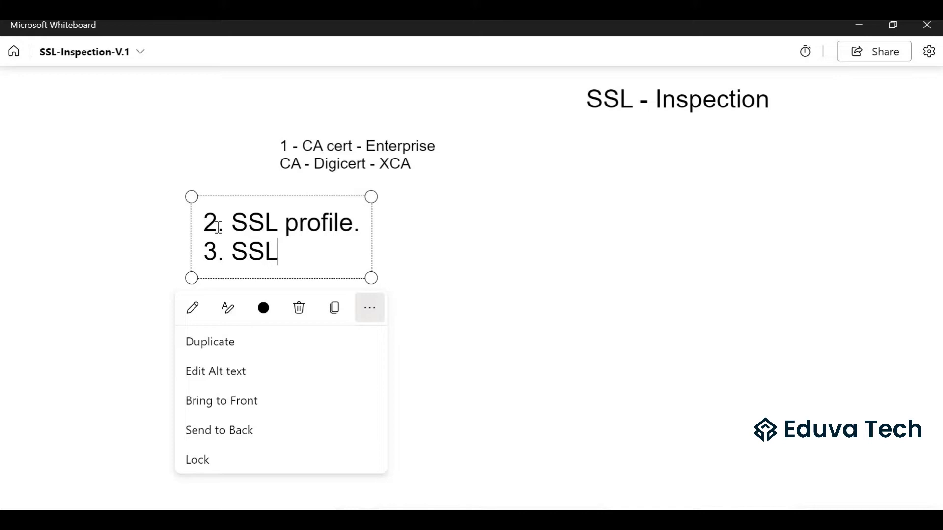
type("Secu")
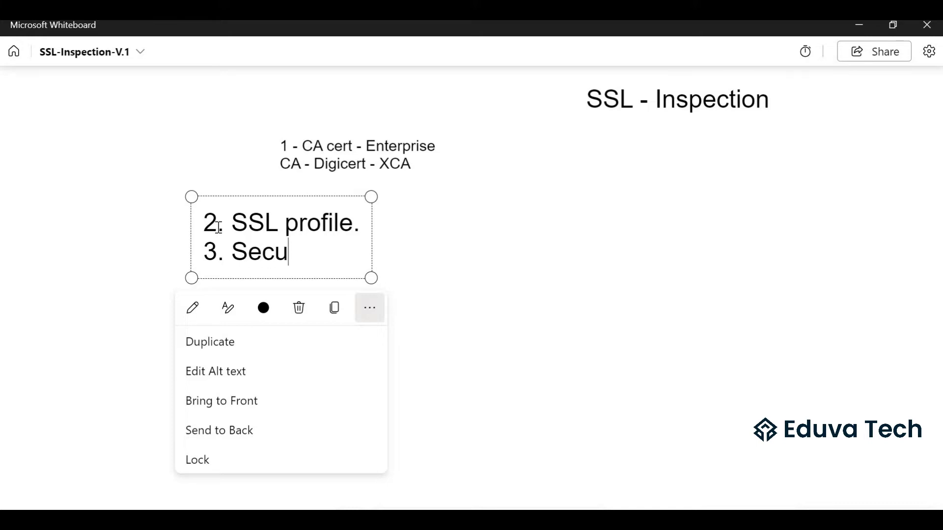
type("rity profile .")
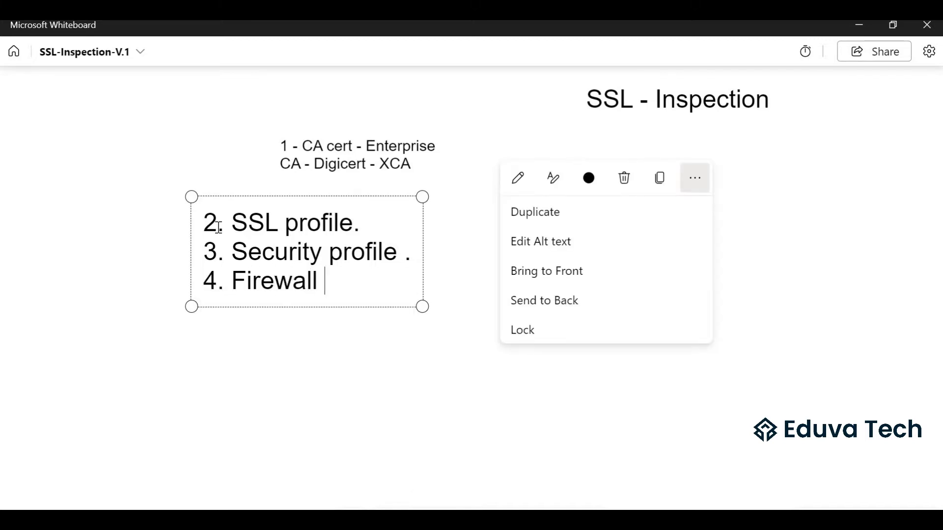
type("Policy.")
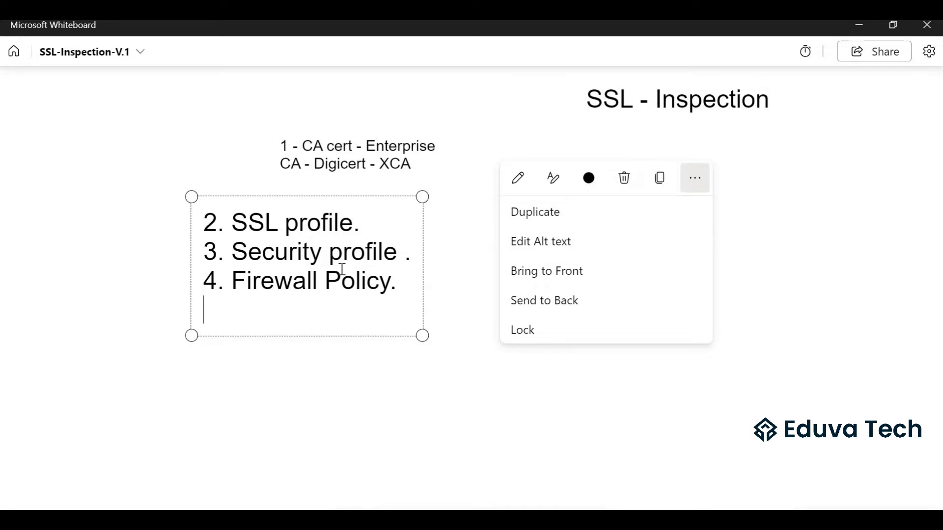
type("5. SSL")
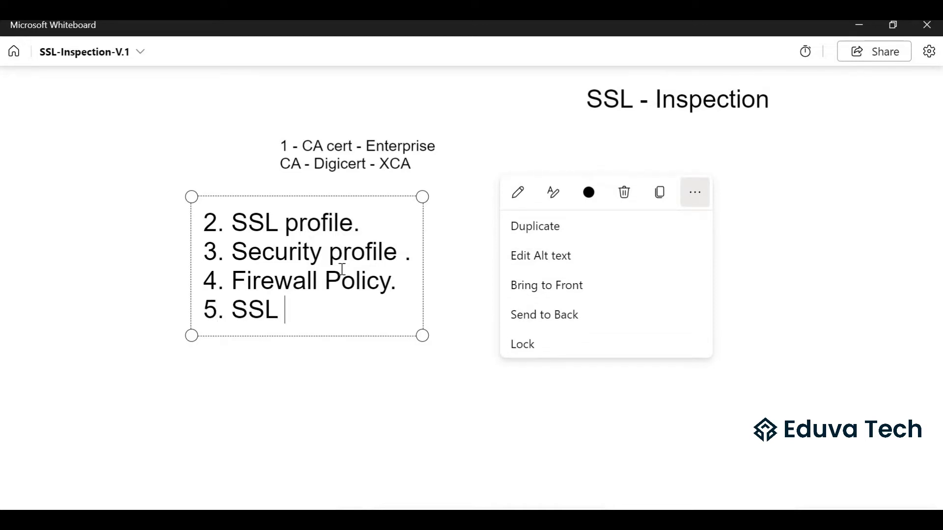
type("cert in")
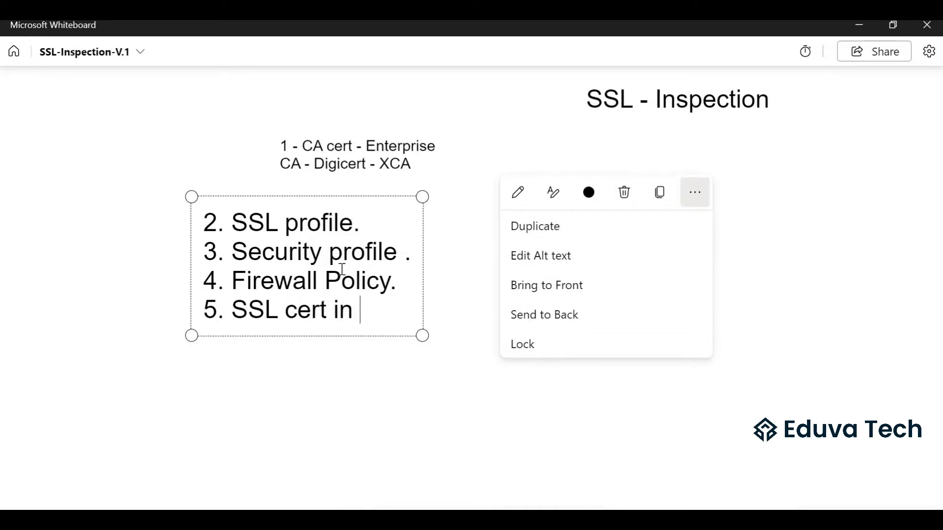
type("Clin")
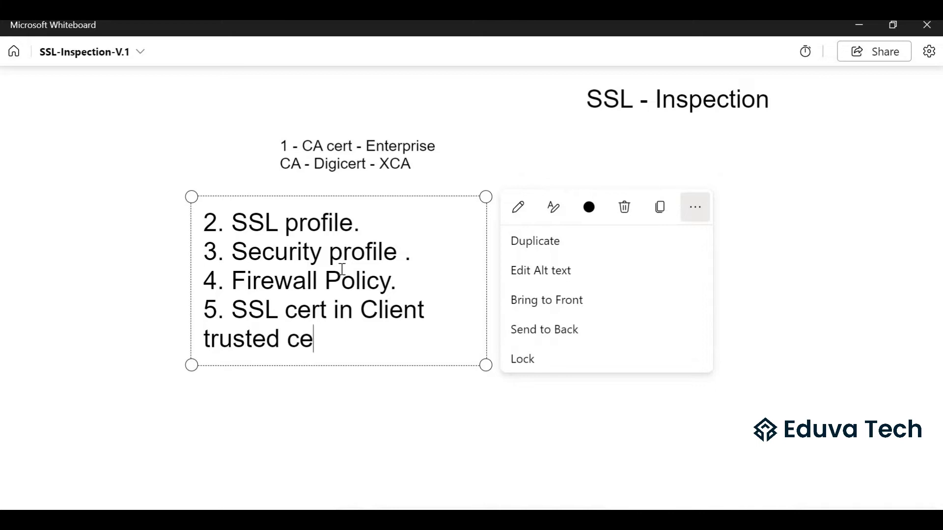
type("rt authority")
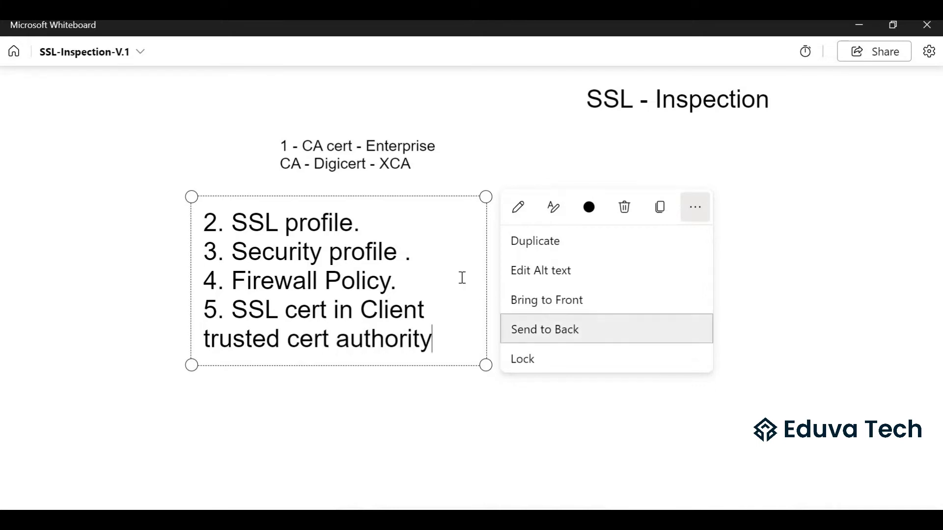
mouse_move(483, 315)
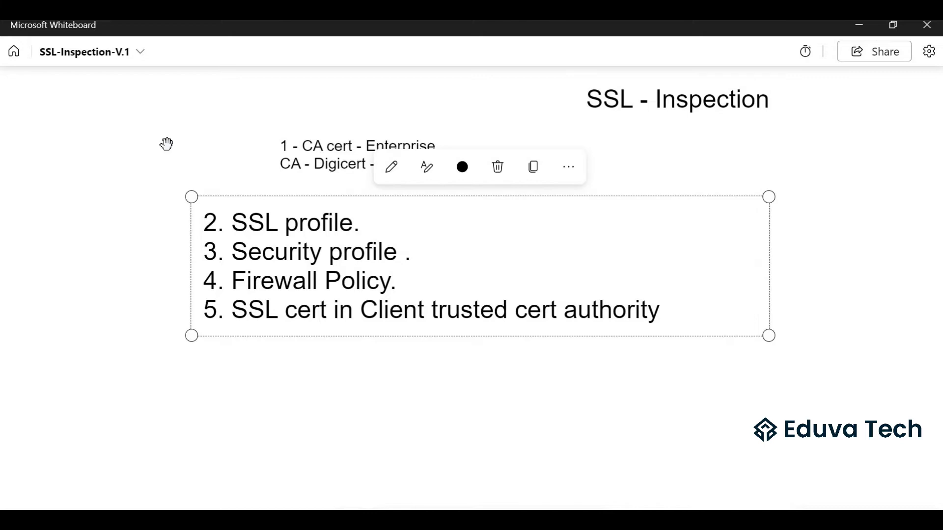
mouse_move(251, 281)
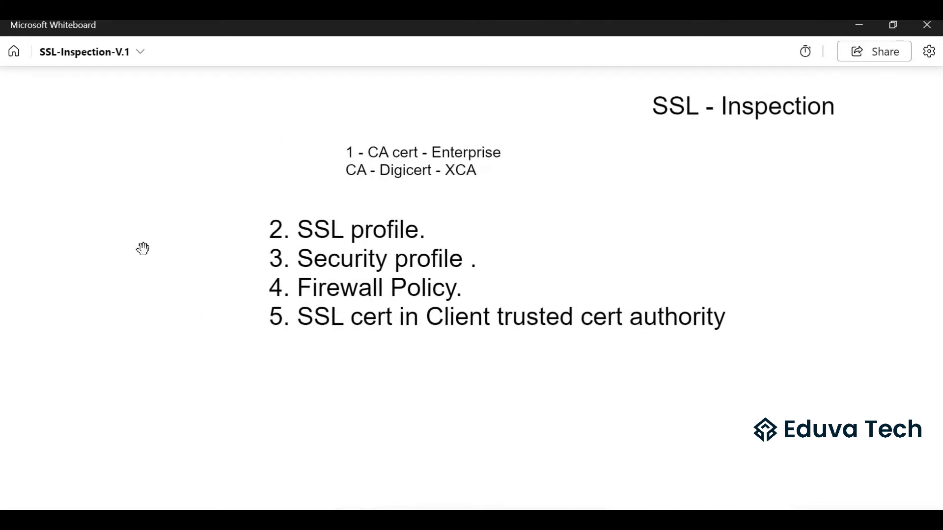
Shrink the numbered list note to step 1's text size and sit it directly underneath
left_click(150, 226)
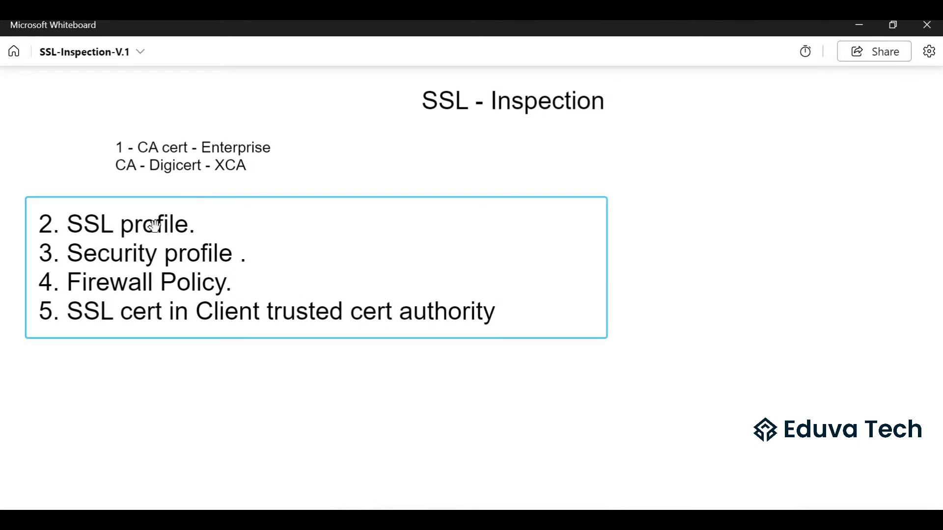
left_click(149, 224)
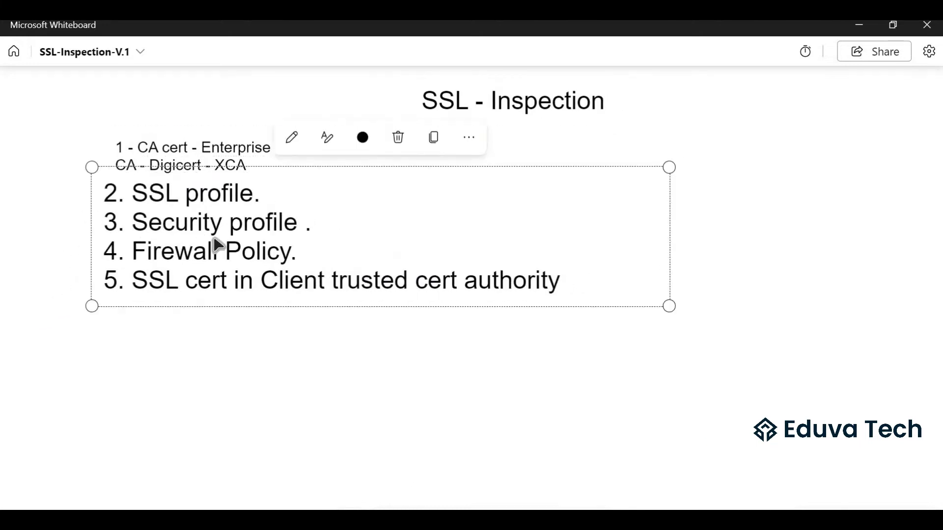
mouse_move(592, 288)
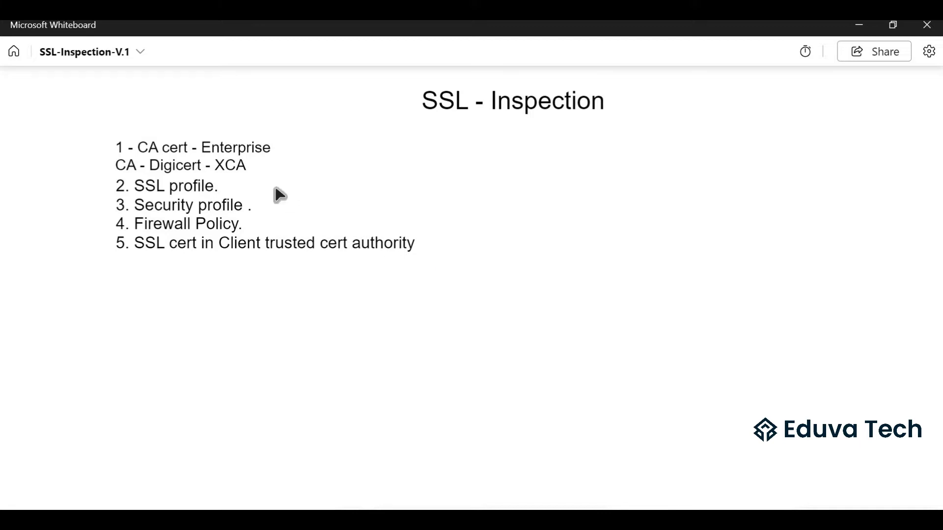
left_click(228, 156)
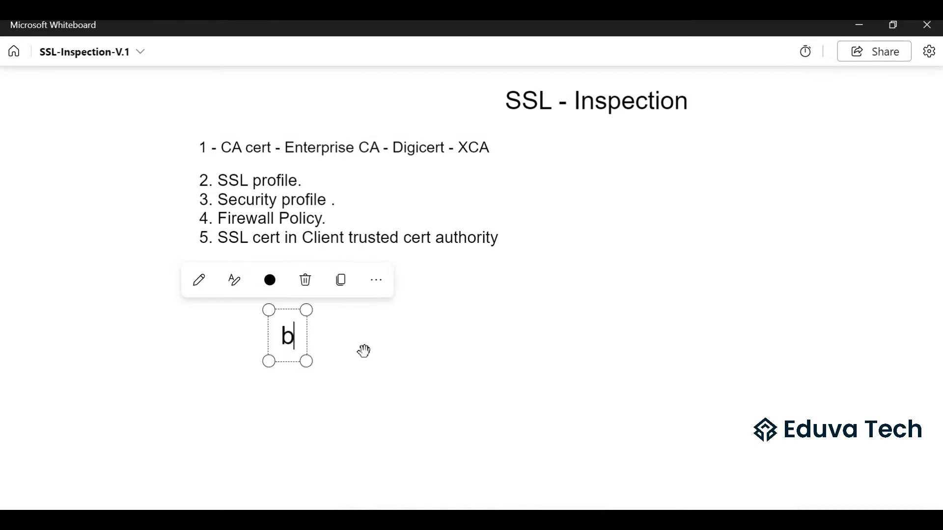
Write a small test note: 'block Youtube Video Play' and 'Upload file in linkedin.'
type("lock Youtub")
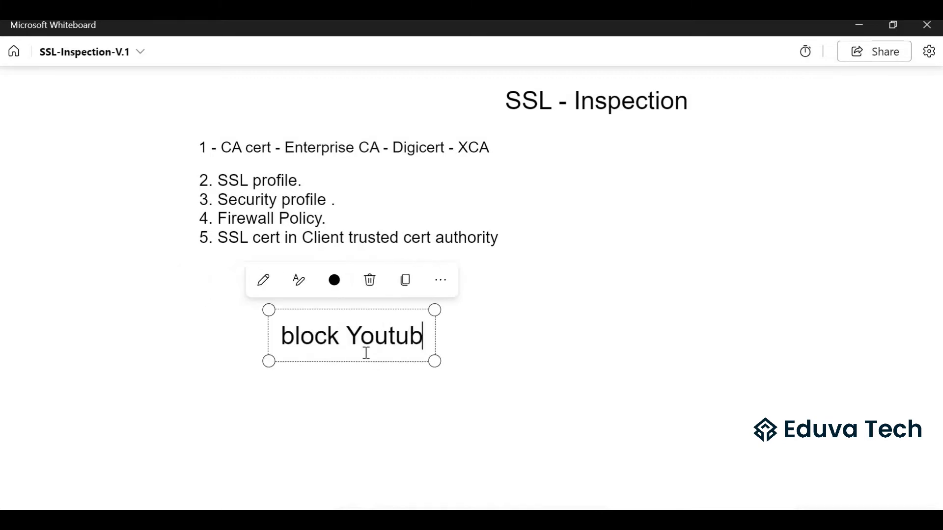
type("e Video Play")
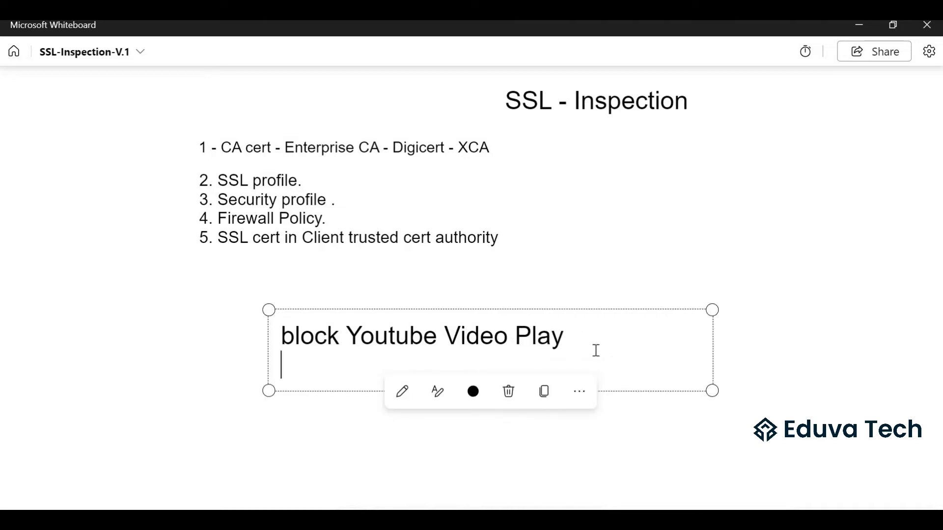
type("Upload")
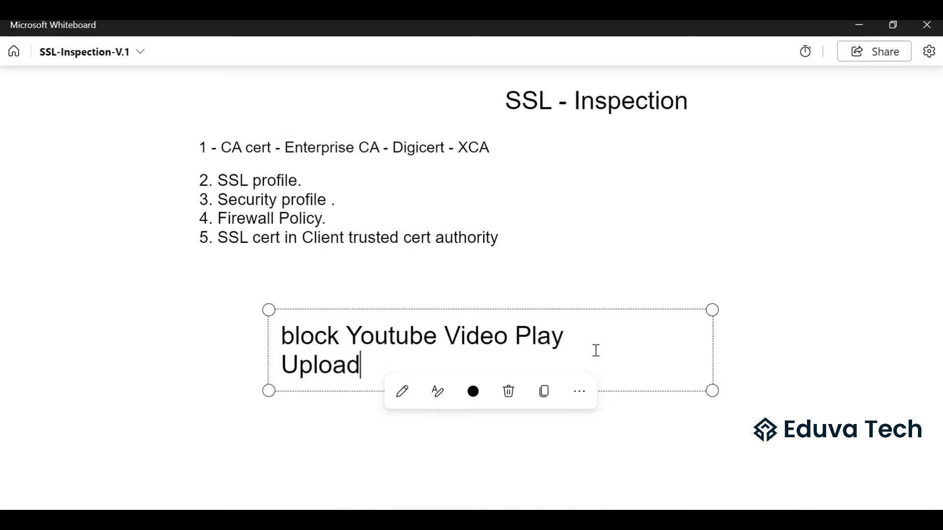
type("file in lin")
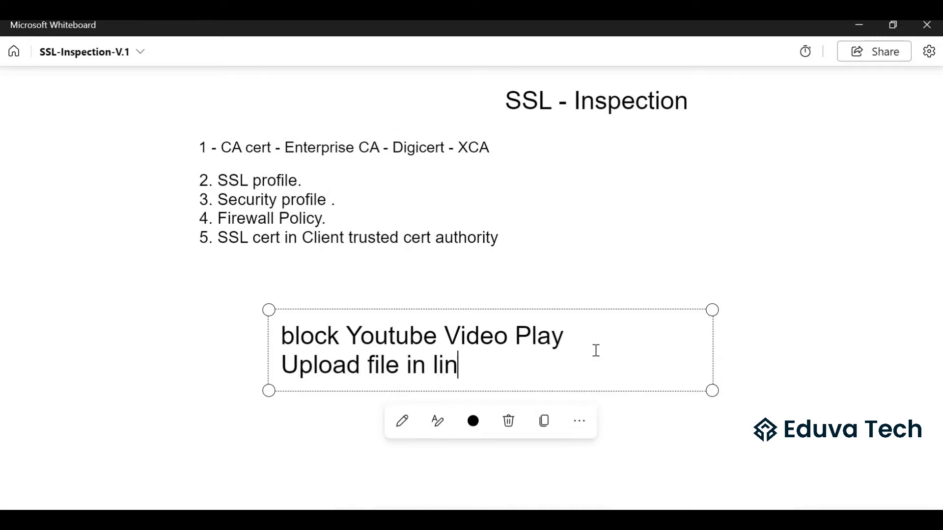
type("kedin")
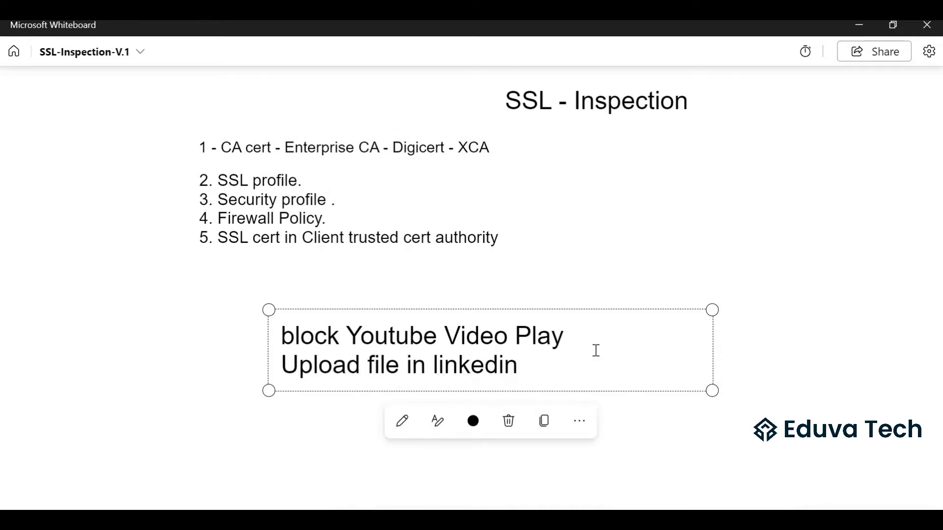
type(".")
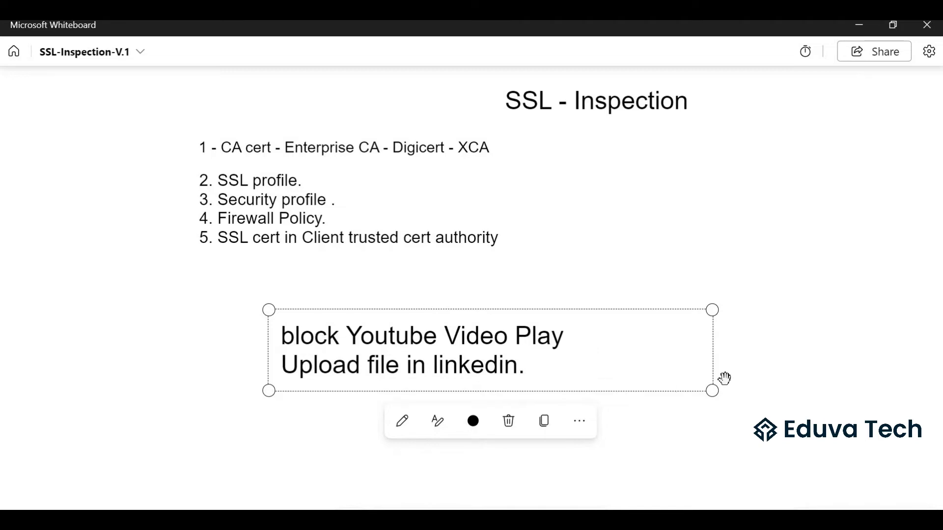
mouse_move(648, 356)
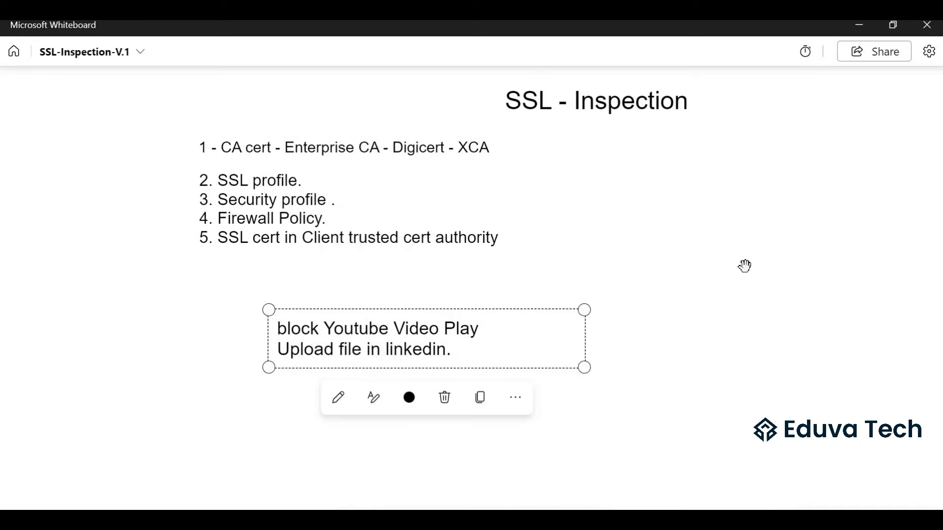
left_click(280, 175)
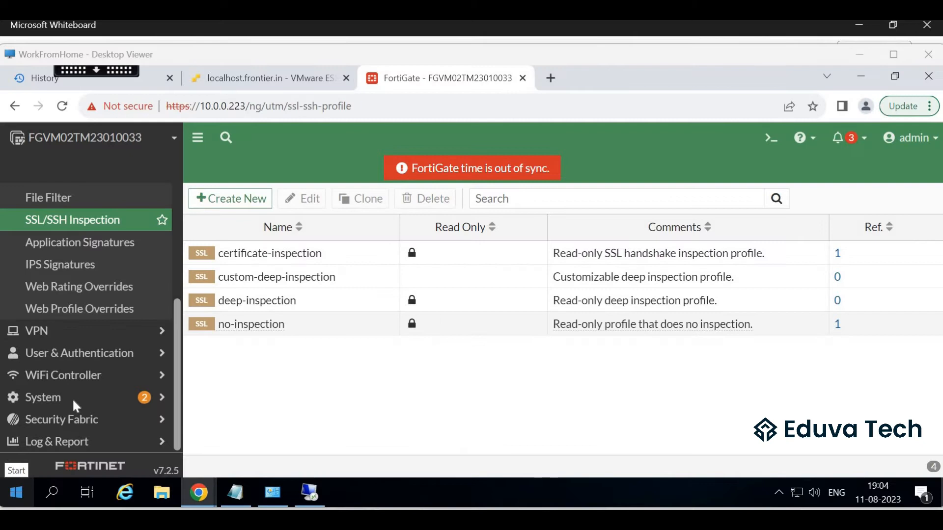
Switch to the test PC browser and sign back into FortiGate as admin, dismissing Chrome's save-password prompt
left_click(42, 397)
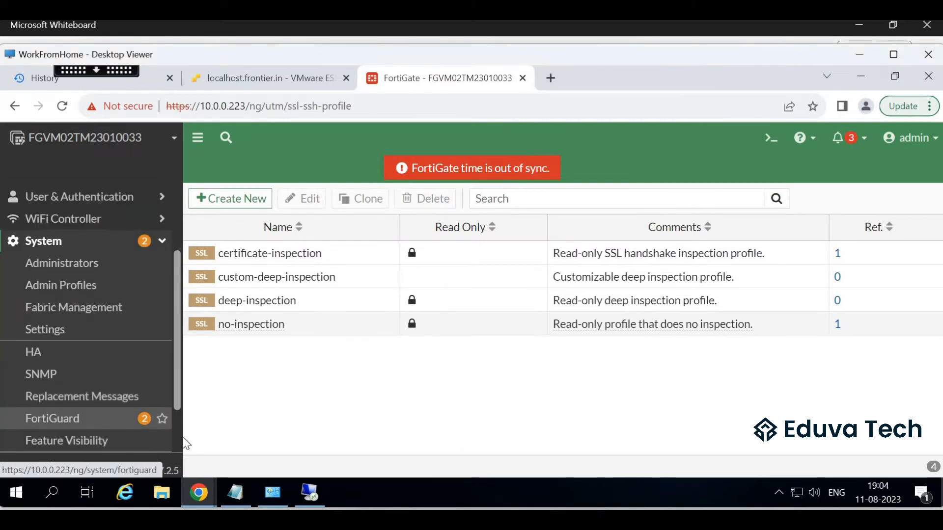
scroll("down", 3)
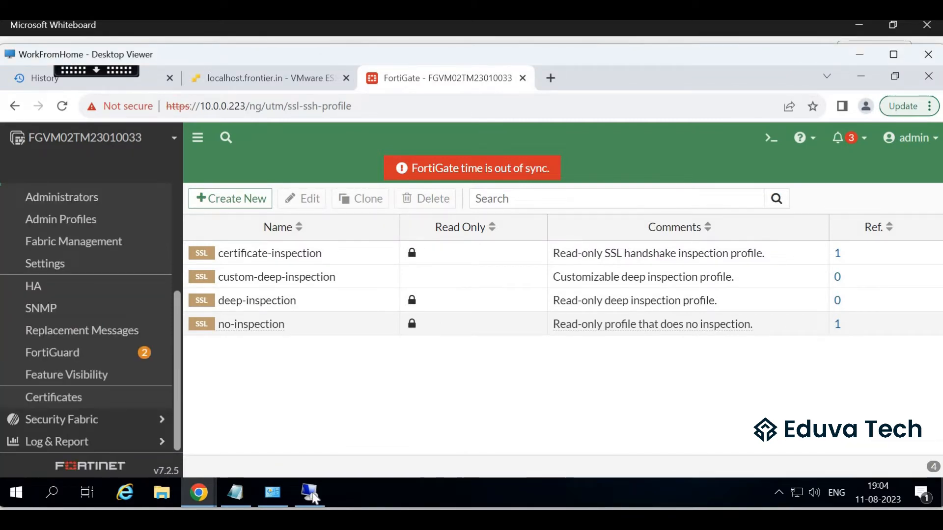
left_click(310, 493)
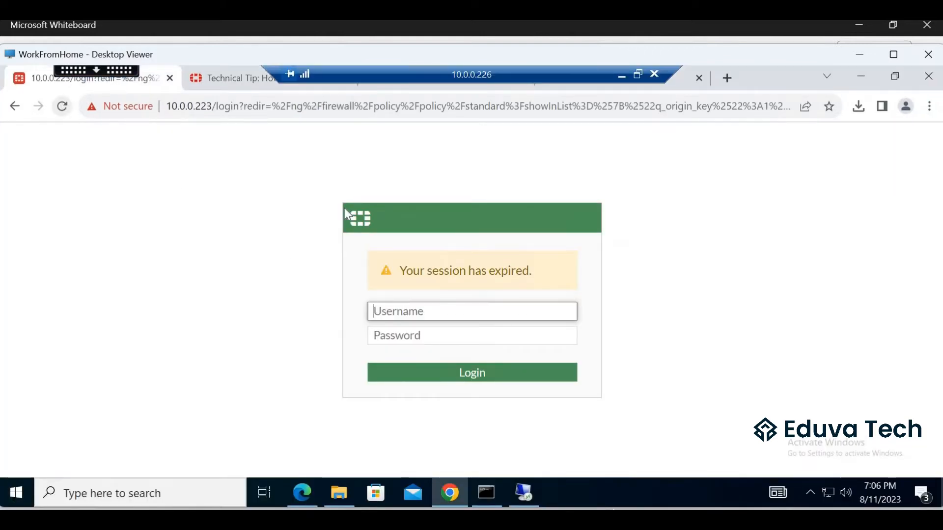
type("adm")
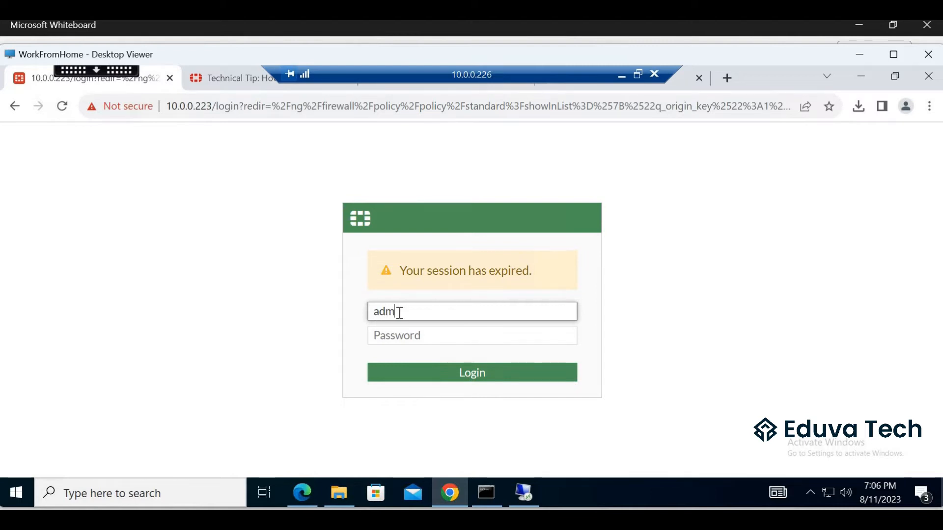
left_click(472, 372)
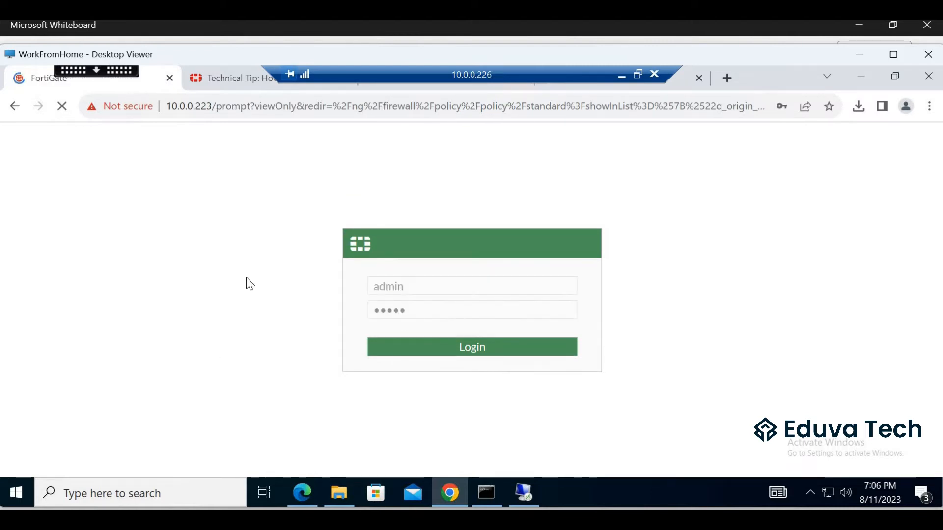
left_click(471, 346)
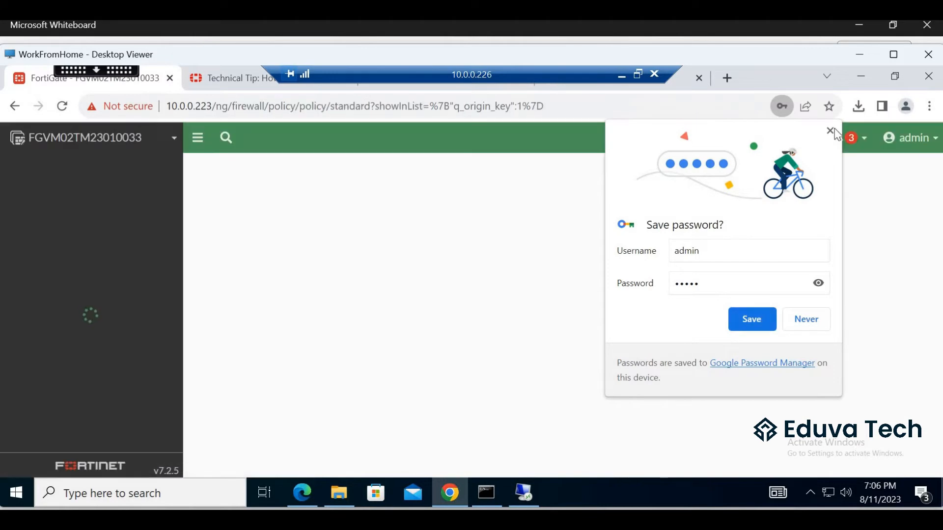
left_click(832, 132)
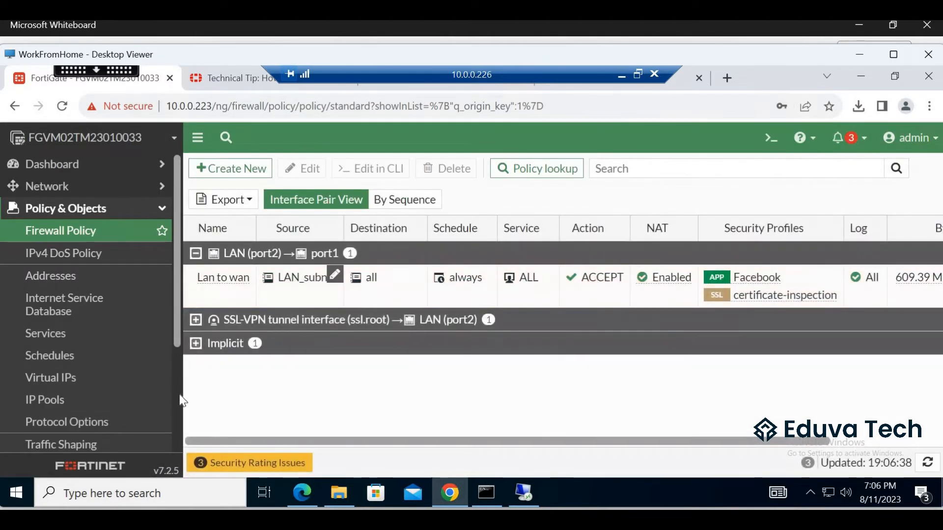
Expand the System section to reach the Certificates page
scroll("down", 3)
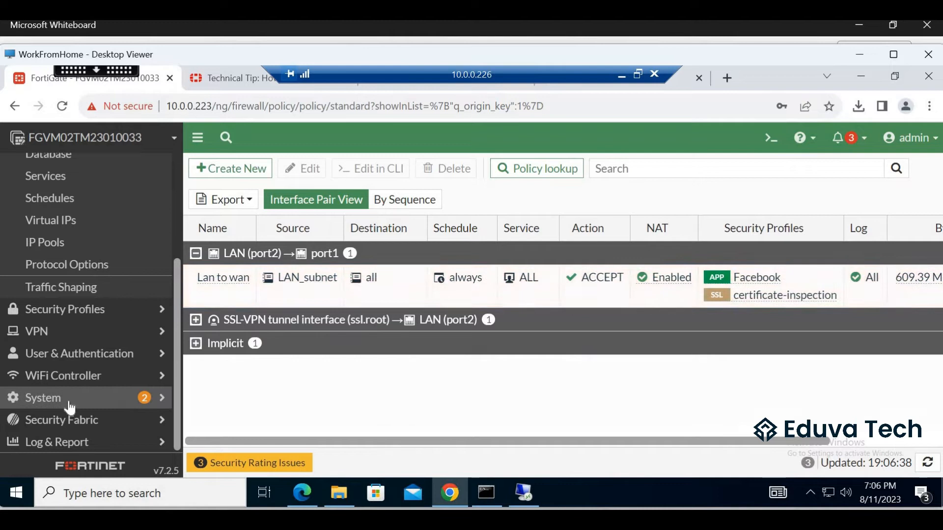
left_click(42, 398)
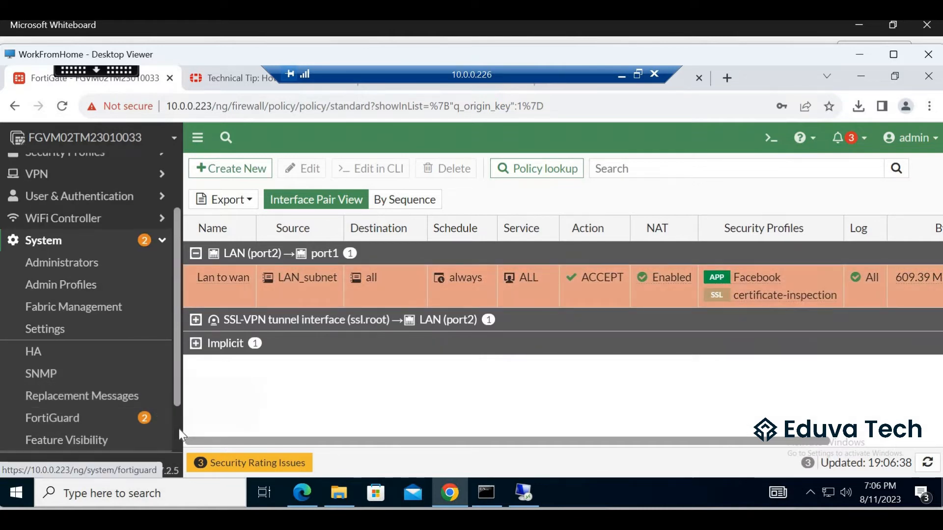
left_click(53, 397)
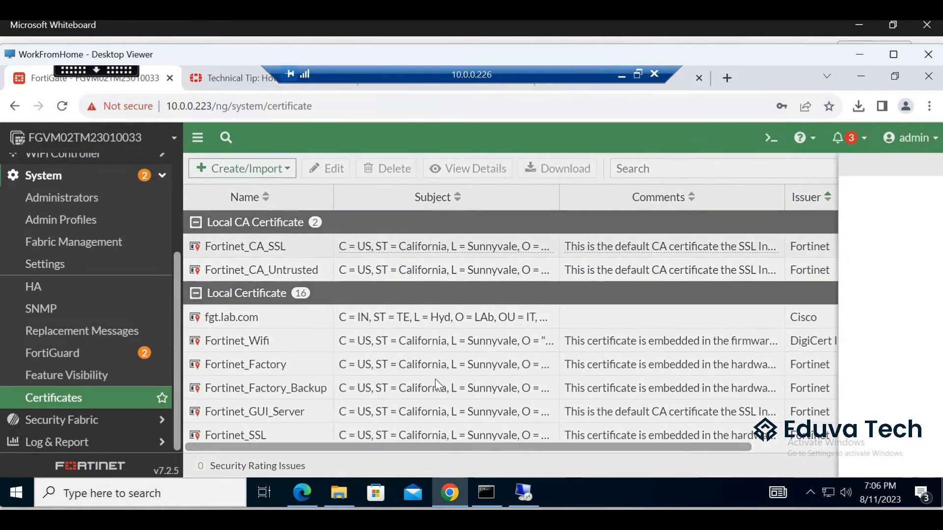
Begin importing a certificate of the PKCS #12 (certificate with key) type
left_click(242, 168)
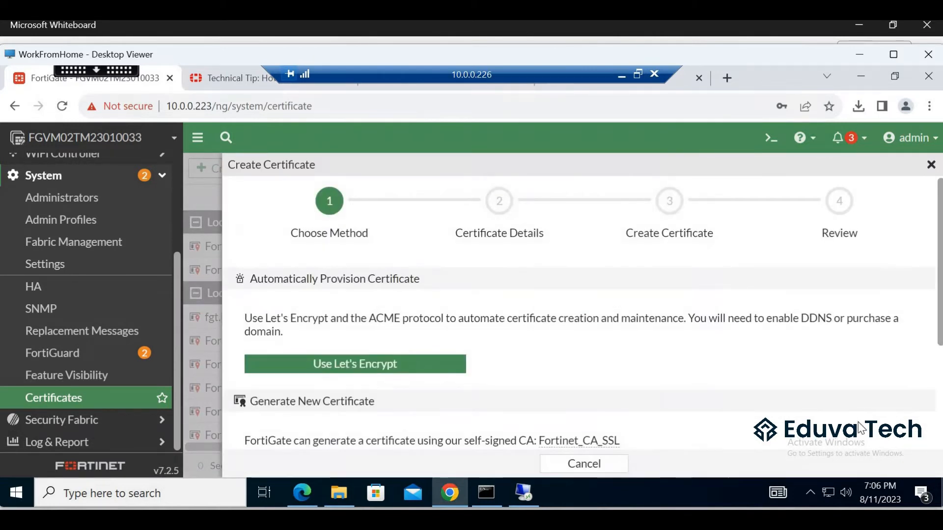
scroll("down", 3)
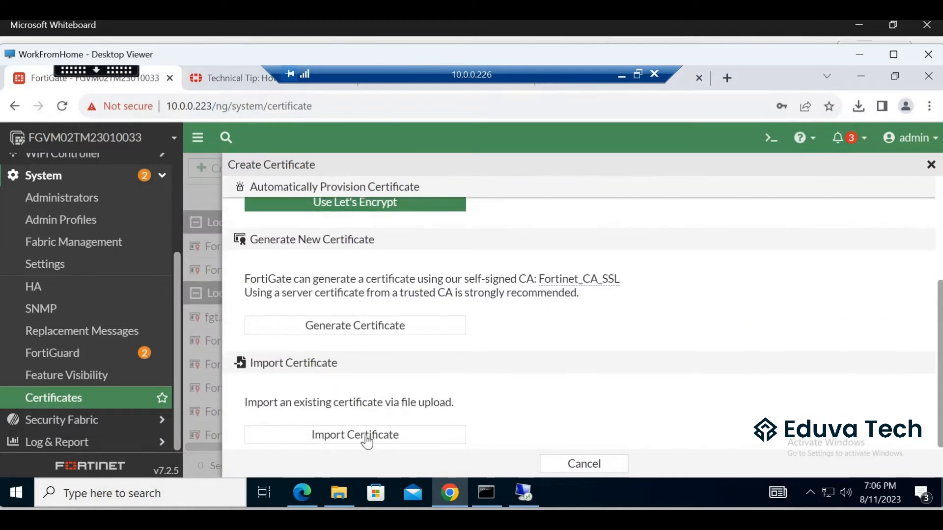
left_click(355, 435)
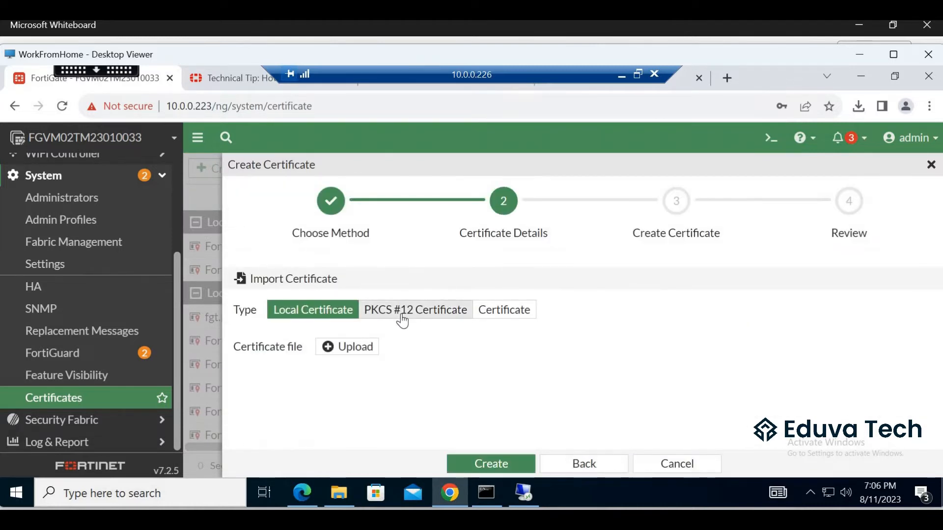
left_click(414, 309)
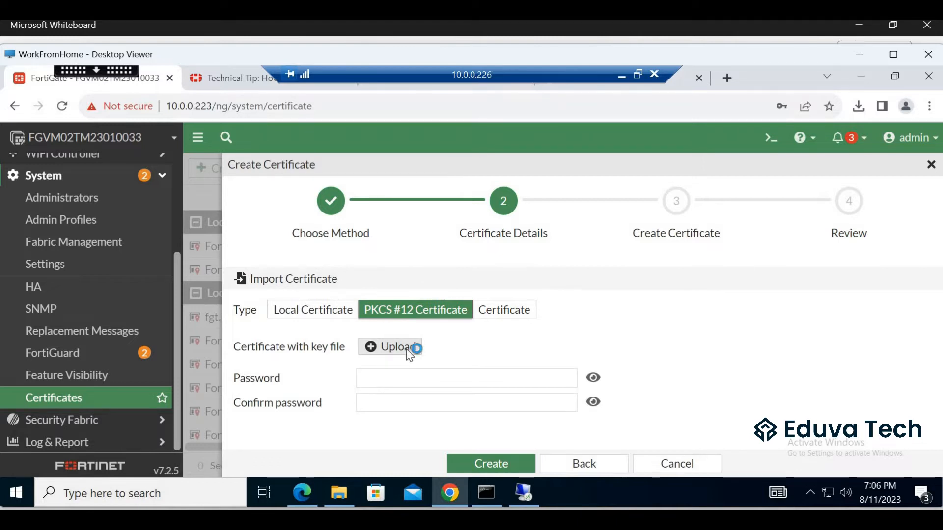
mouse_move(315, 250)
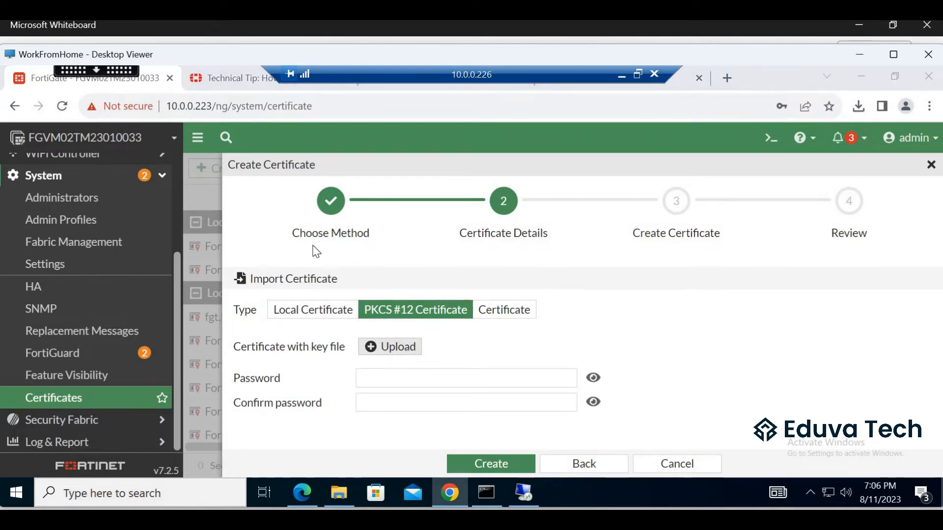
Upload SSL-CERT.p12 with its password and create it as a local CA certificate
left_click(389, 347)
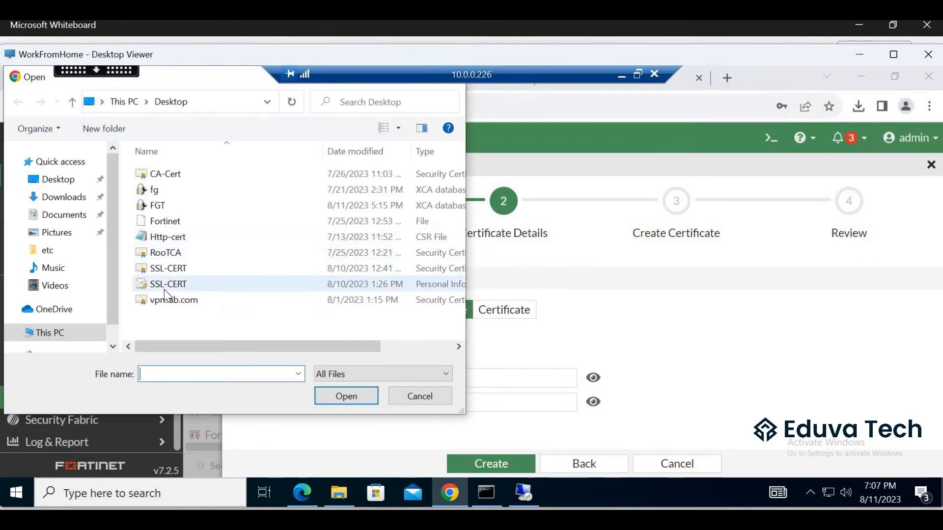
left_click(167, 284)
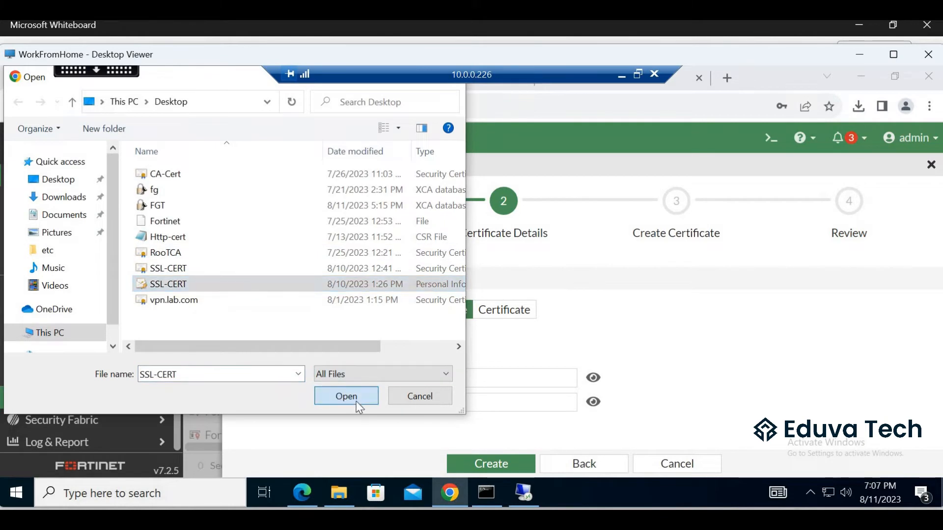
left_click(346, 396)
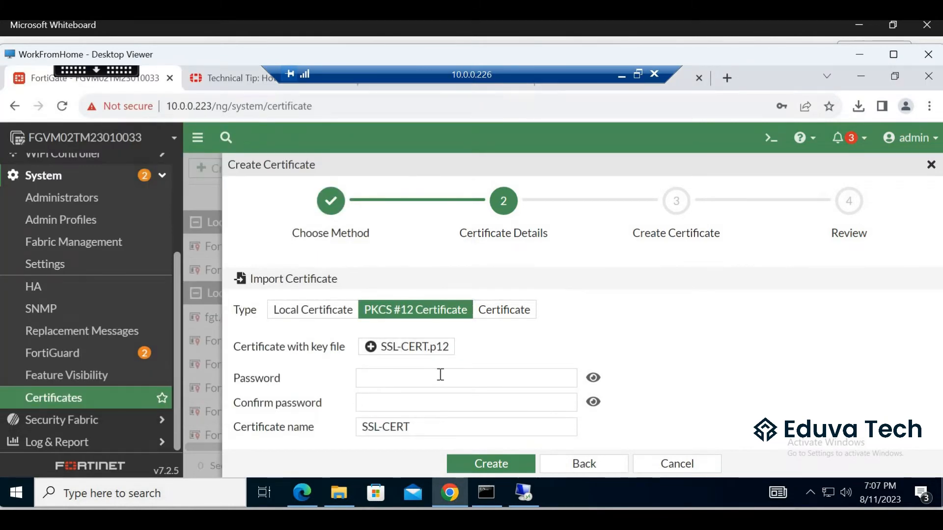
type("•••••")
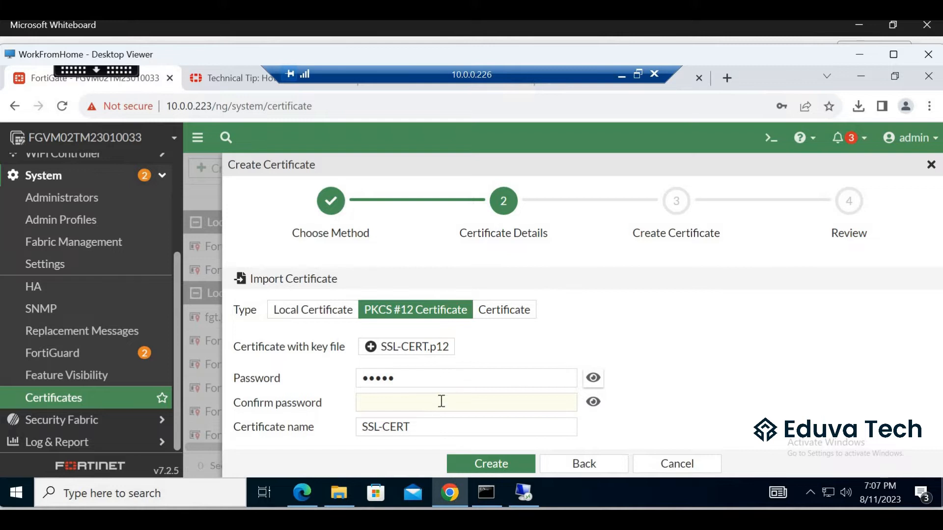
type("•••")
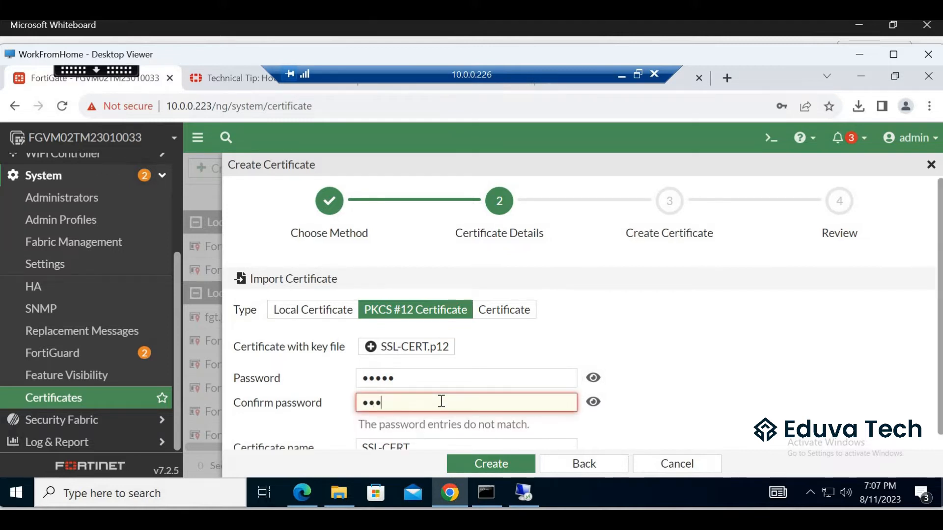
key("Backspace")
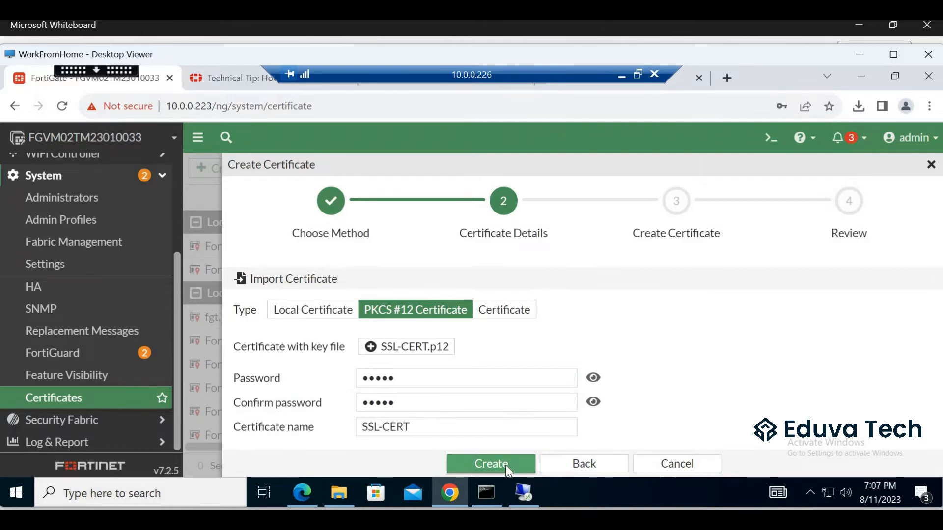
left_click(490, 463)
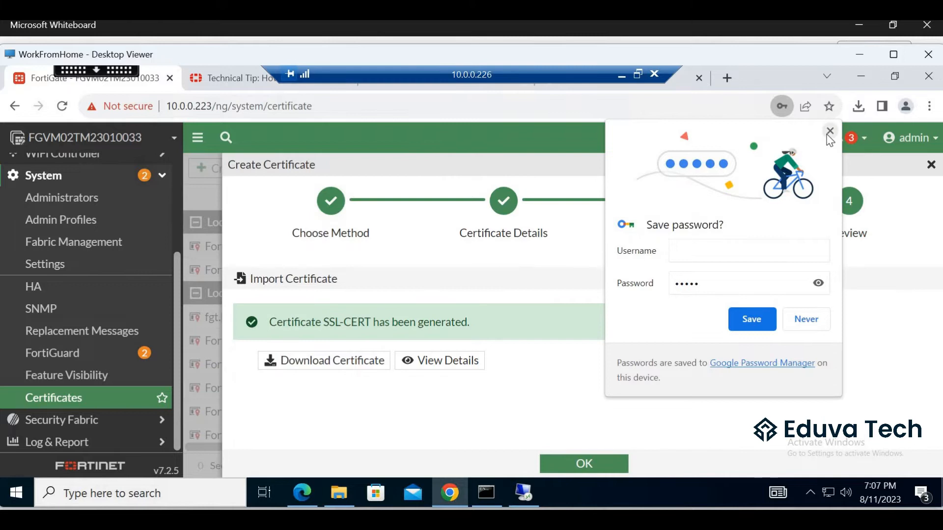
left_click(829, 130)
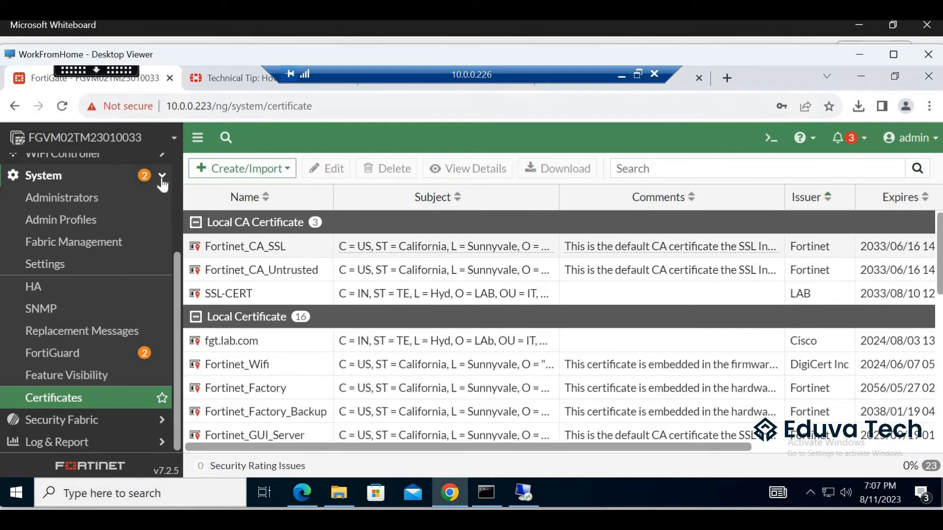
Go to Security Profiles > SSL/SSH Inspection and start a new inspection profile
left_click(161, 175)
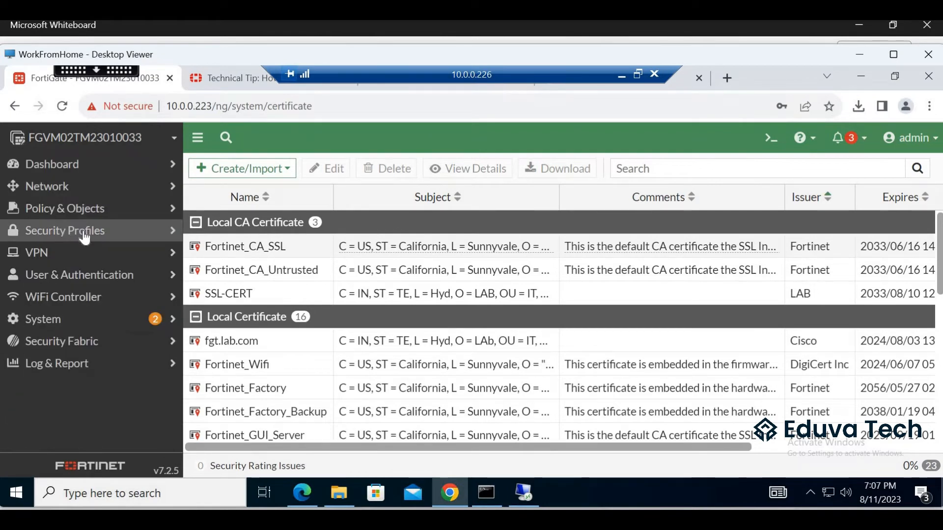
left_click(65, 230)
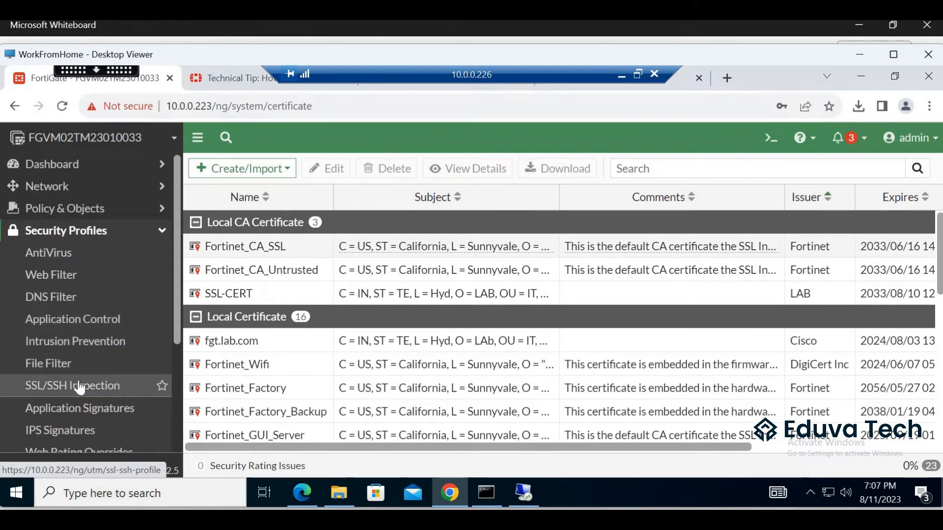
left_click(72, 385)
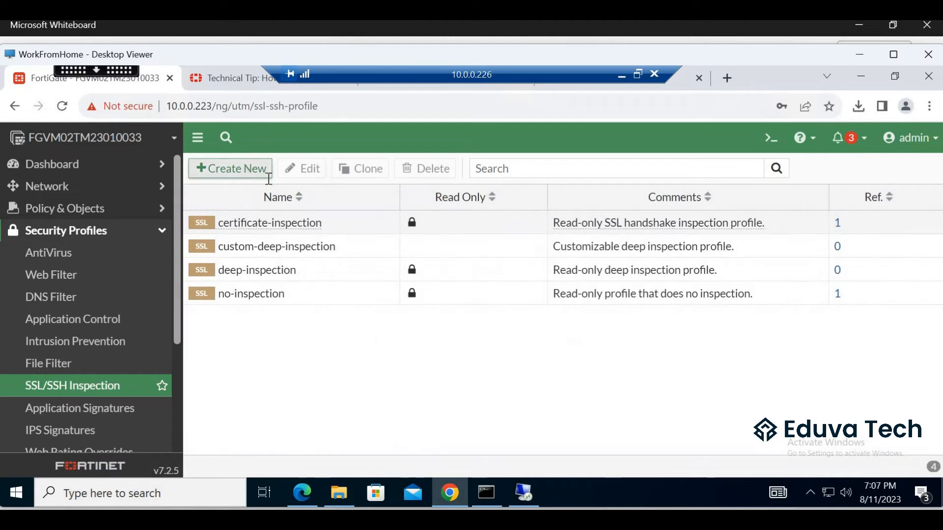
left_click(231, 168)
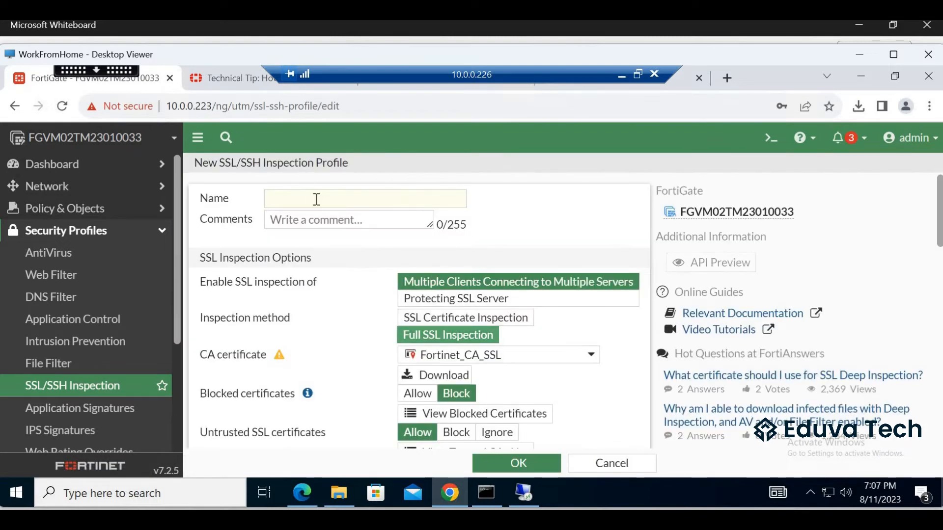
Name the new inspection profile SSL-Full-inspect
type("S")
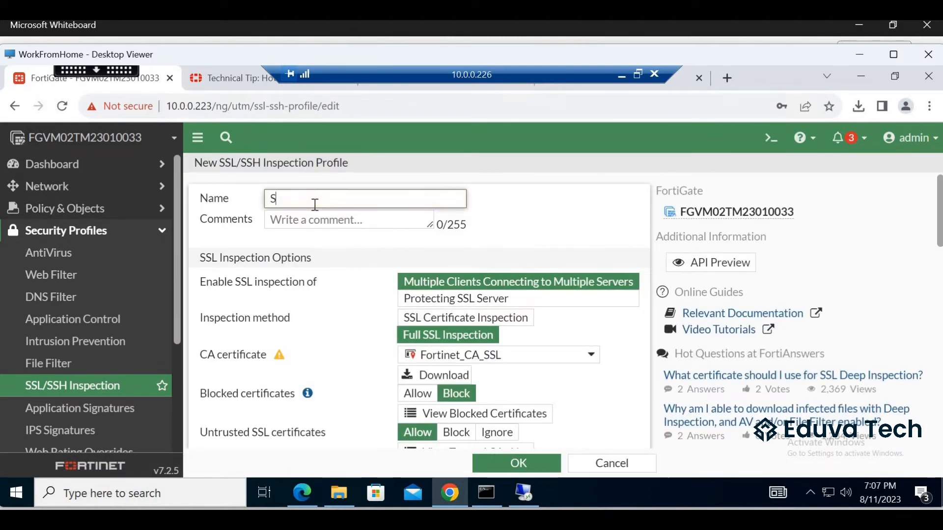
type("SL-F")
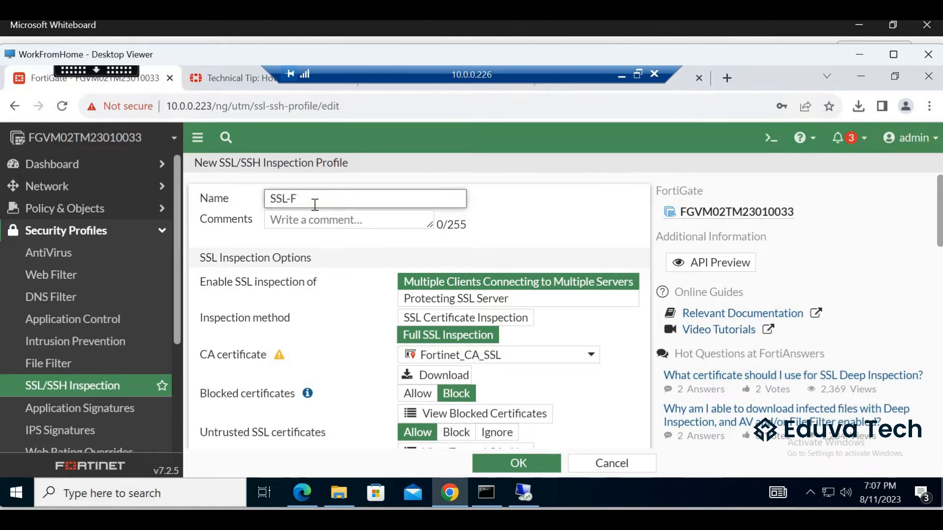
type("ull-ins")
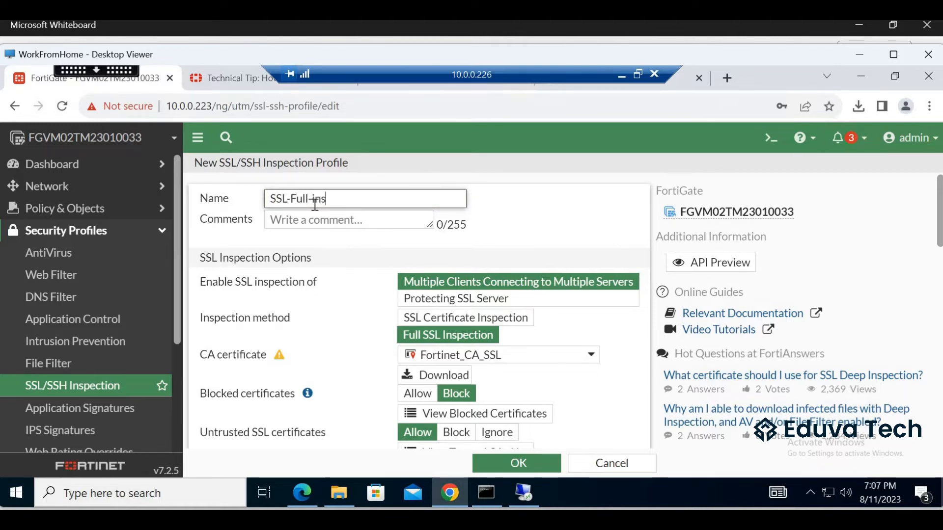
type("ect")
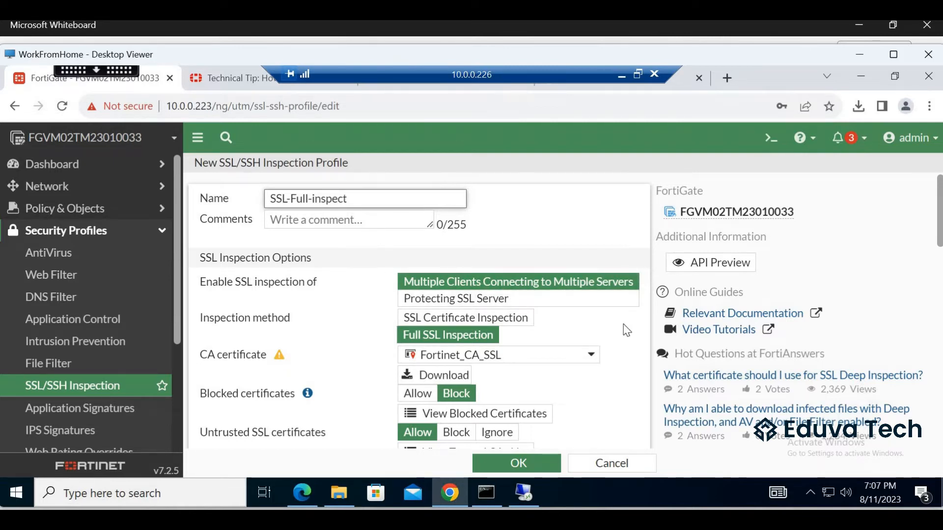
Use CA certificate SSL-CERT, block untrusted certificates, inspect all ports, drop Personal Privacy from exemptions, and save
scroll("down", 3)
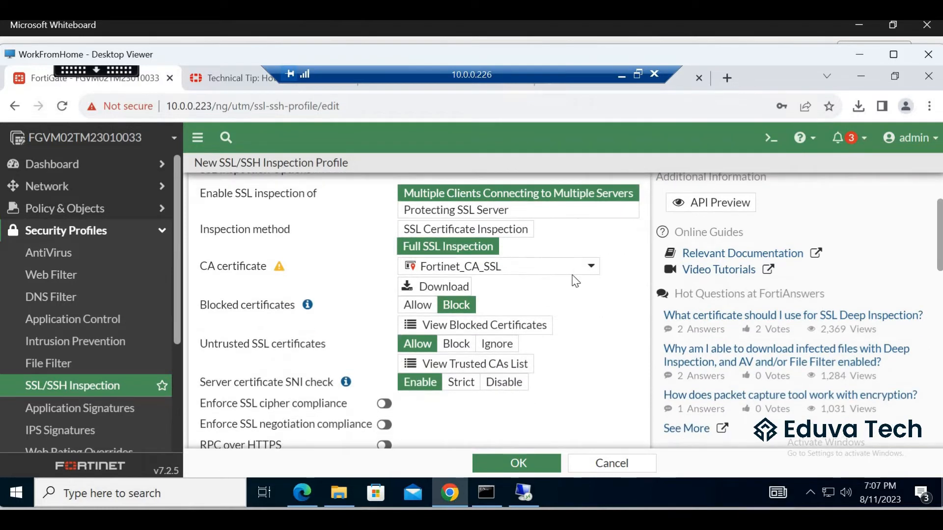
left_click(497, 266)
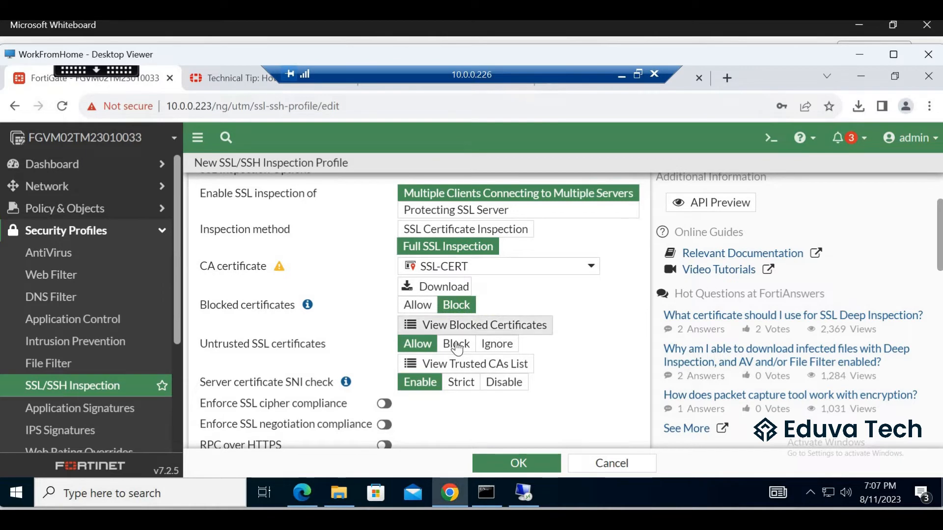
left_click(455, 344)
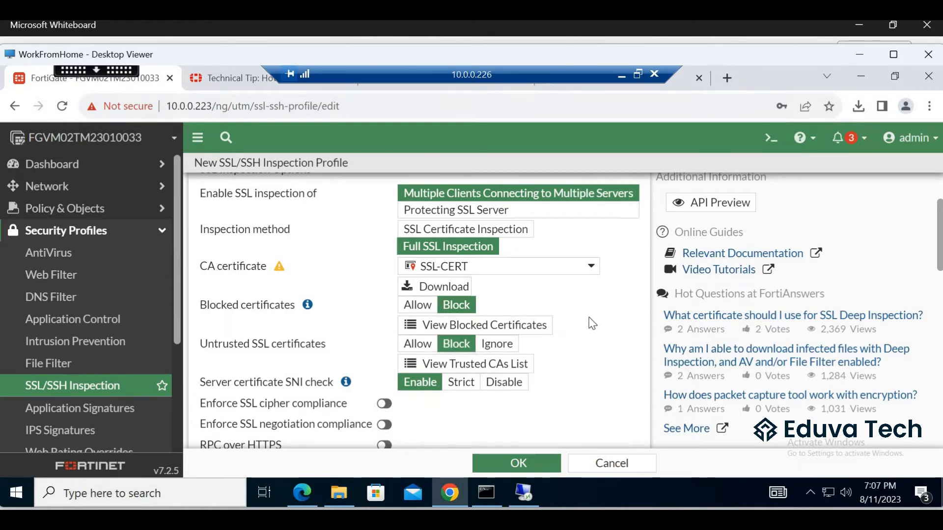
scroll("down", 3)
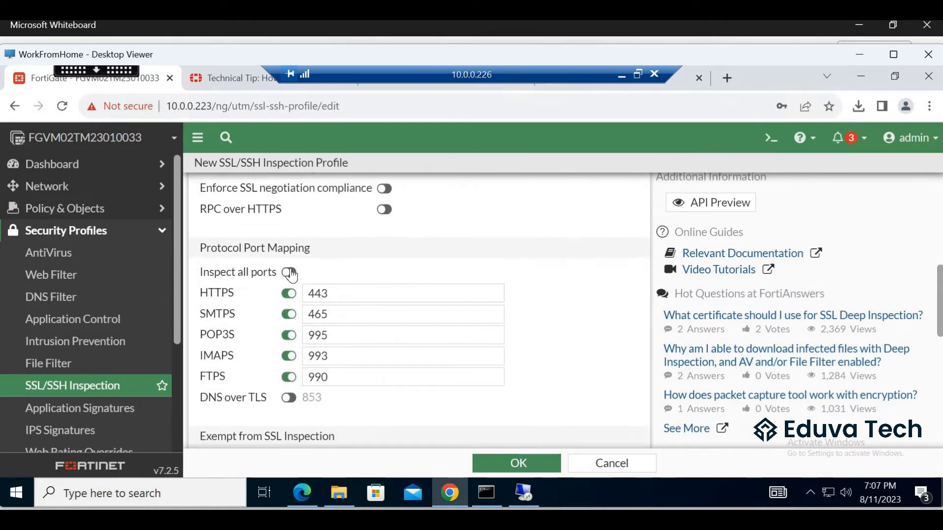
left_click(289, 272)
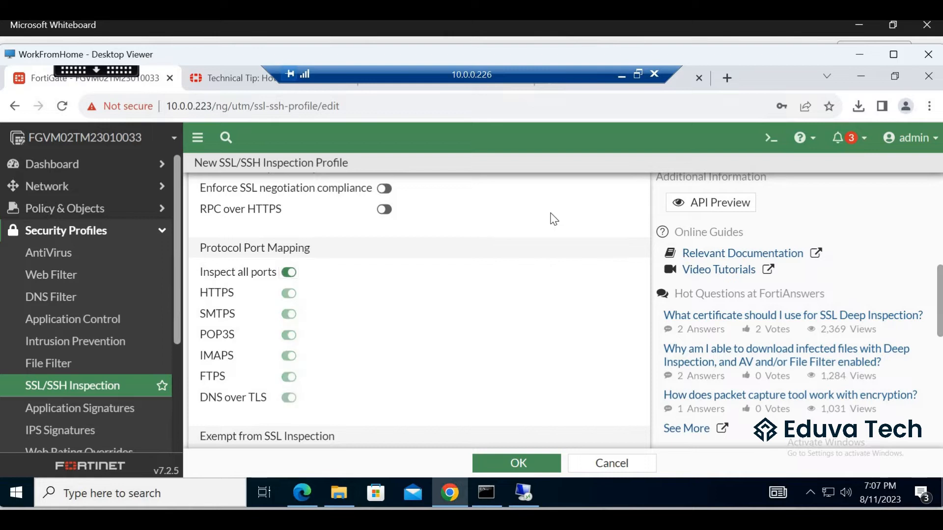
scroll("down", 3)
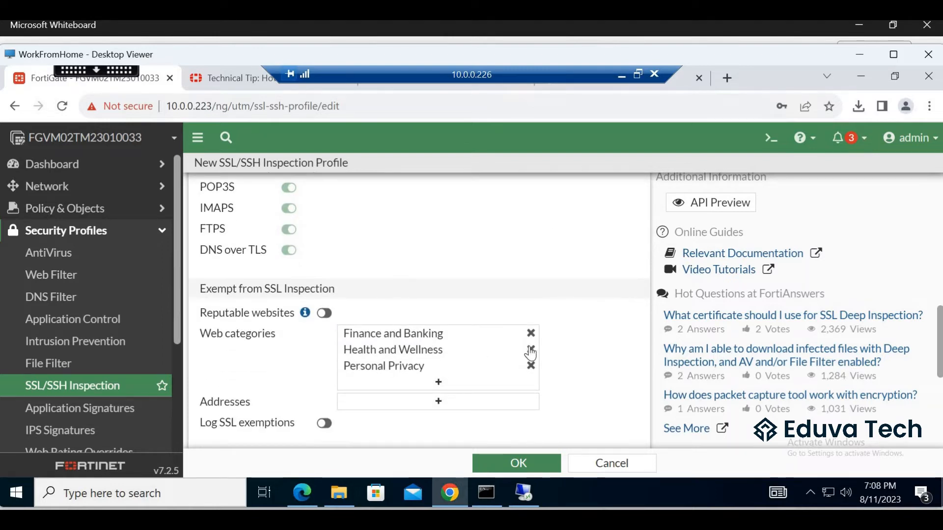
mouse_move(532, 370)
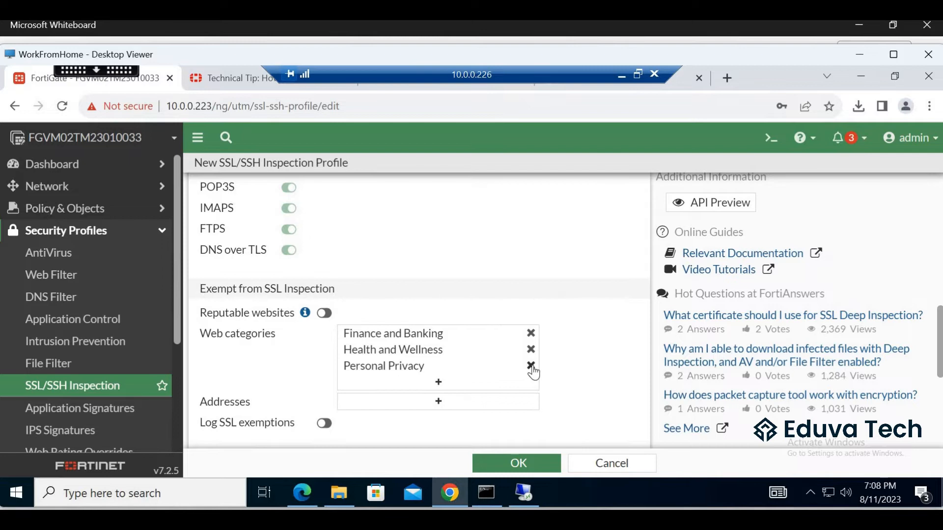
left_click(530, 365)
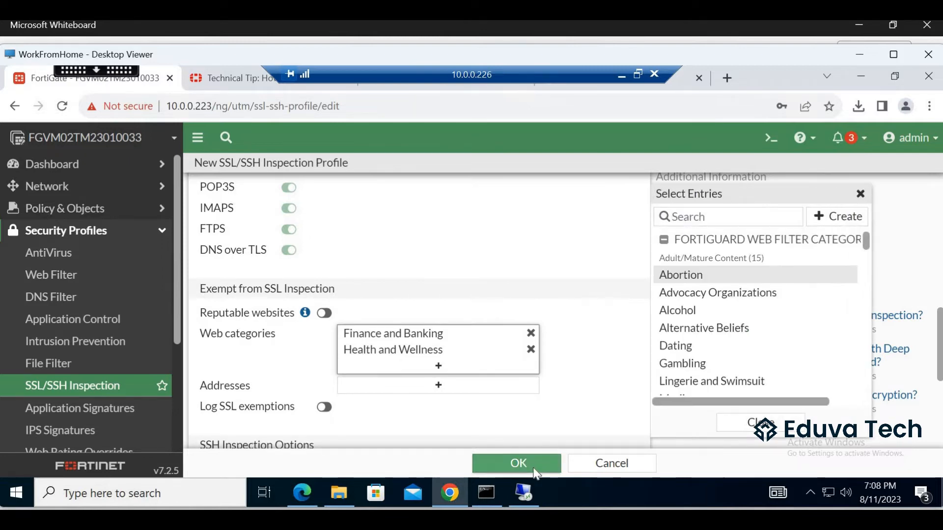
left_click(515, 462)
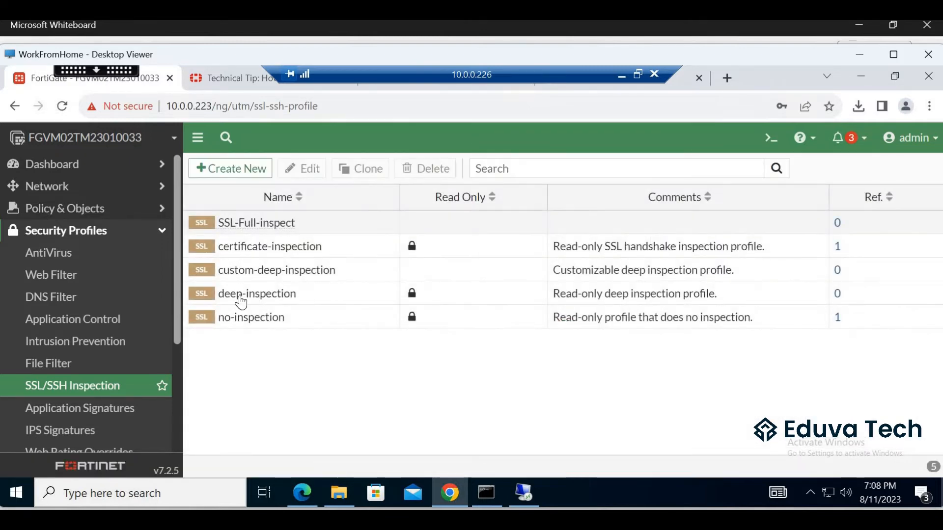
Move to Security Profiles > Application Control and recheck the whiteboard note on blocking YouTube and LinkedIn
left_click(65, 230)
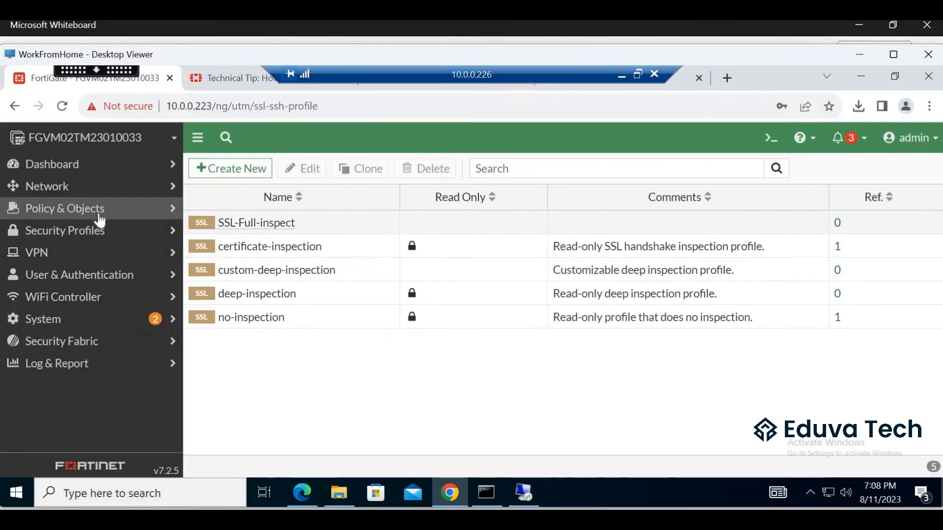
left_click(63, 209)
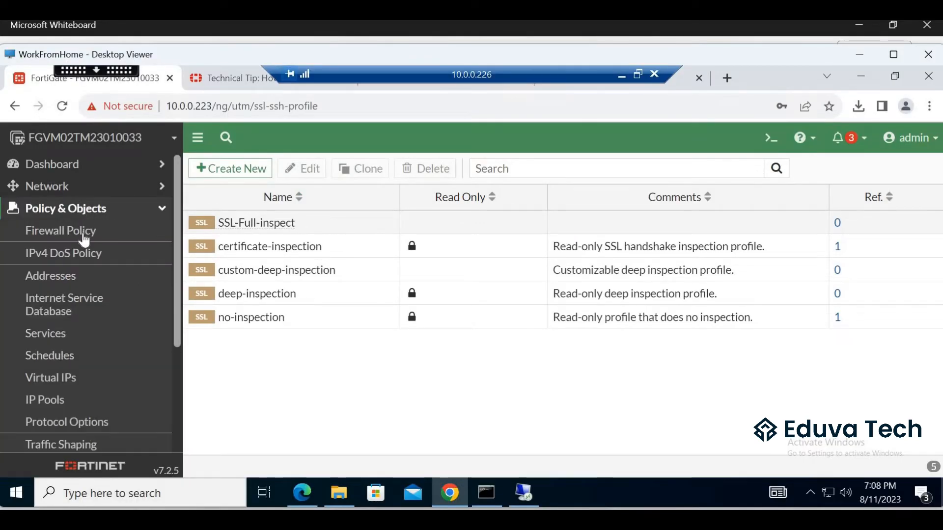
left_click(65, 230)
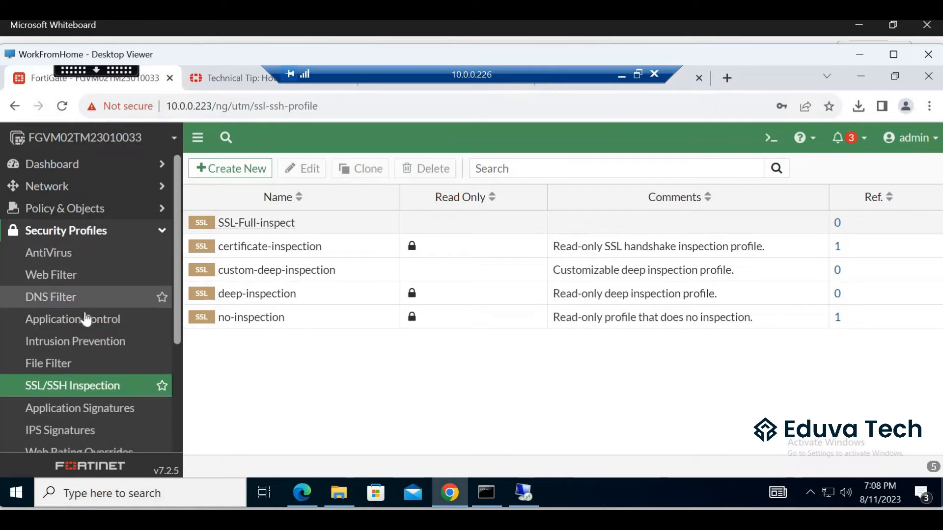
left_click(72, 318)
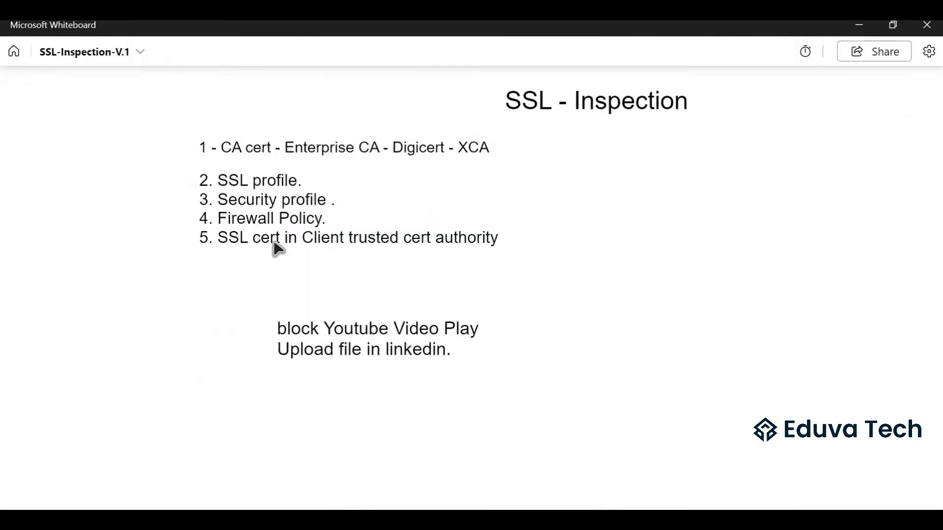
left_click(363, 339)
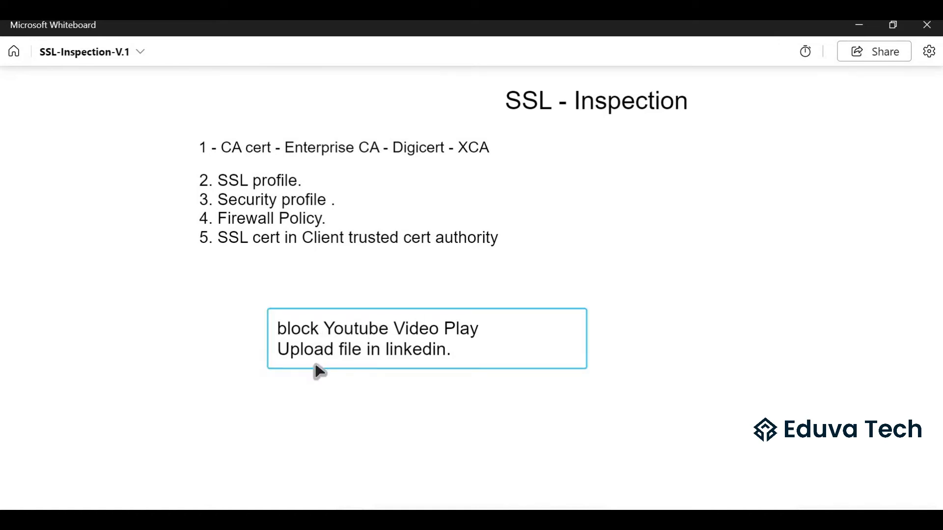
mouse_move(461, 365)
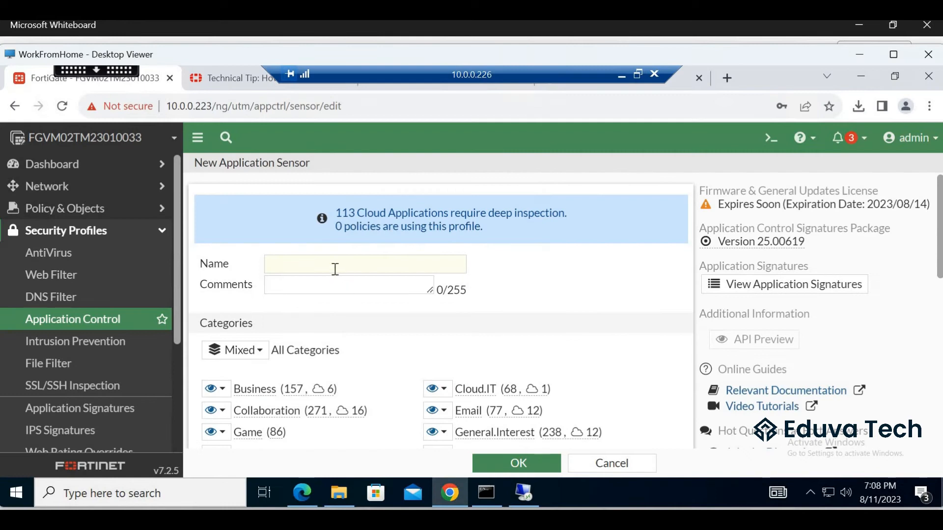
Name the application sensor Test-Usage-case and begin a new application override
type("U")
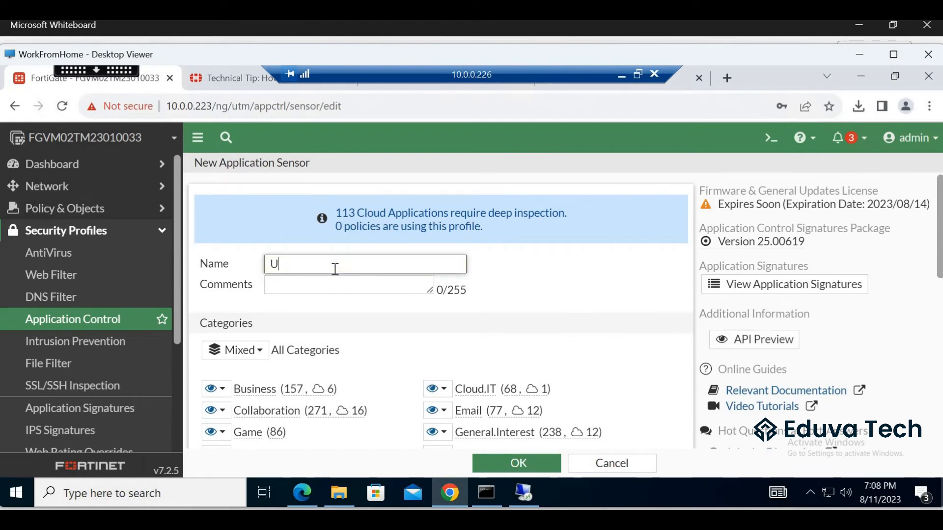
type("Test-")
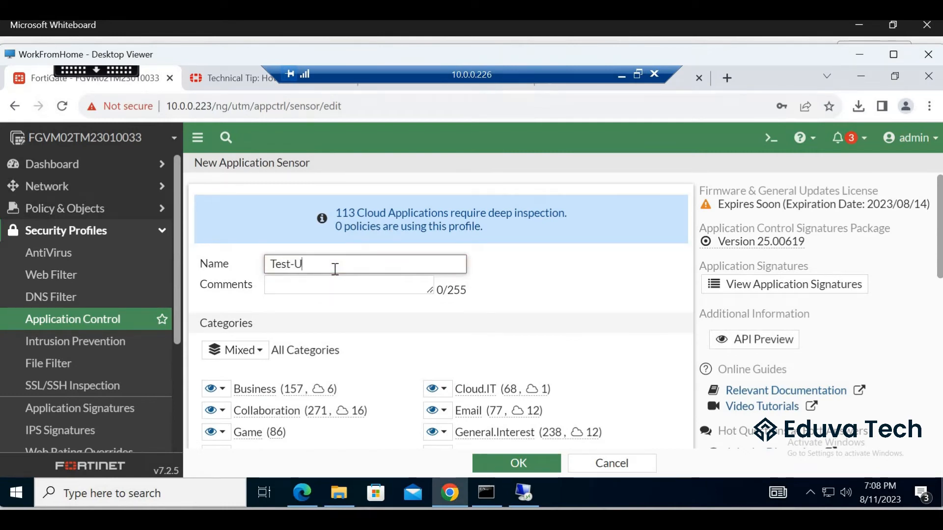
type("sage-")
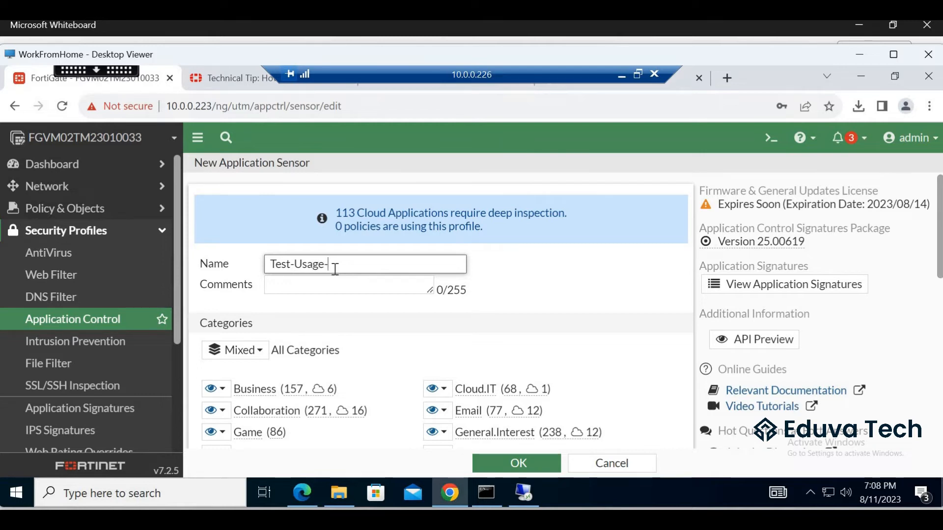
type("case")
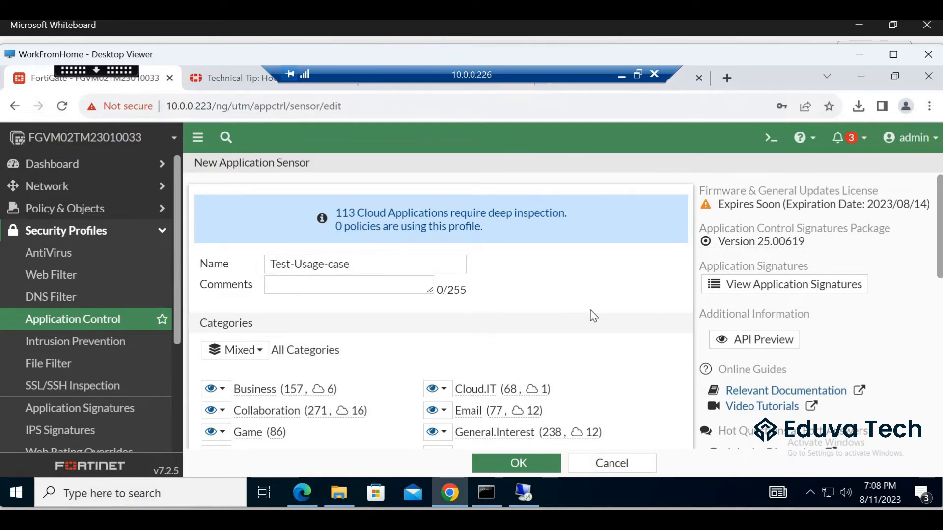
scroll("down", 3)
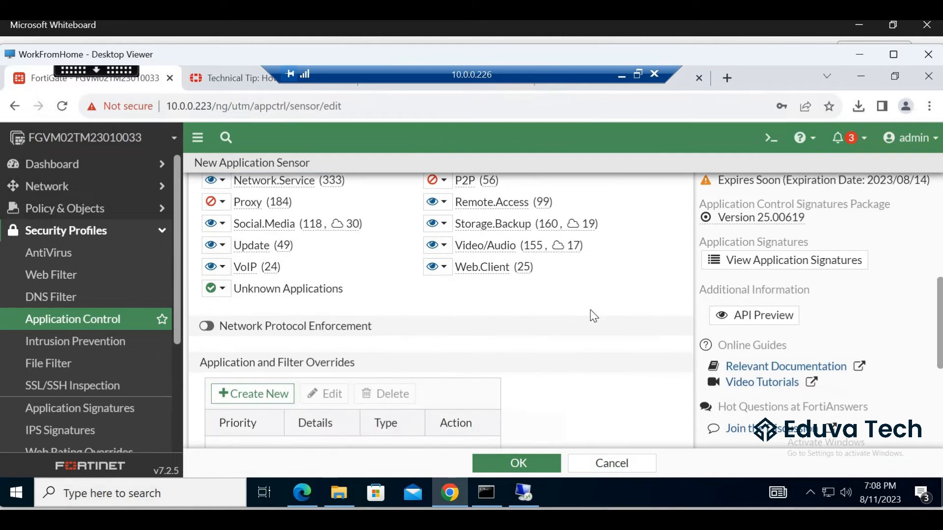
scroll("down", 3)
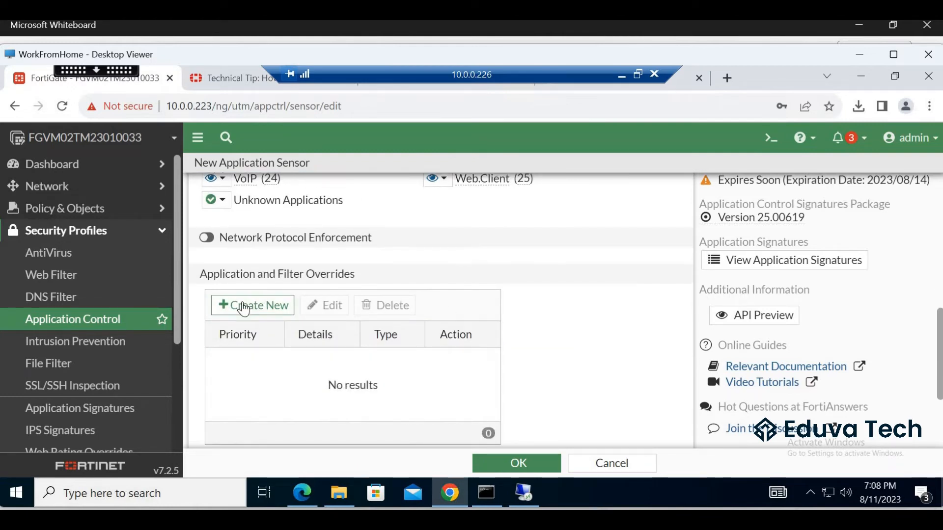
left_click(253, 305)
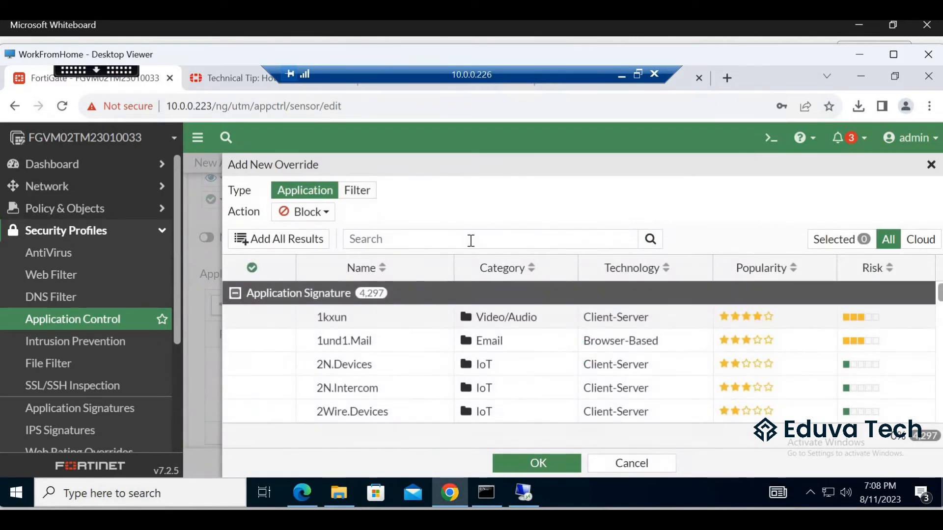
Add a block override for YouTube_Video.Play and LinkedIn_File.Upload and save the Test-Usage-case sensor
type("youtube")
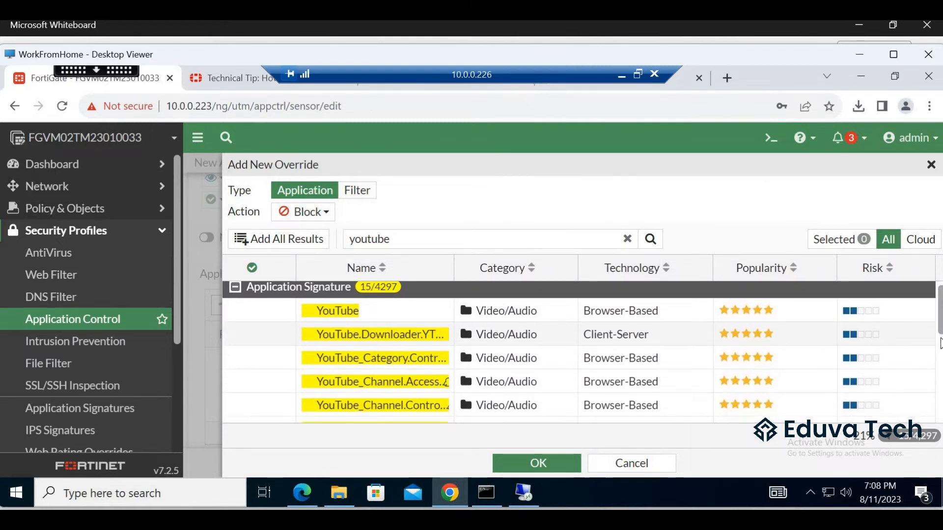
scroll("down", 3)
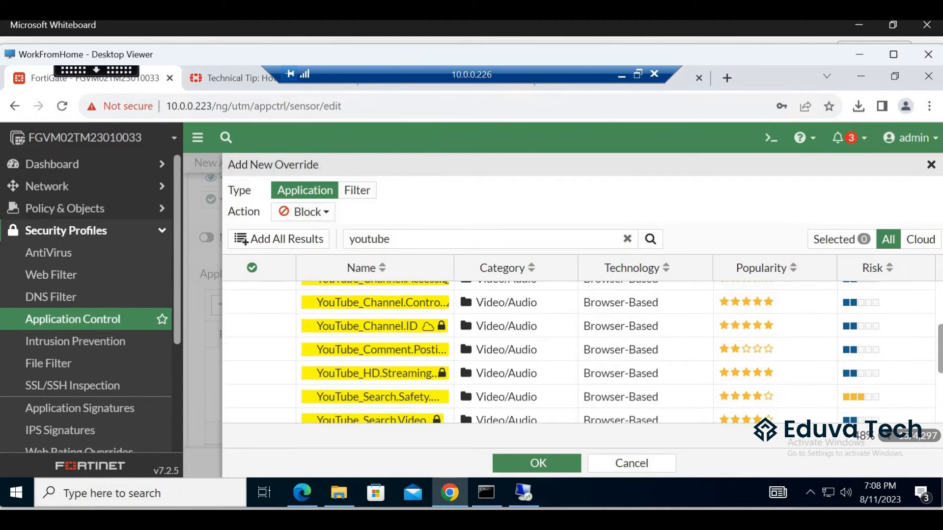
scroll("down", 3)
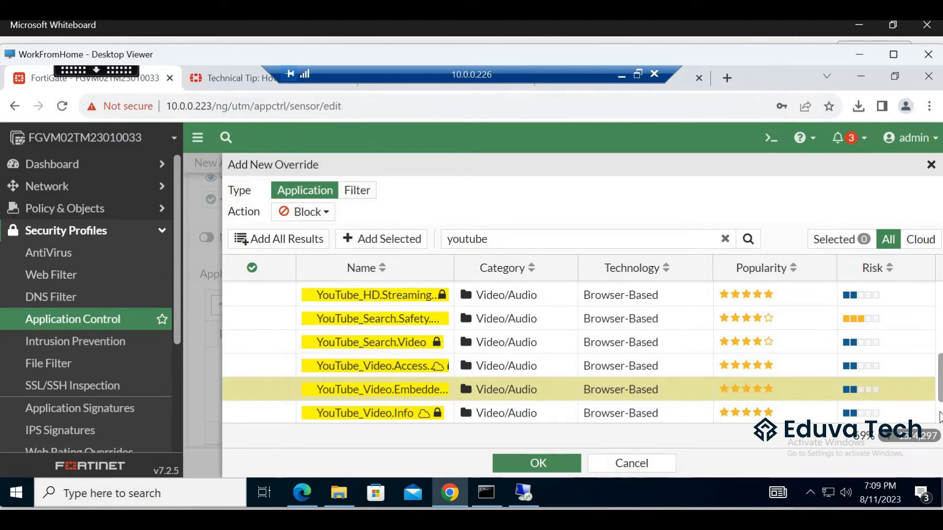
mouse_move(374, 388)
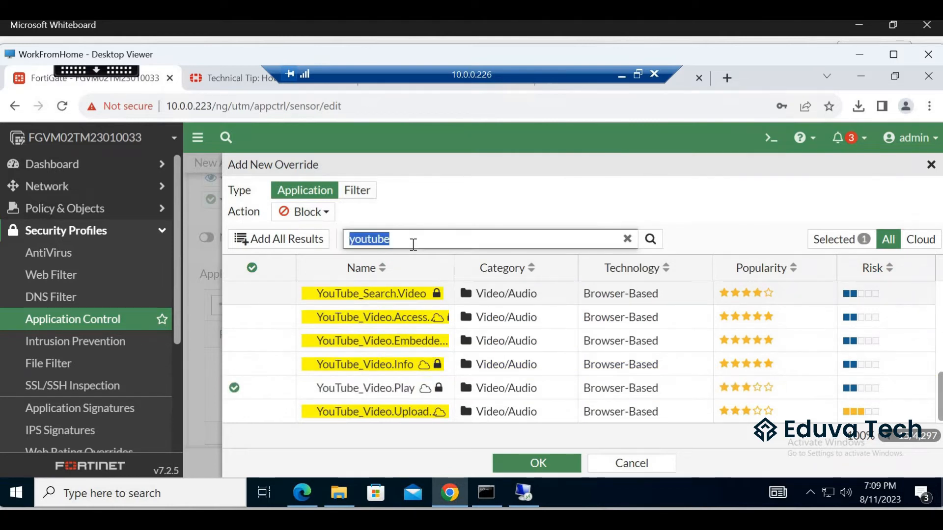
type("linke")
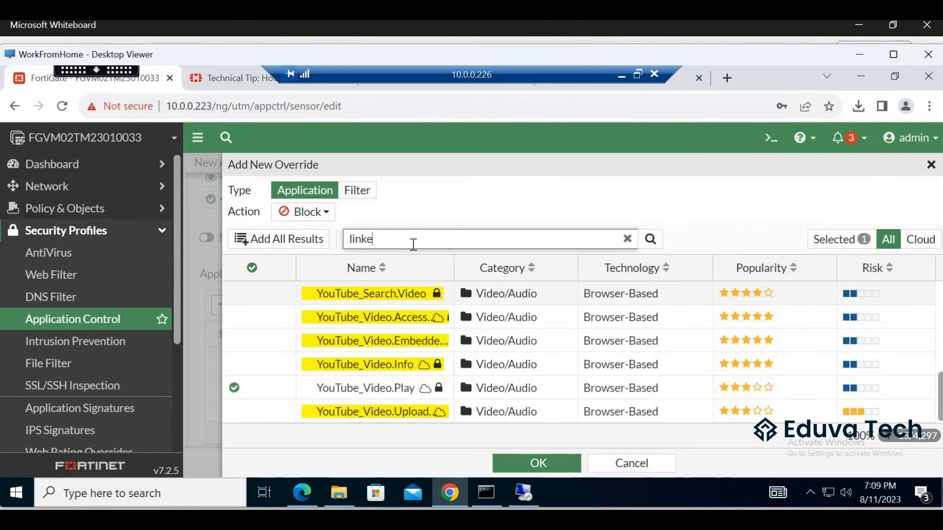
type("d")
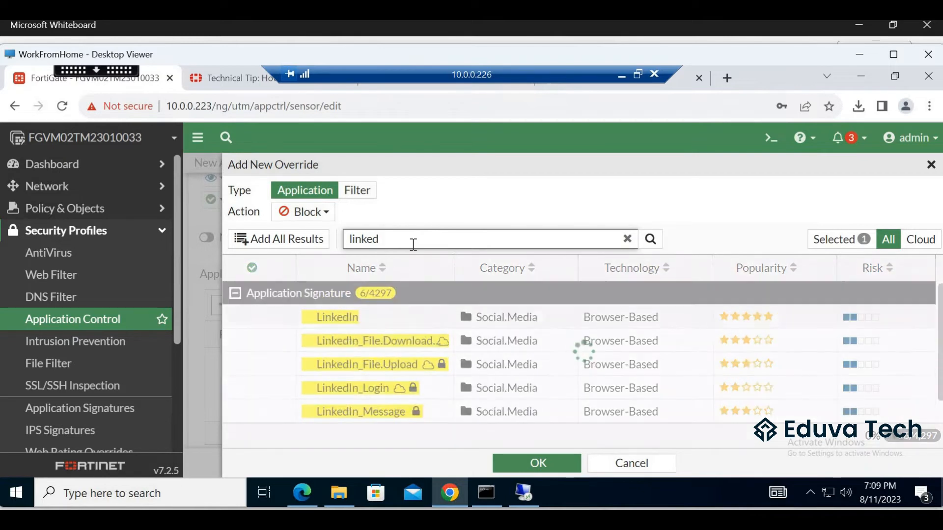
mouse_move(395, 371)
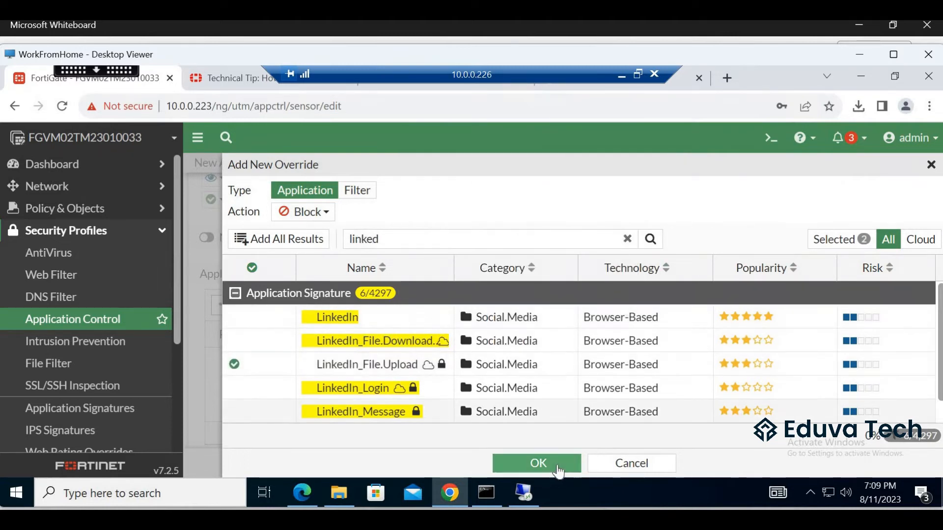
mouse_move(529, 472)
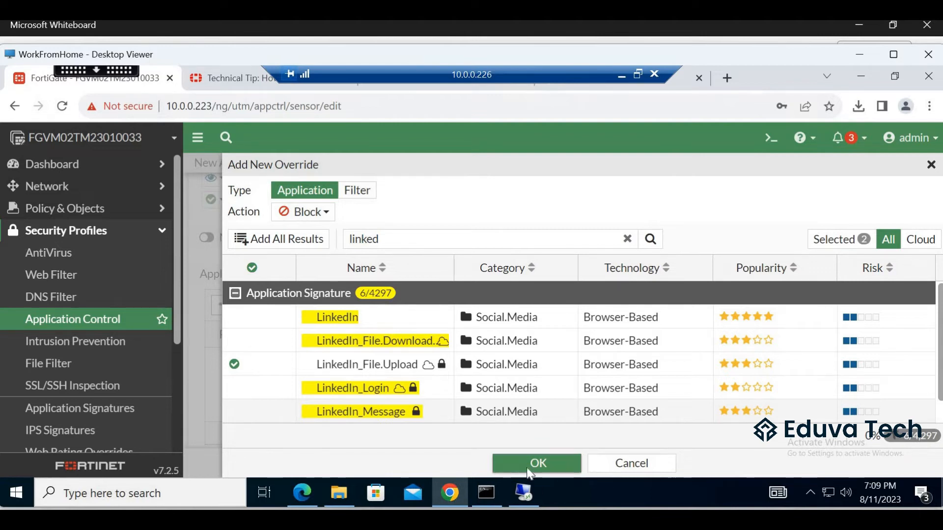
left_click(536, 463)
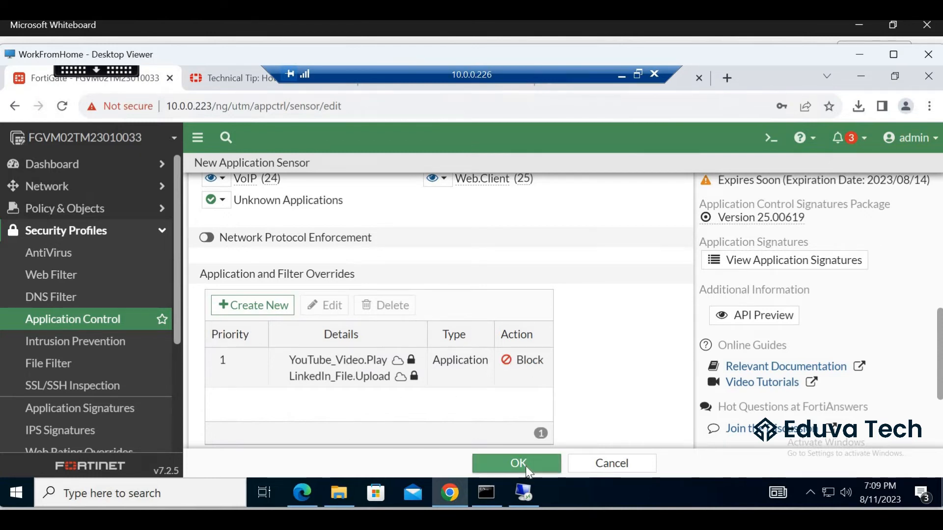
left_click(516, 463)
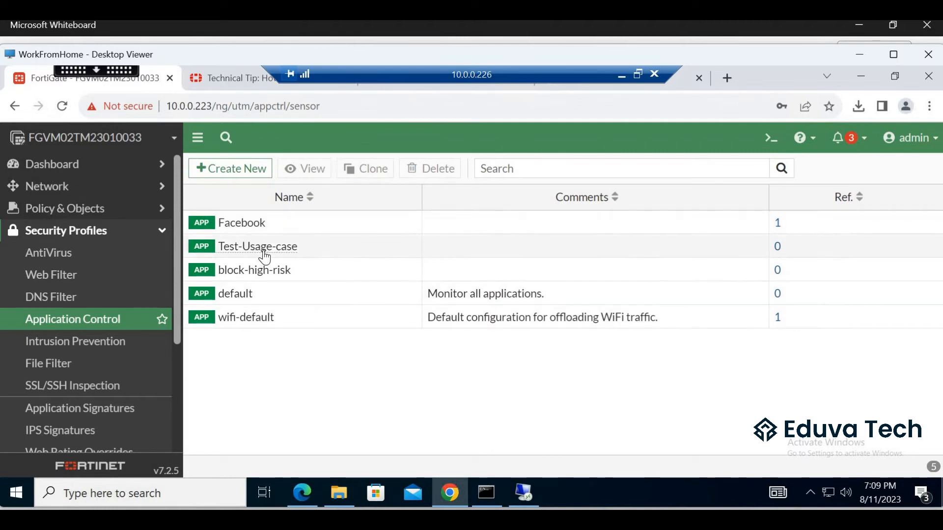
mouse_move(99, 234)
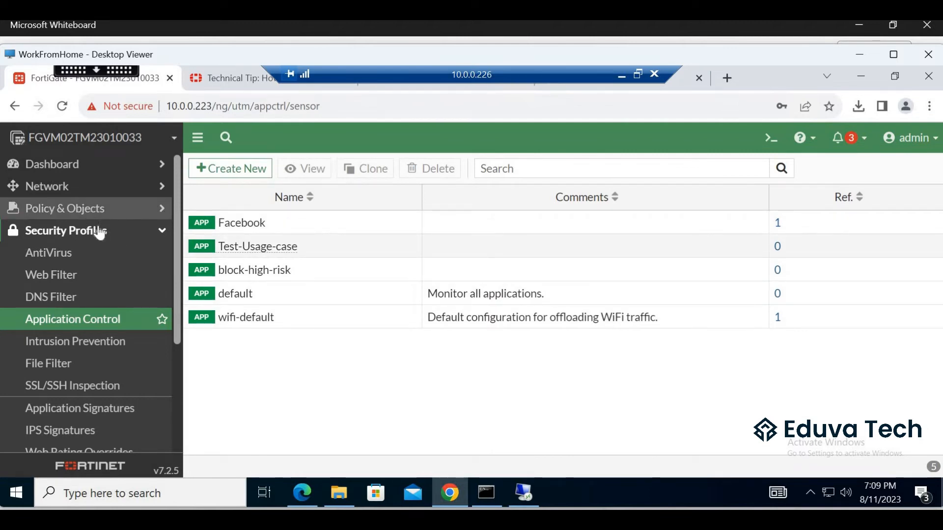
Edit the Lan to wan policy and assign the Test-Usage-case application control profile
left_click(65, 208)
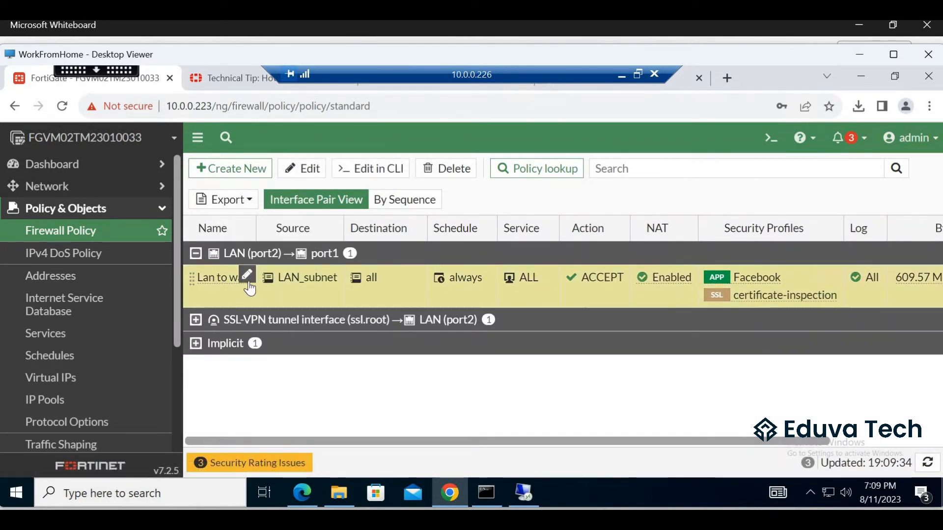
left_click(246, 273)
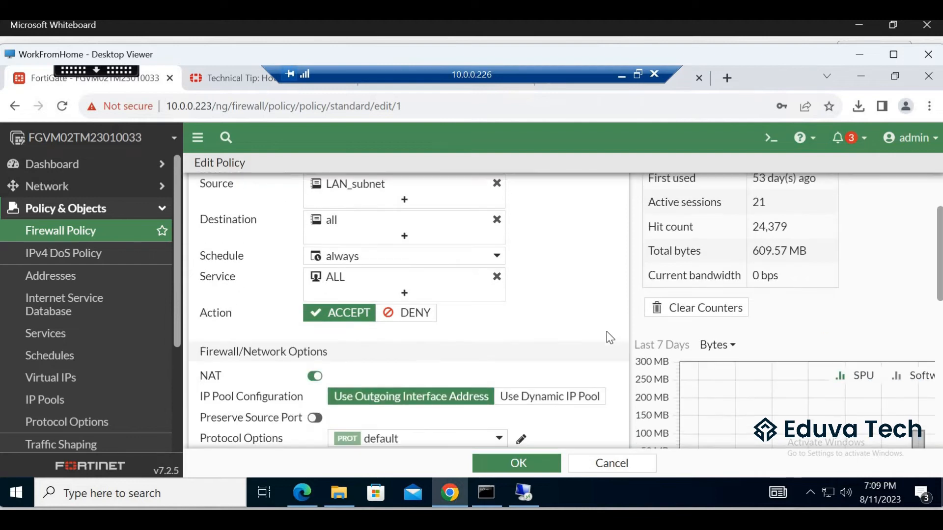
scroll("down", 3)
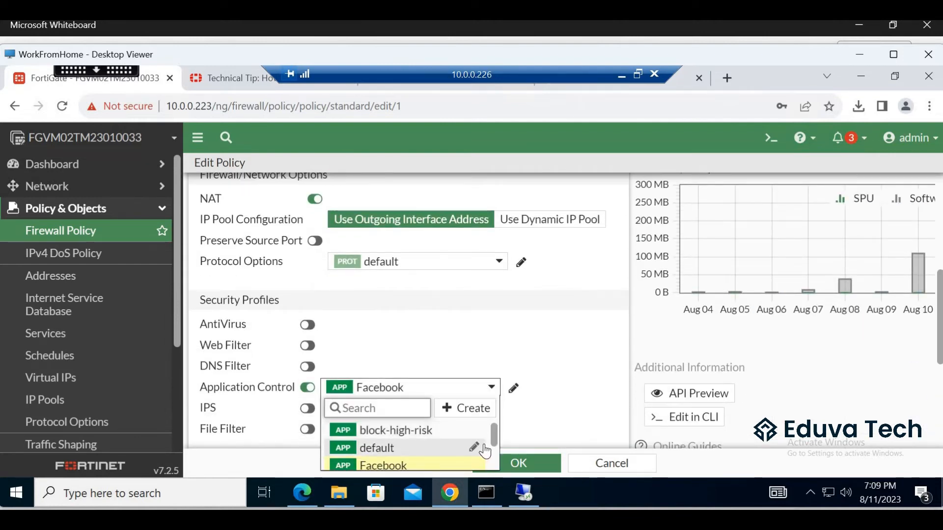
type("test")
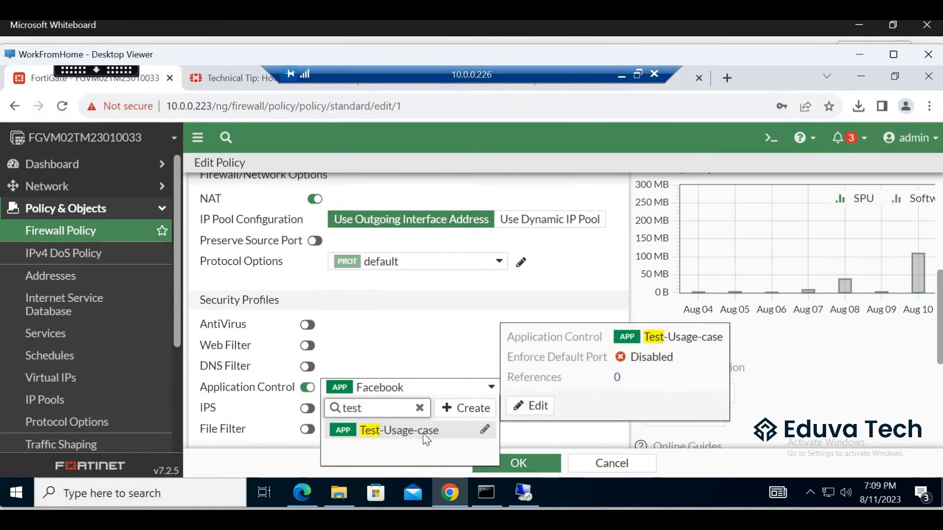
left_click(397, 430)
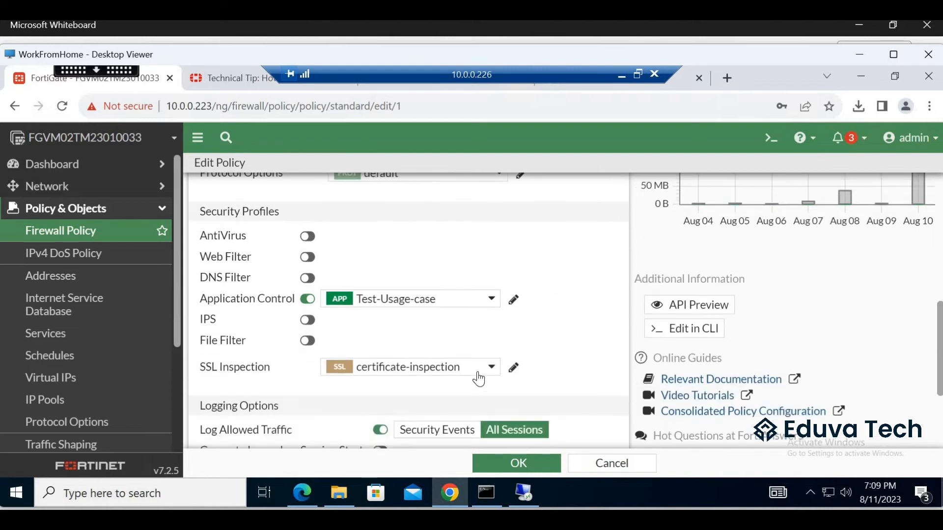
Assign the SSL-Full-inspect inspection profile and save the Lan to wan policy
left_click(490, 366)
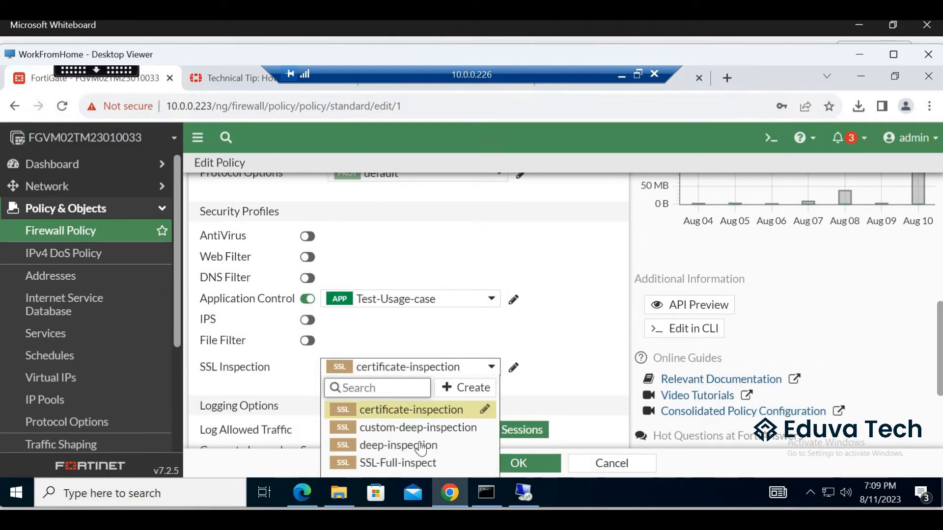
left_click(398, 462)
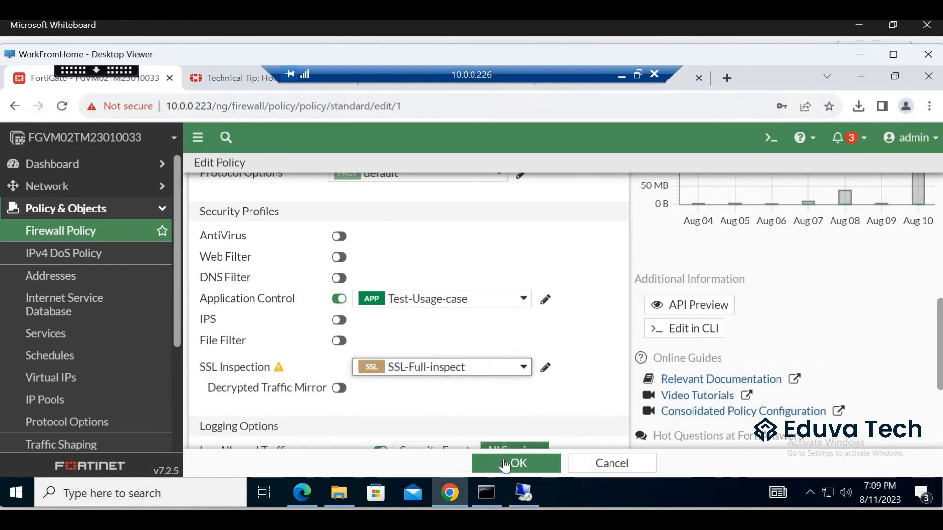
left_click(515, 462)
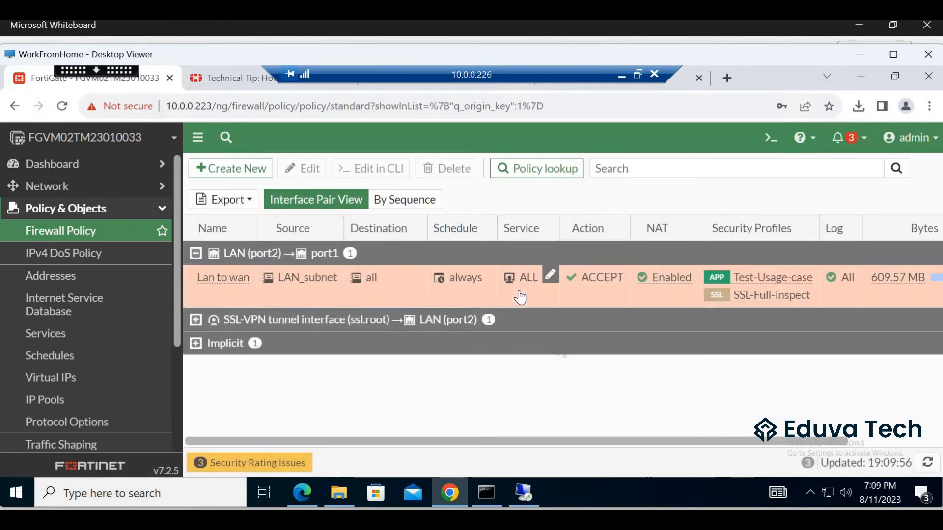
mouse_move(867, 89)
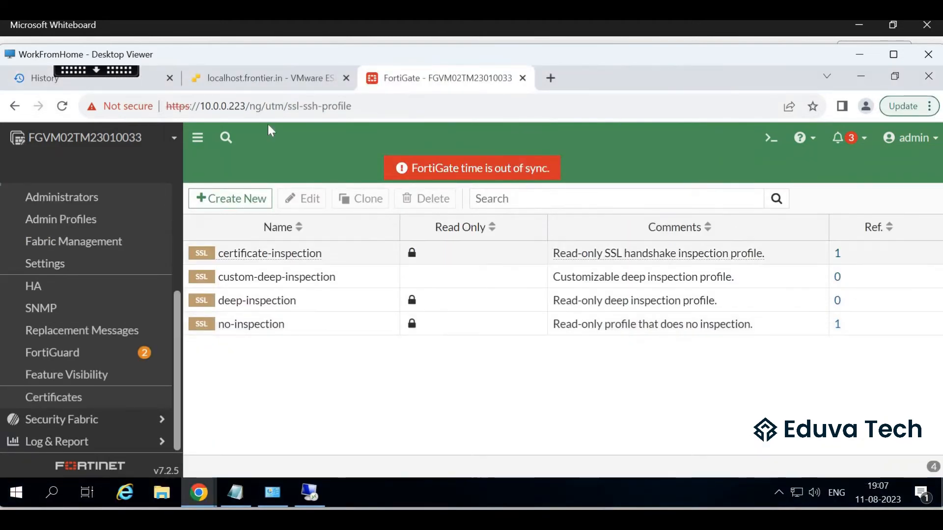
mouse_move(198, 493)
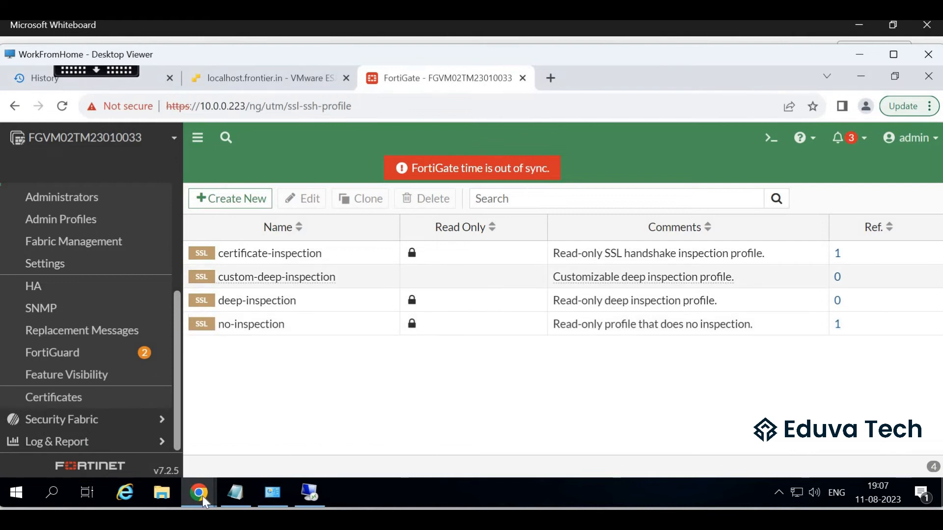
mouse_move(199, 493)
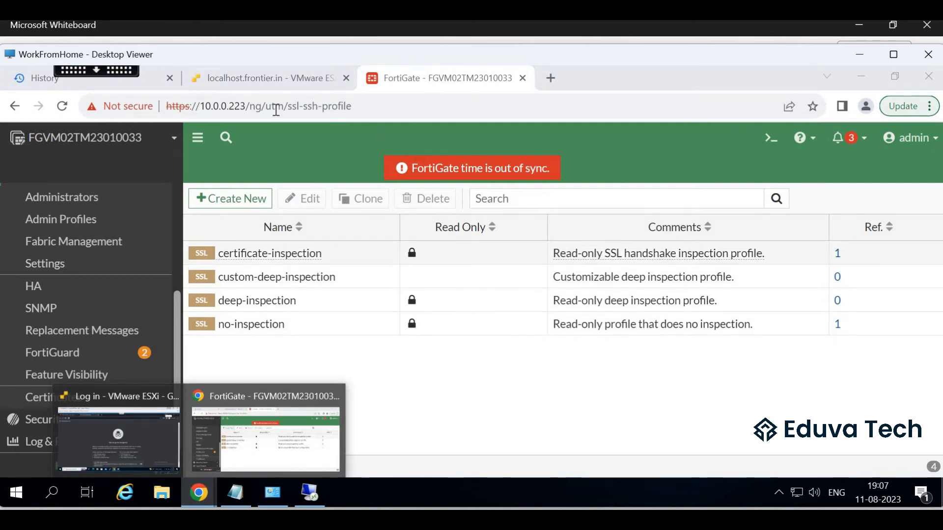
mouse_move(165, 412)
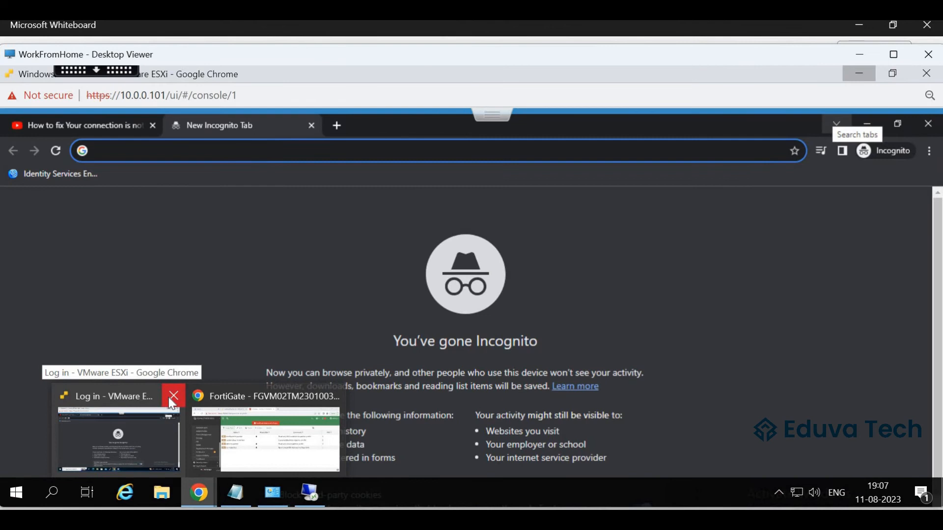
Close the old console and launch a new Windows-PC console window from ESXi
left_click(263, 433)
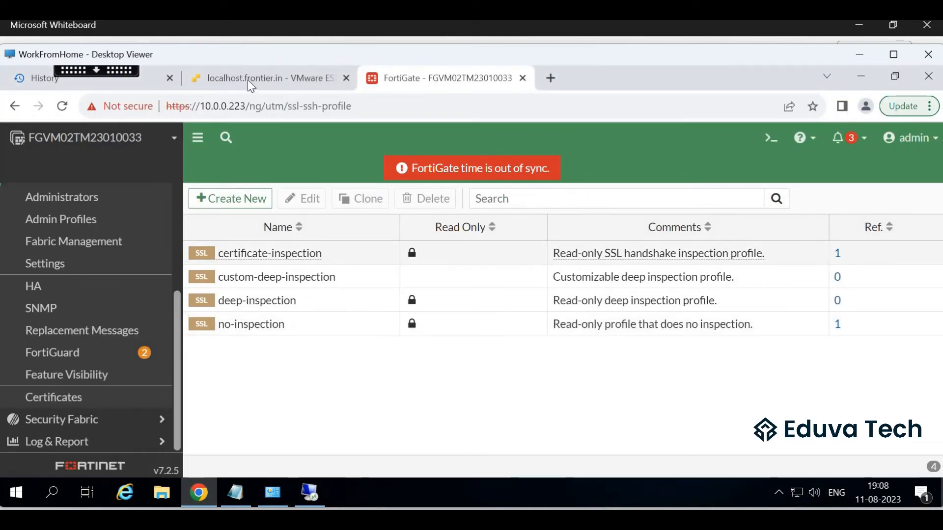
left_click(267, 79)
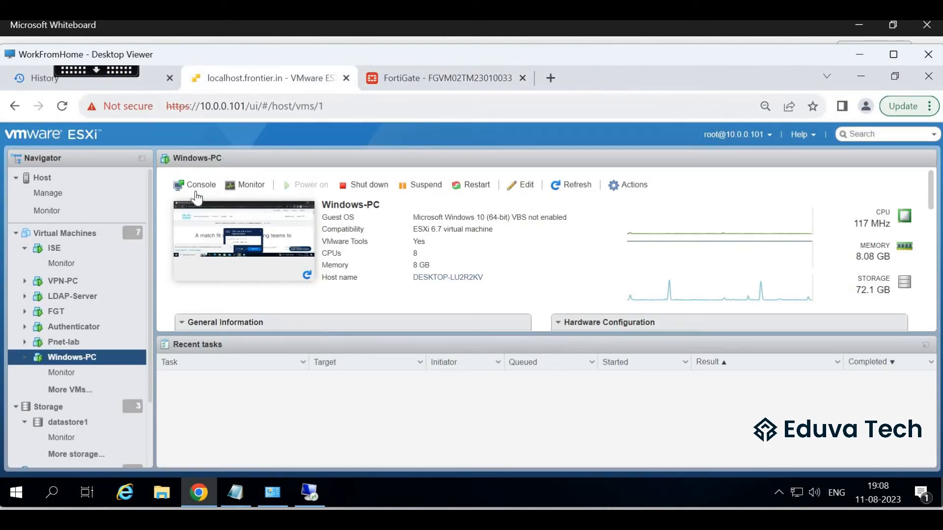
left_click(199, 184)
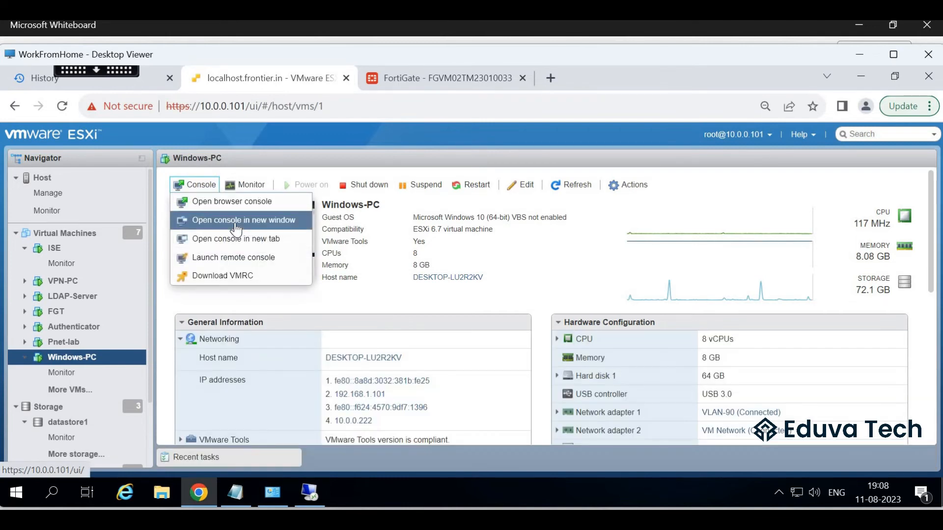
left_click(243, 220)
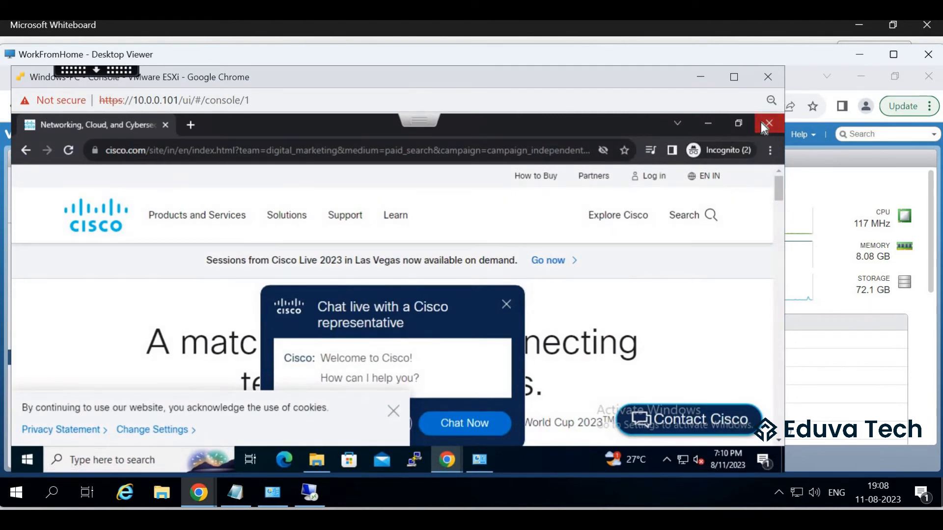
Confirm SSL_ROOT_CA is listed under Trusted Root Certification Authorities in certmgr, then close it
left_click(768, 124)
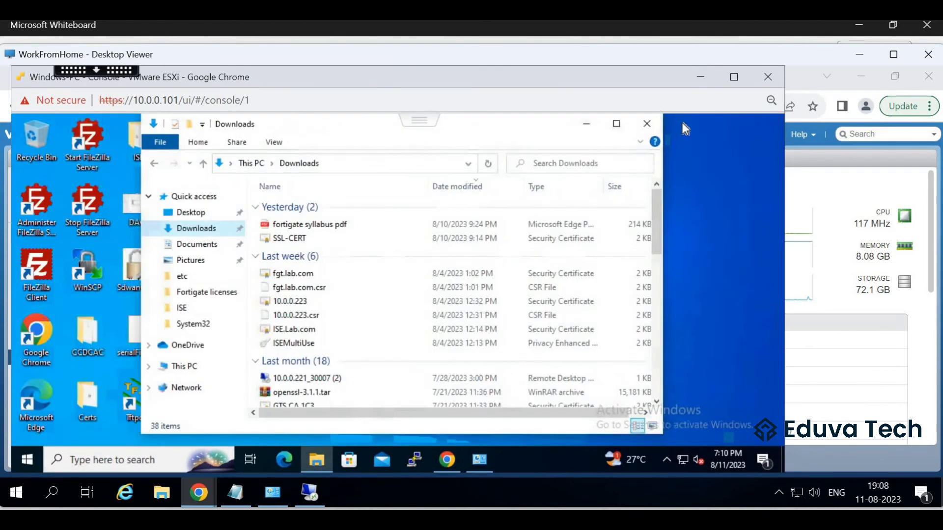
mouse_move(294, 244)
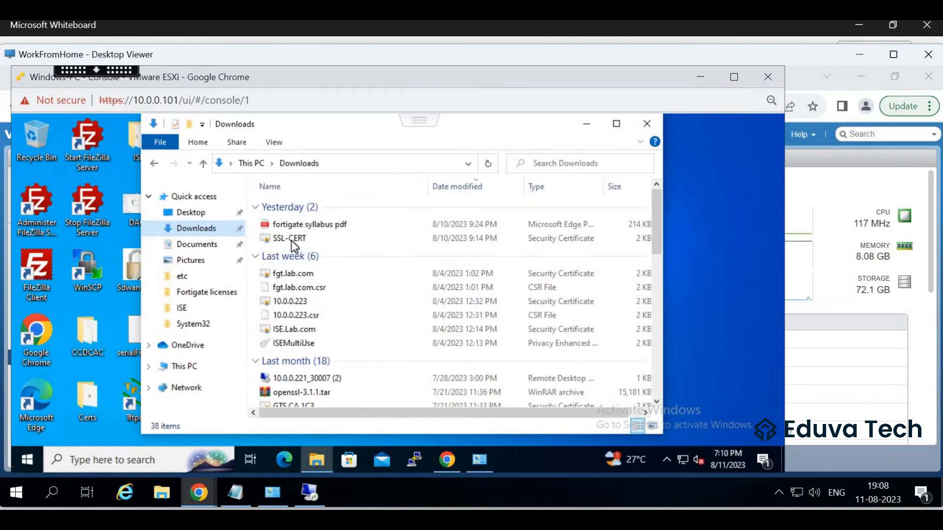
left_click(289, 238)
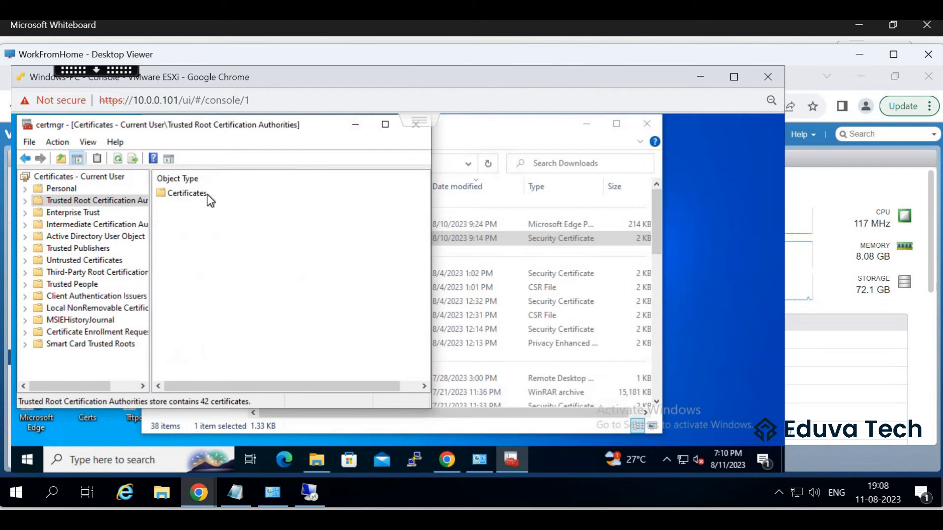
double_click(186, 193)
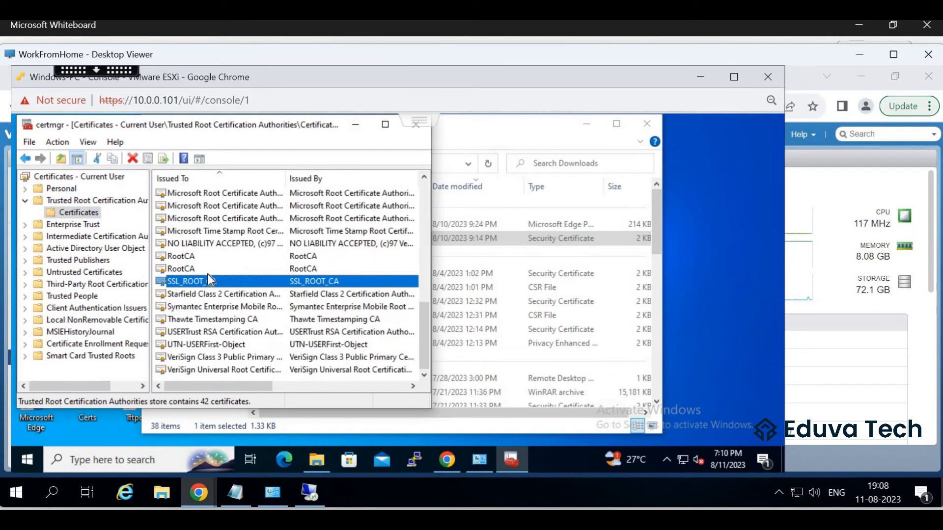
mouse_move(417, 140)
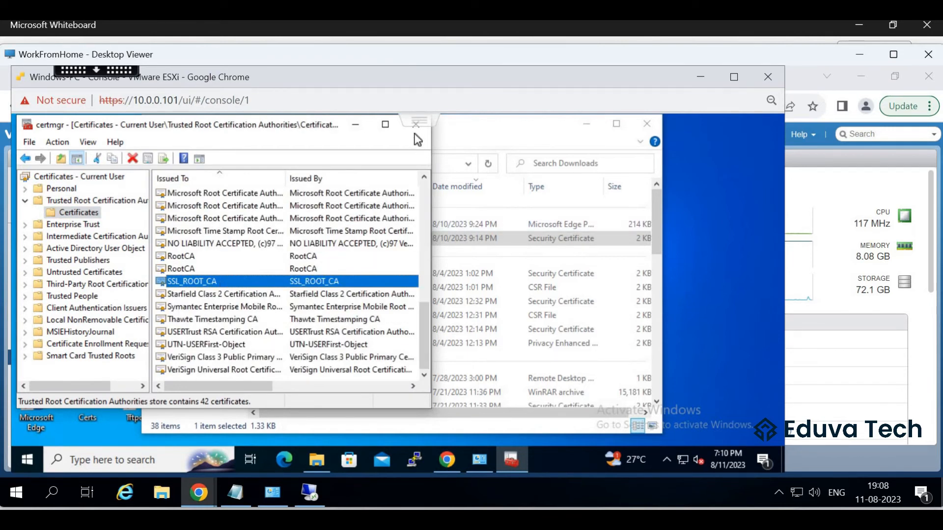
left_click(414, 125)
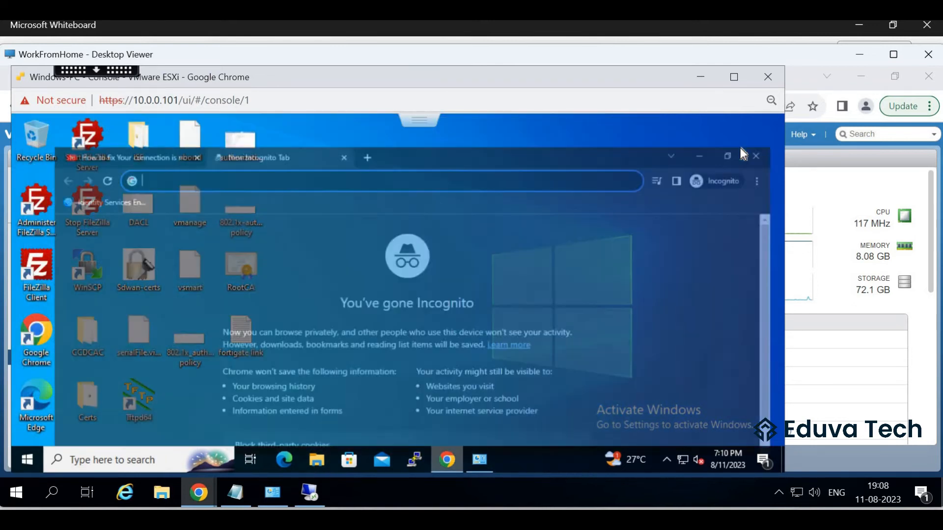
Launch Chrome, search cisco and confirm the Google certificate issuer is SSL_ROOT_CA
left_click(756, 156)
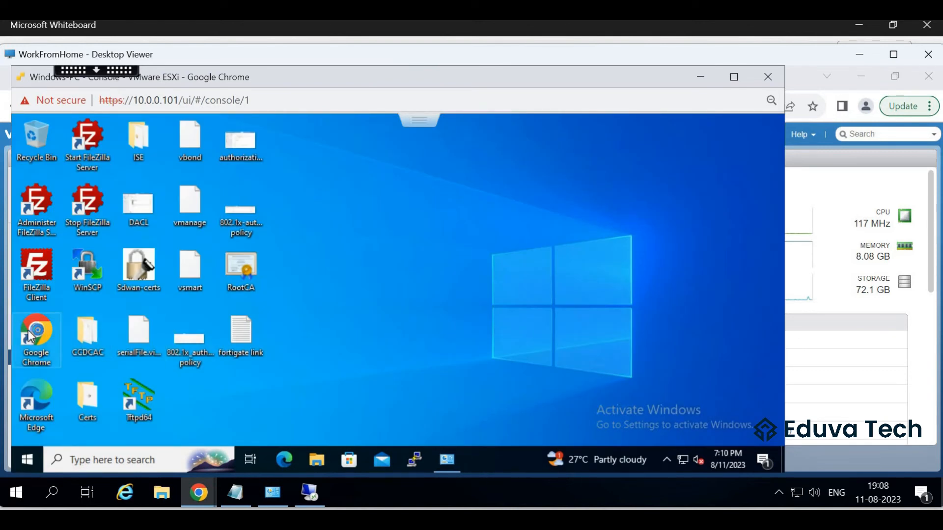
double_click(35, 340)
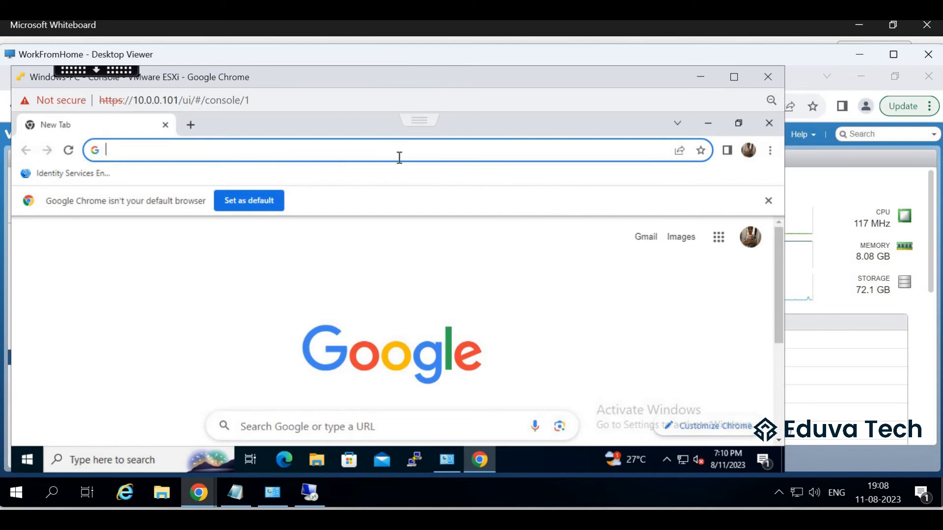
key("Return")
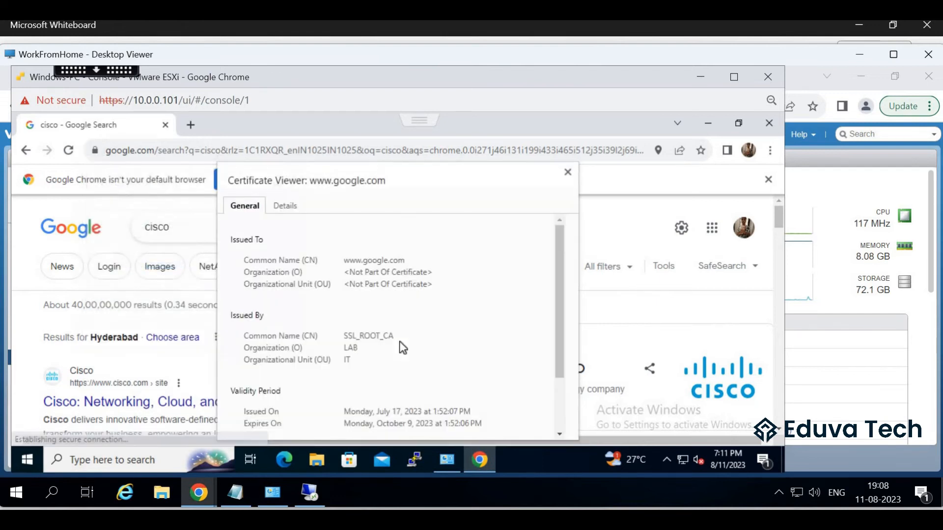
double_click(367, 336)
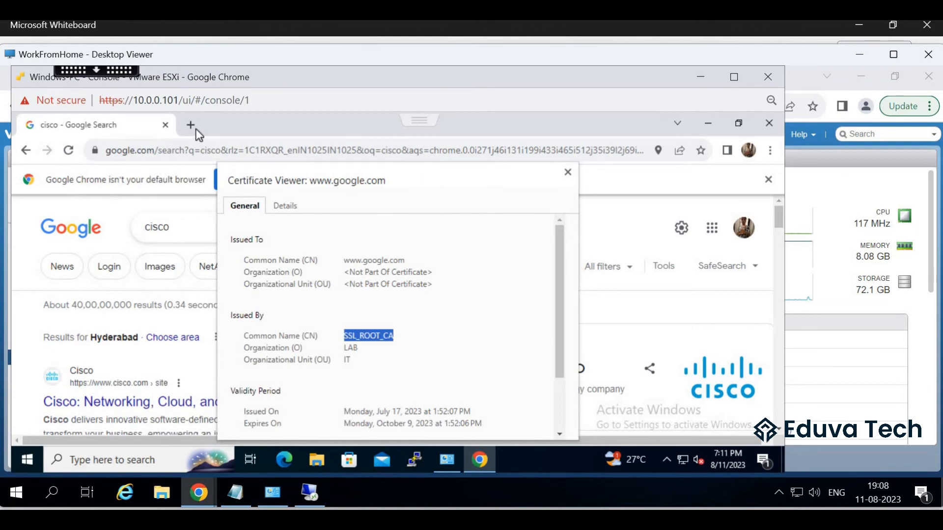
Confirm YouTube's certificate issuer is SSL_ROOT_CA and start the FortiGate deep inspection video
left_click(190, 125)
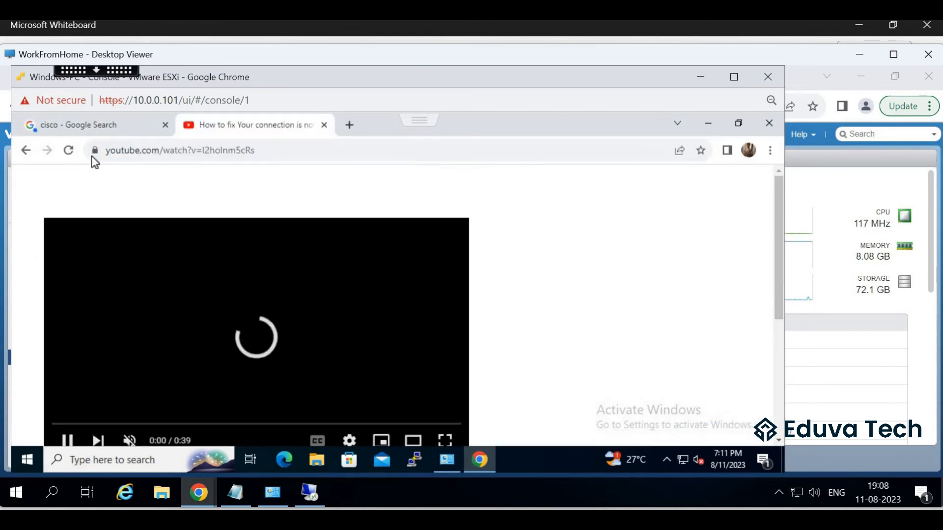
left_click(96, 150)
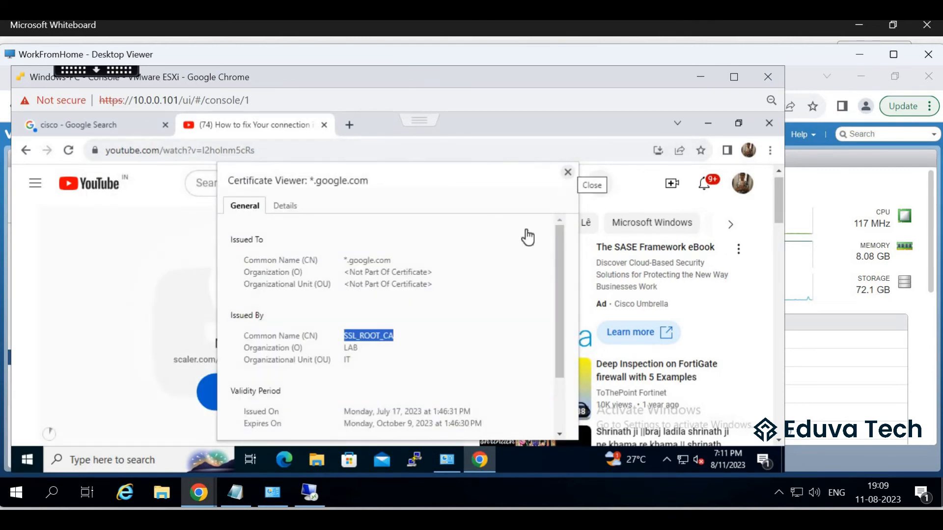
left_click(591, 184)
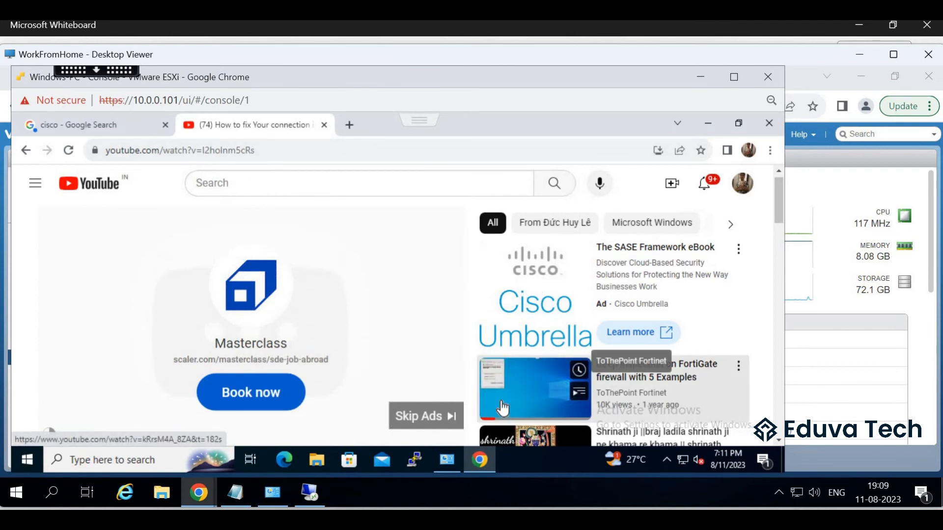
left_click(424, 415)
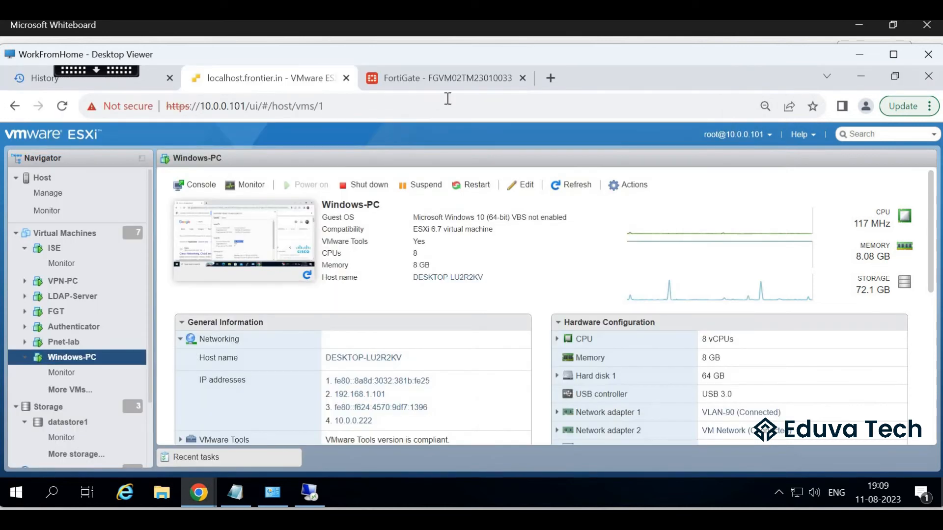
Show the Application Control view of the Security Events logs under Log & Report
left_click(447, 77)
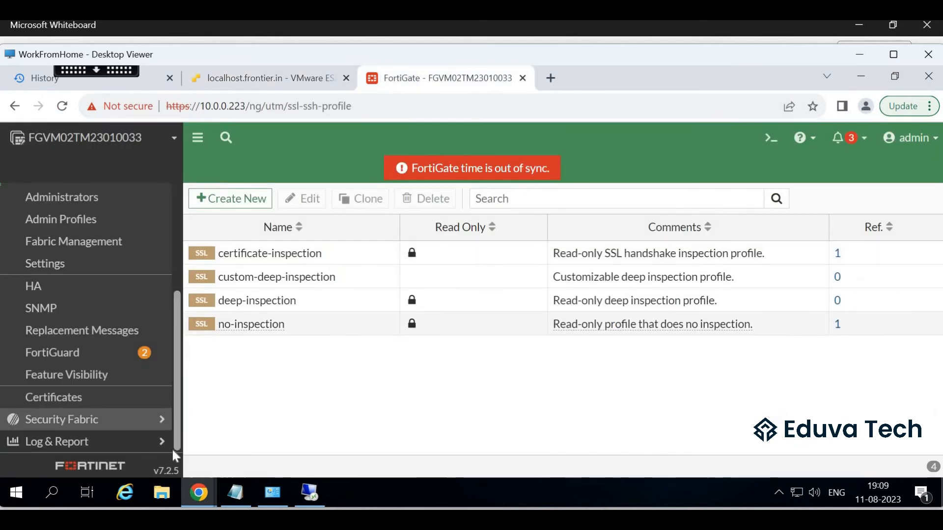
mouse_move(100, 451)
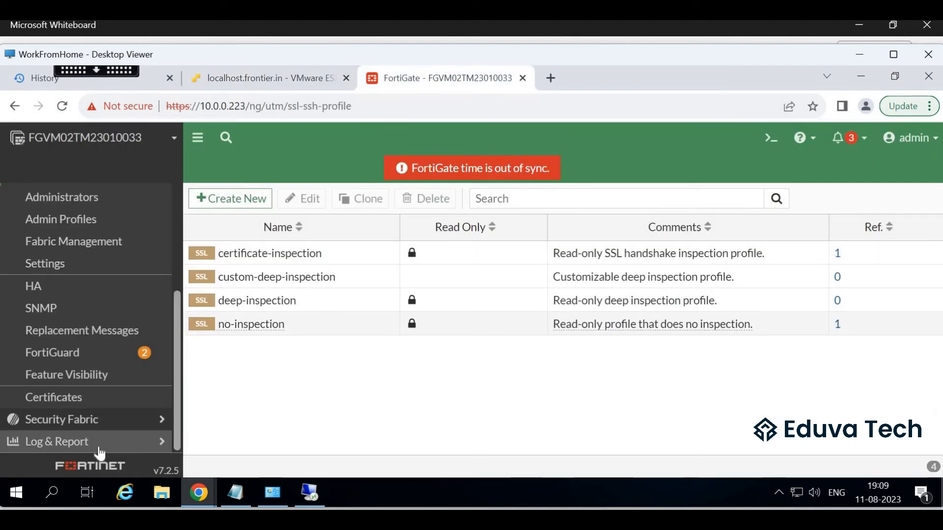
left_click(57, 441)
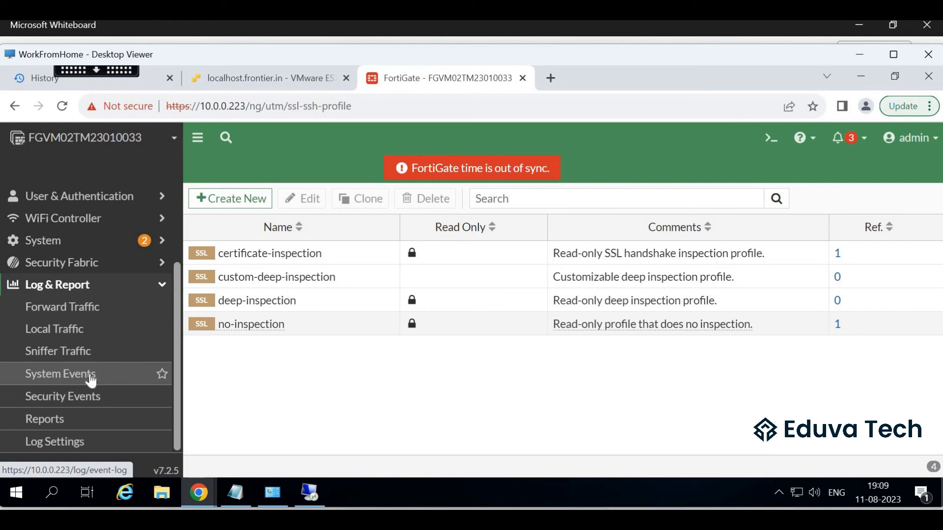
left_click(60, 373)
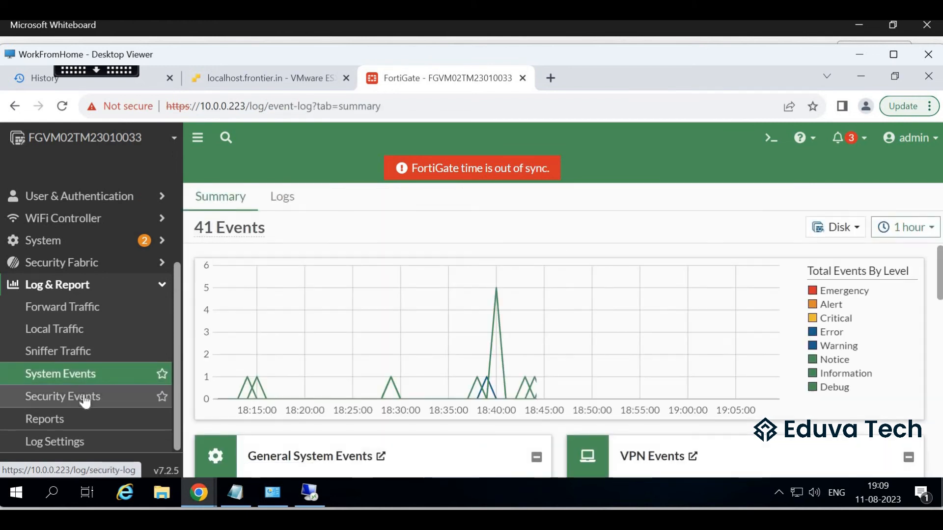
left_click(63, 396)
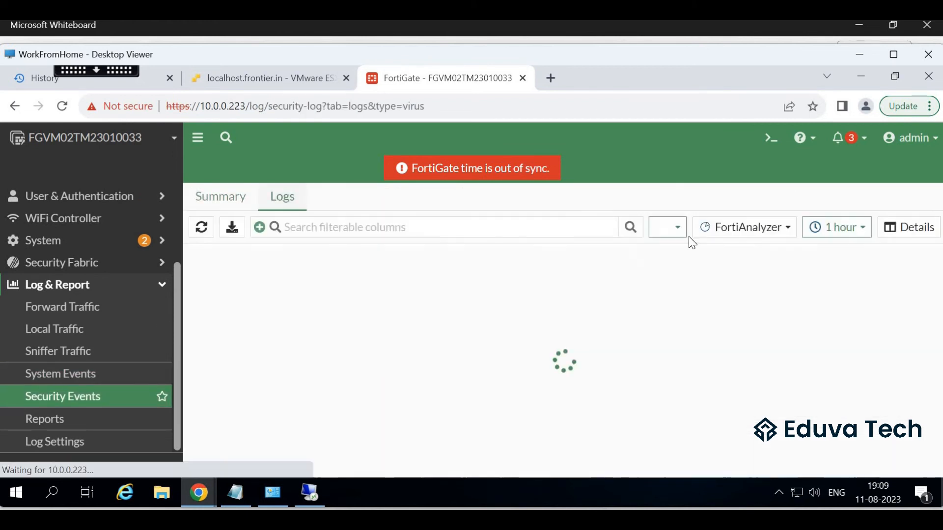
left_click(664, 227)
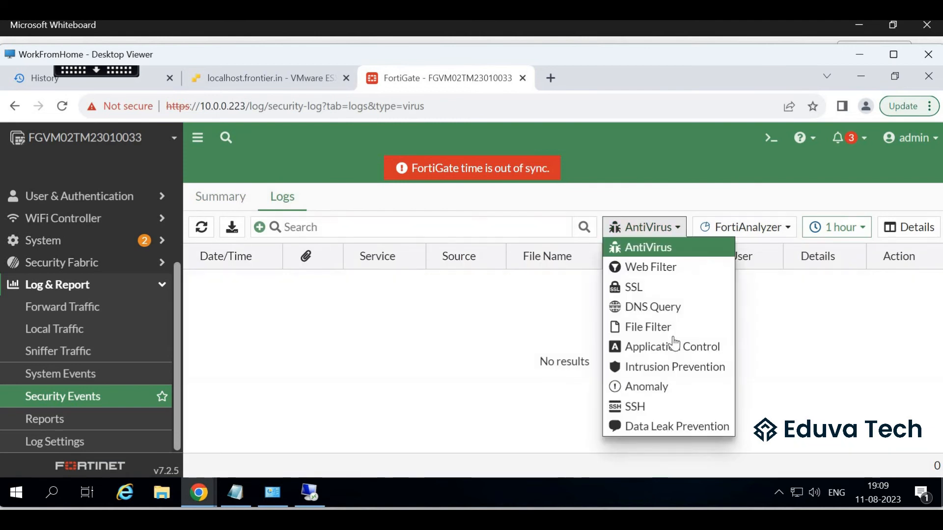
left_click(671, 347)
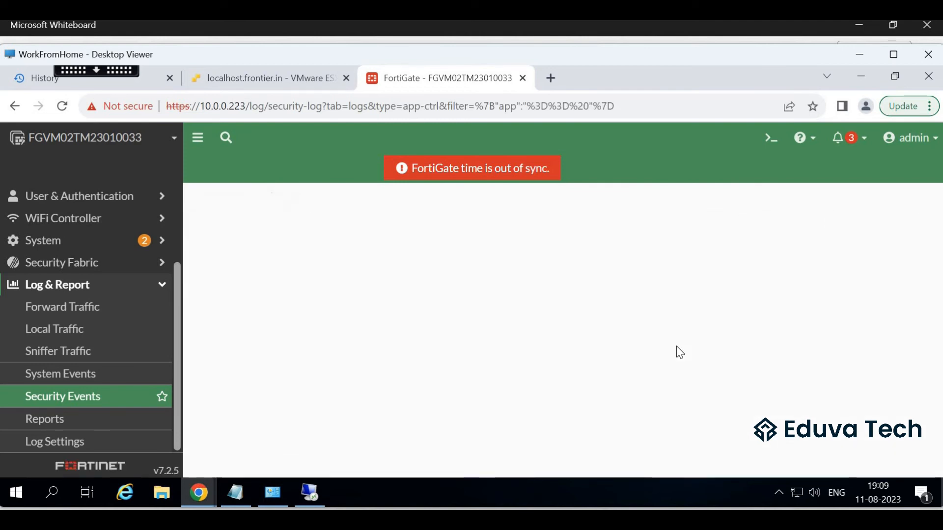
mouse_move(702, 259)
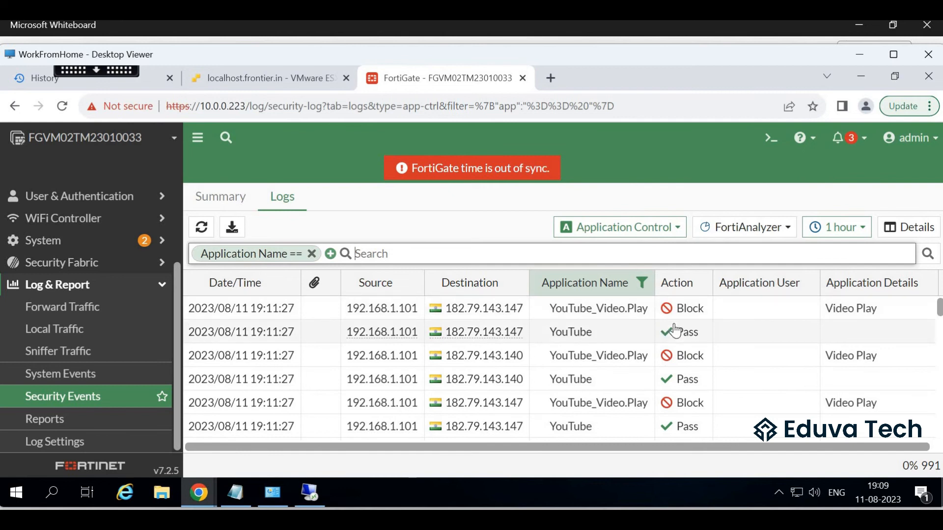
mouse_move(398, 438)
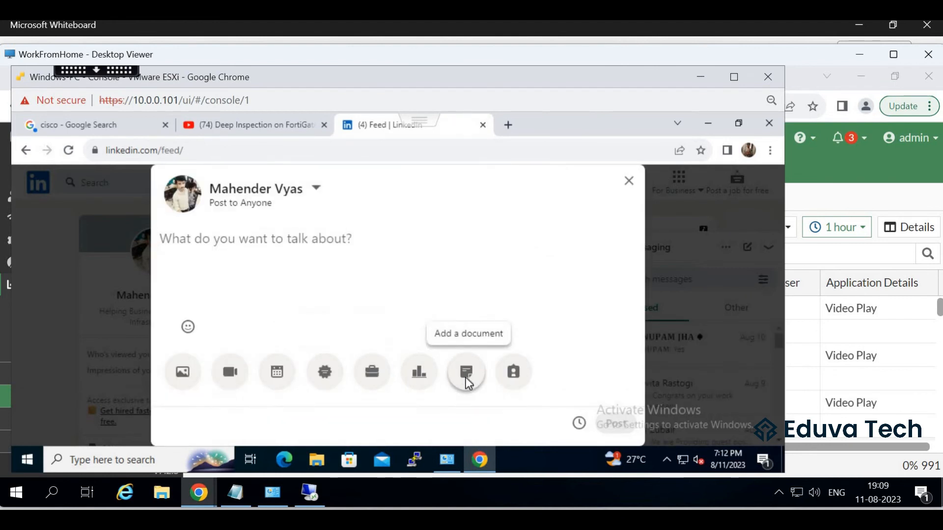
Attach the fortigate syllabus PDF from Downloads as a document on the new LinkedIn post
left_click(465, 371)
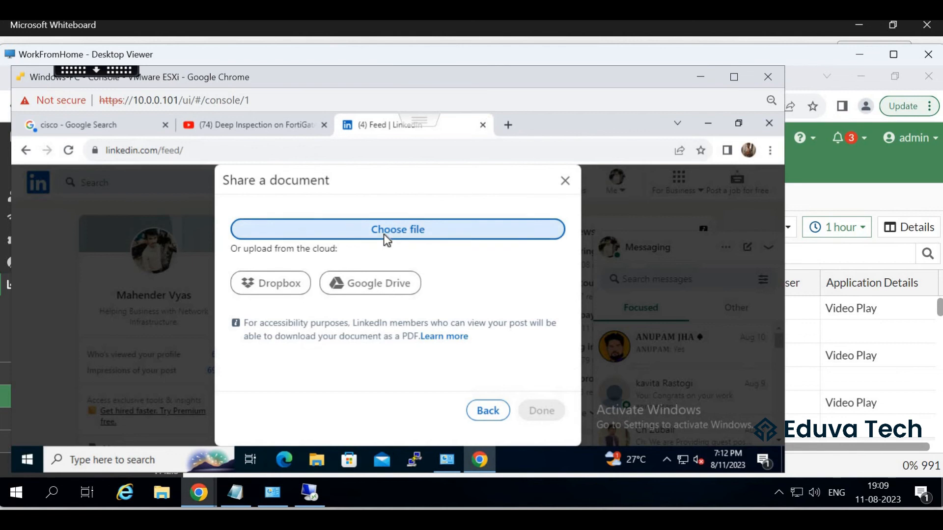
left_click(398, 229)
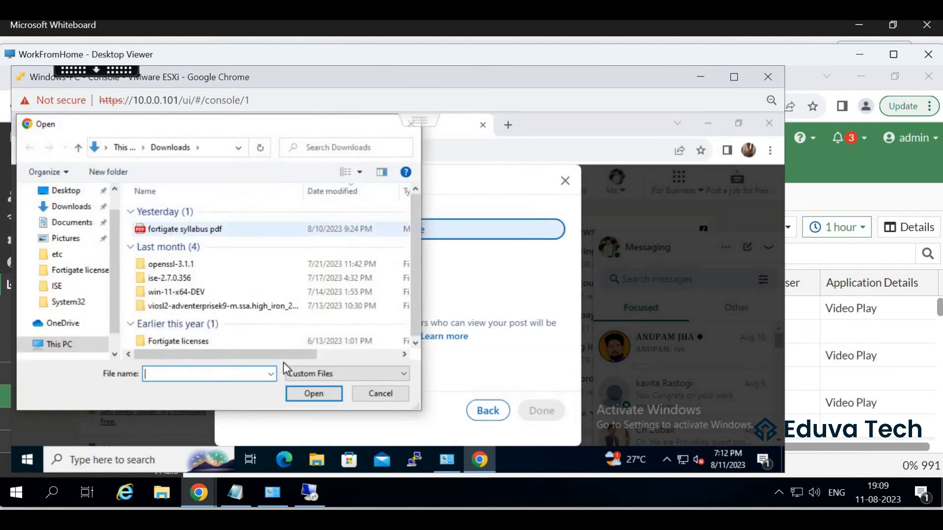
left_click(313, 392)
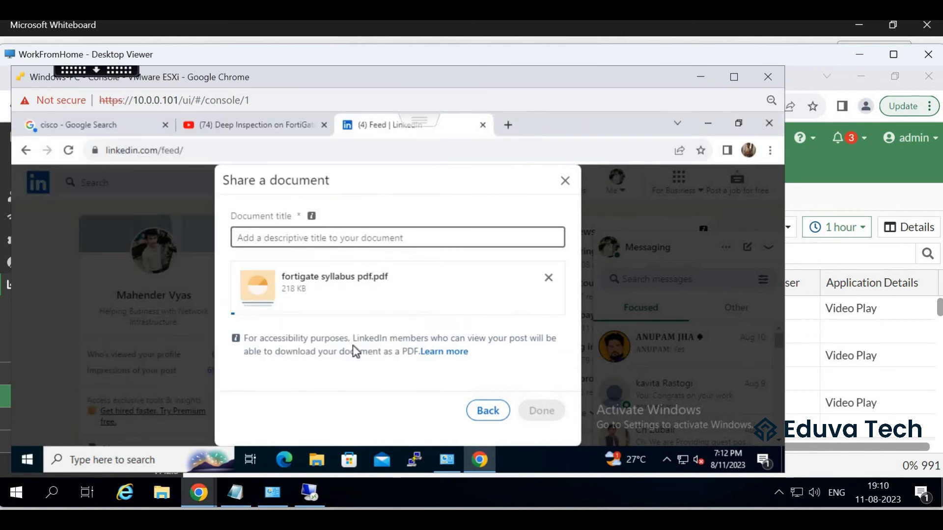
mouse_move(306, 311)
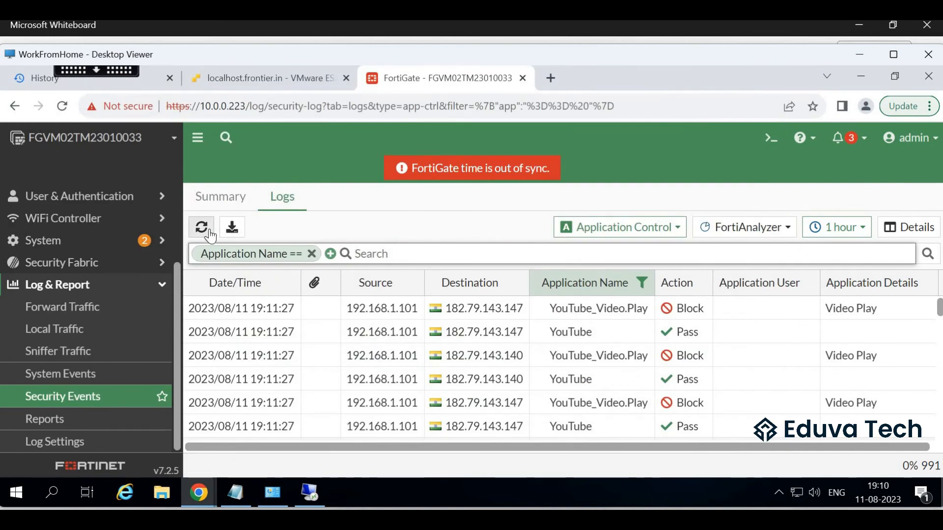
Refresh the Application Control logs until new YouTube_Video.Play block entries from 192.168.1.101 appear
left_click(201, 226)
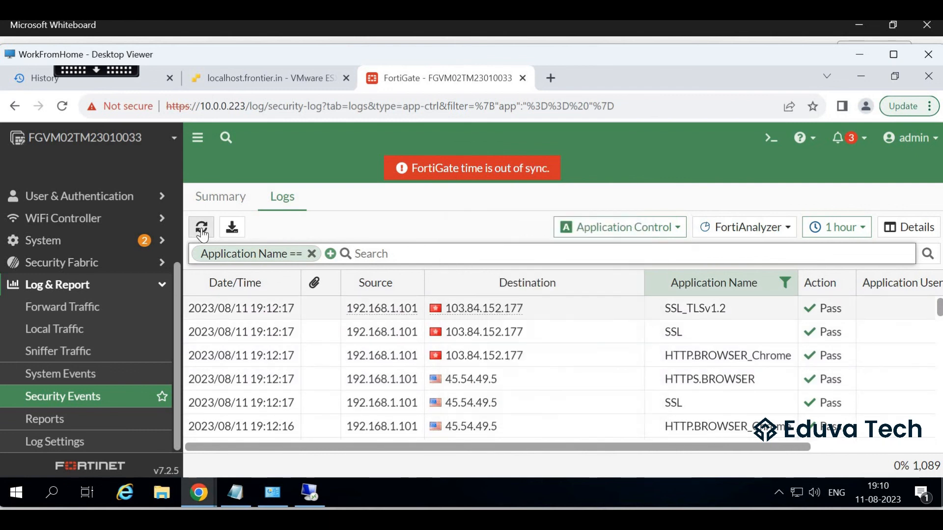
left_click(202, 227)
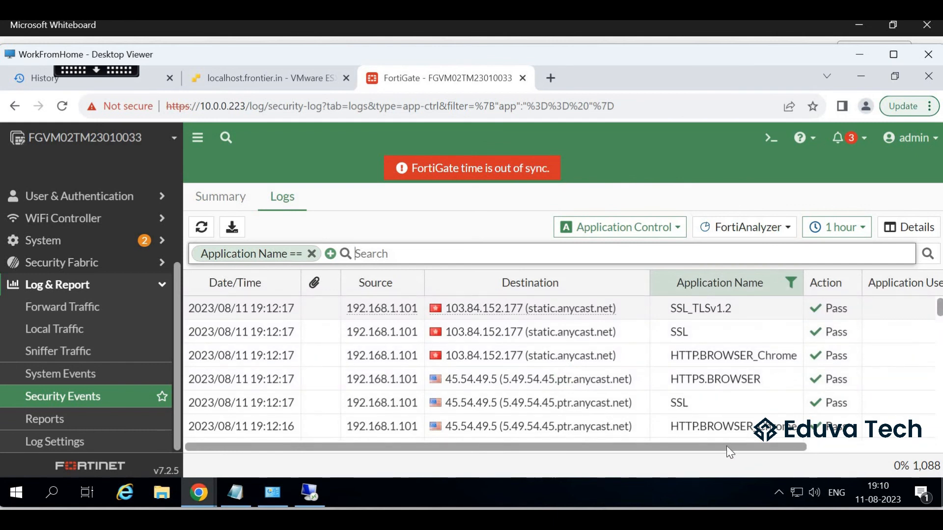
scroll("right", 3)
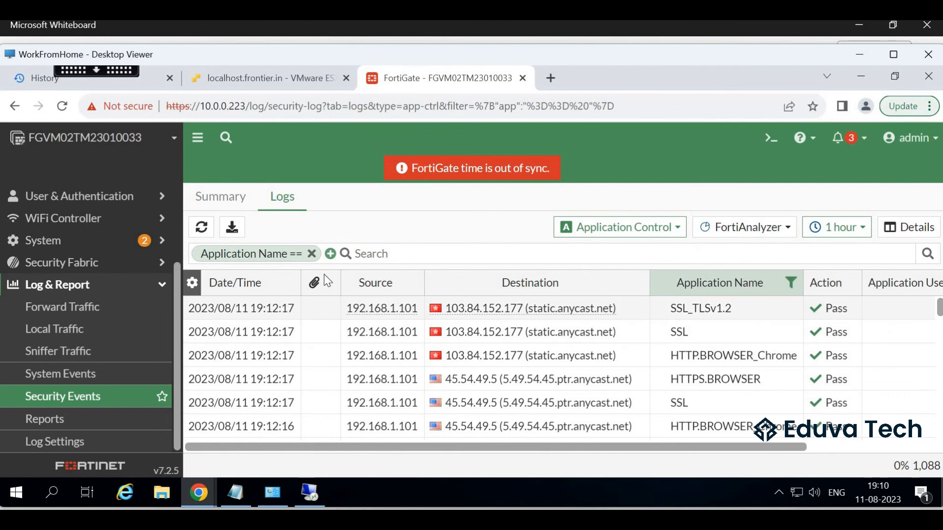
left_click(200, 227)
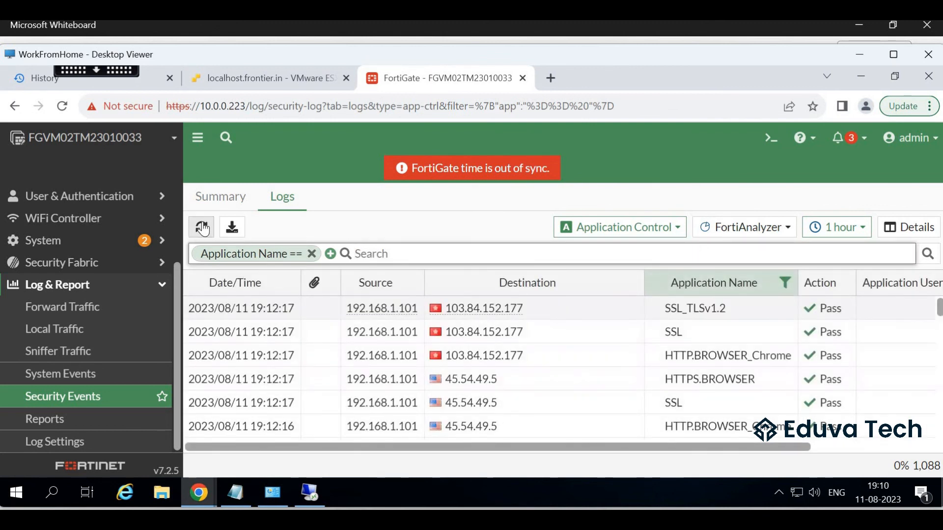
left_click(202, 227)
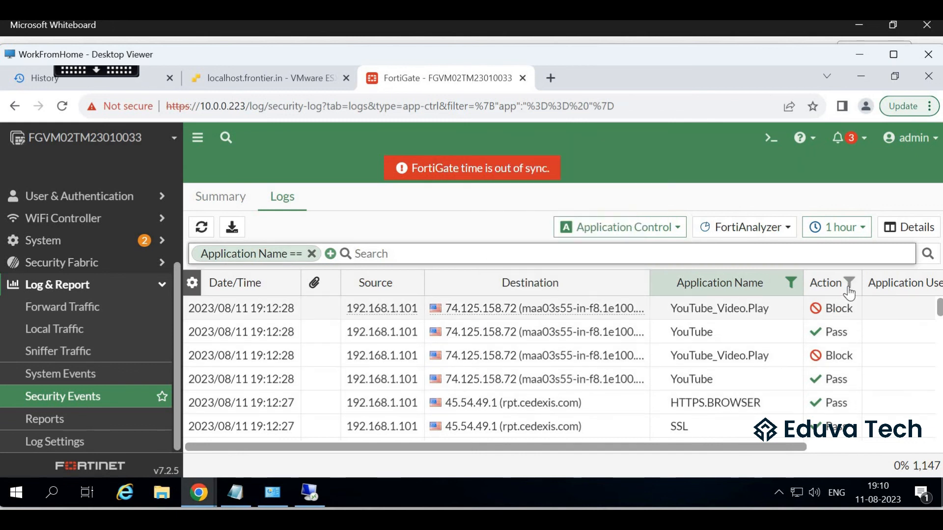
Filter the Action column to Block, listing YouTube_Video.Play and LinkedIn_File.Upload blocks from 192.168.1.101
left_click(848, 282)
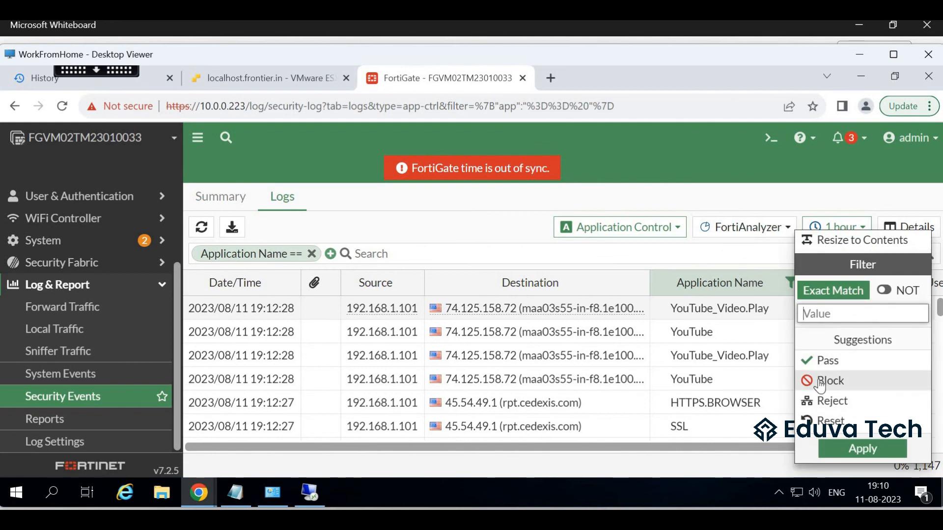
left_click(829, 380)
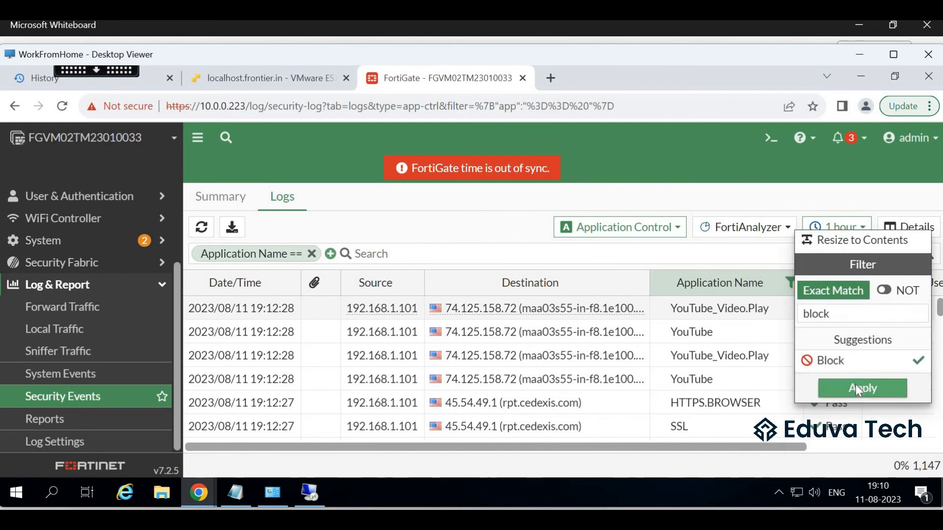
left_click(861, 388)
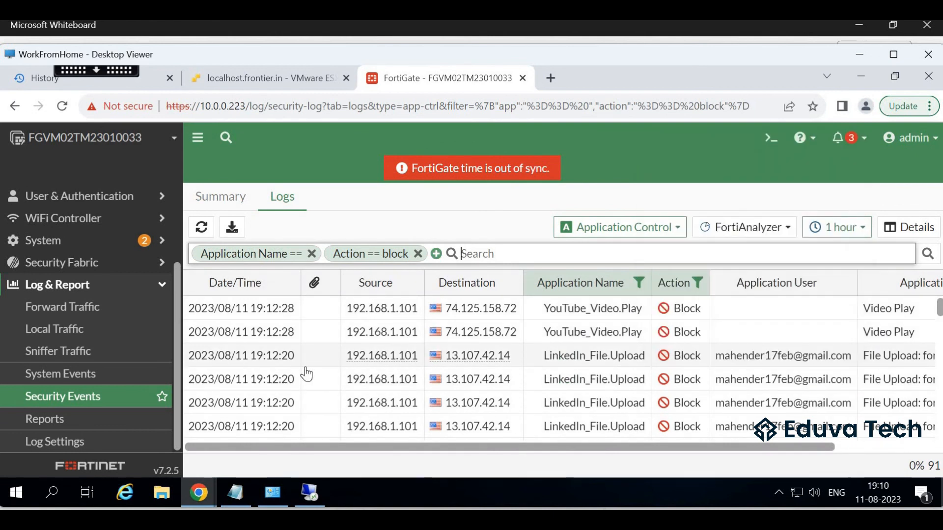
mouse_move(286, 369)
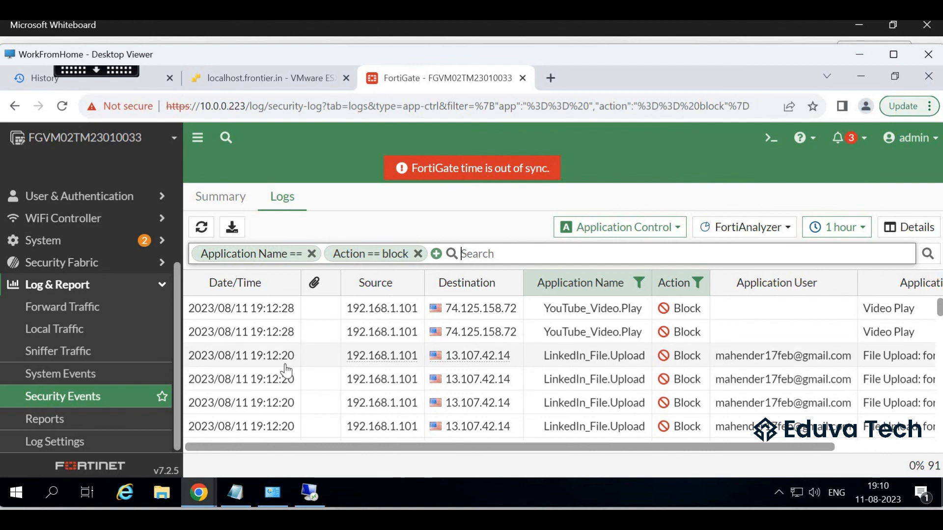
mouse_move(434, 389)
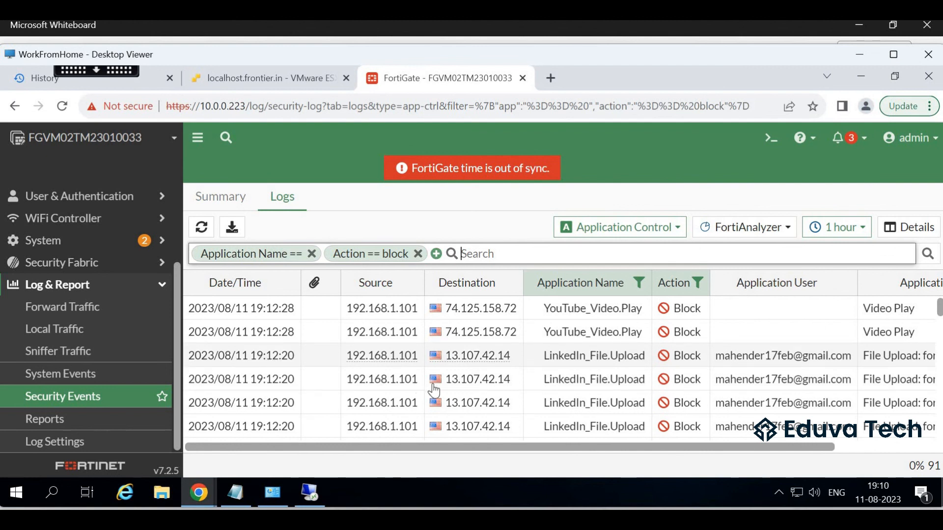
mouse_move(686, 362)
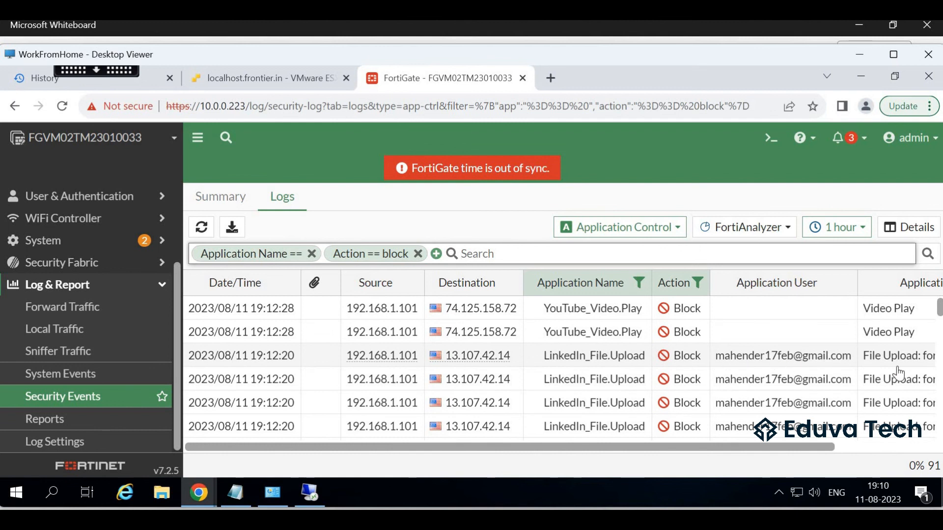
mouse_move(587, 343)
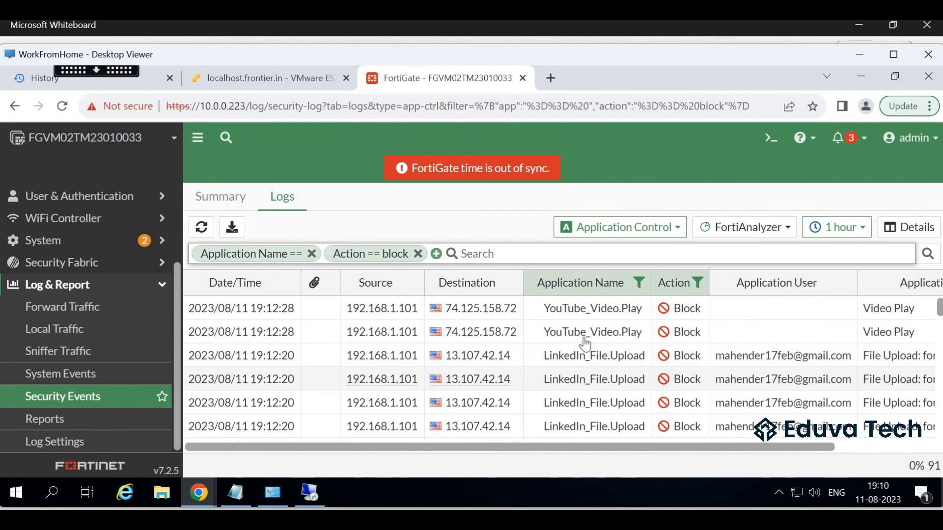